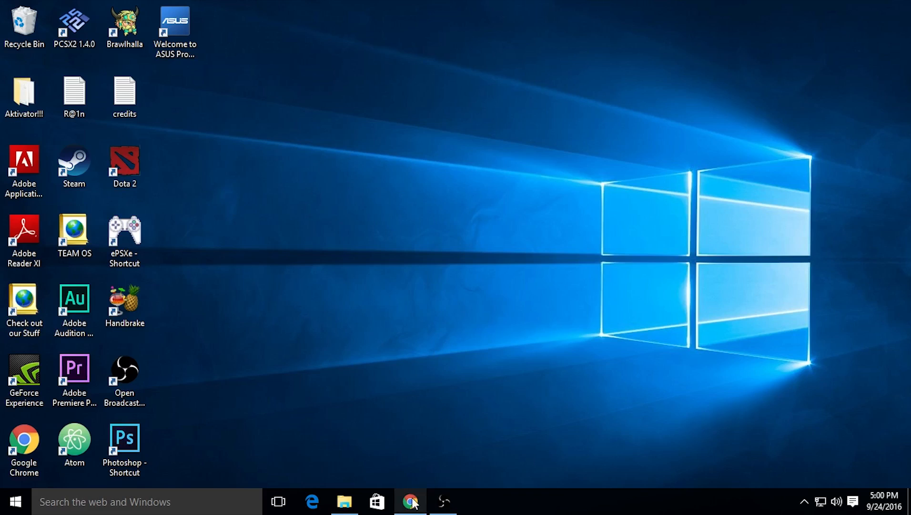
# - Search Google for 'composer' in Chrome and open the getcomposer.org result
pyautogui.click(411, 501)
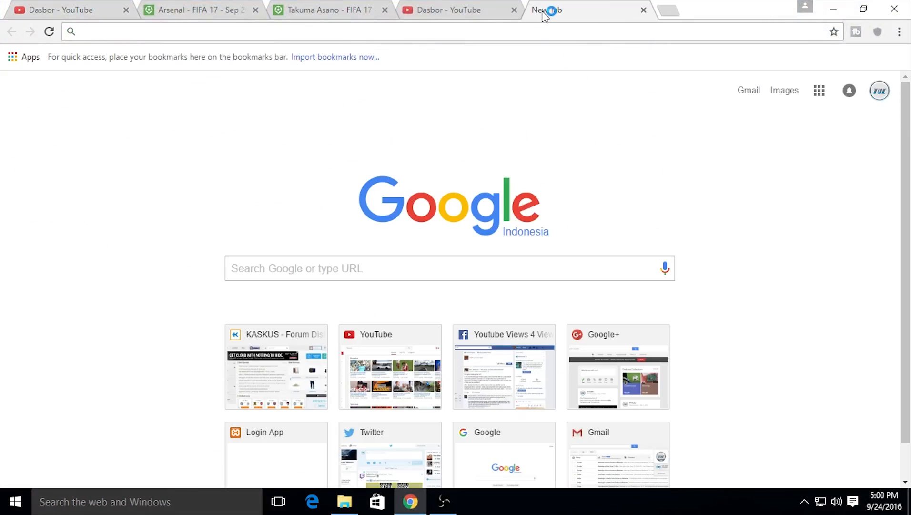
pyautogui.write('composer')
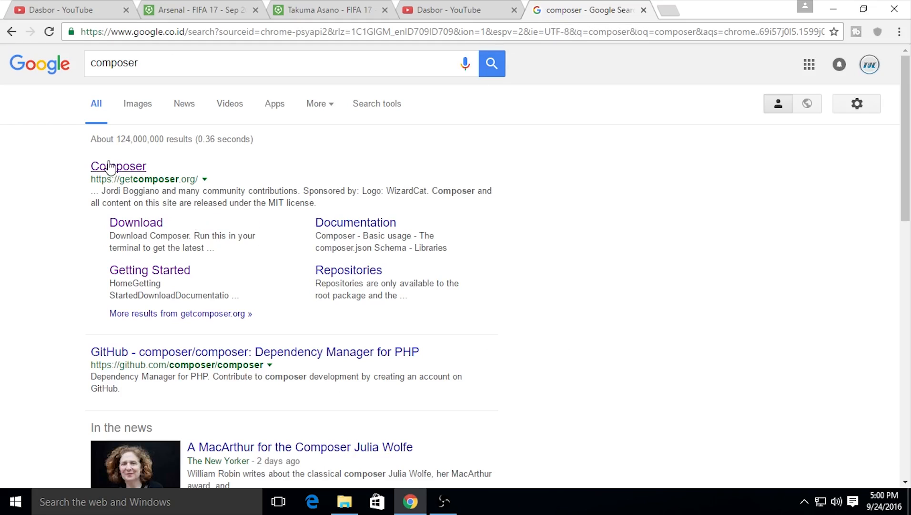
pyautogui.moveTo(118, 166)
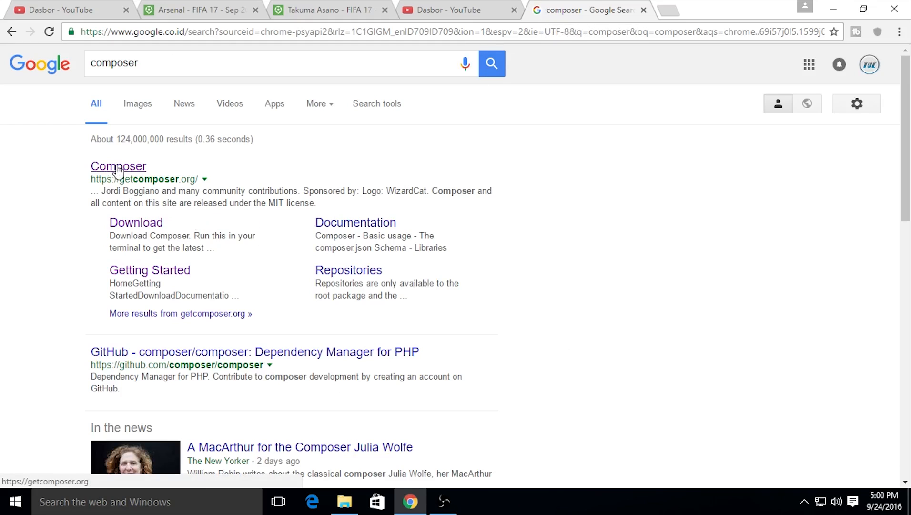
pyautogui.click(118, 167)
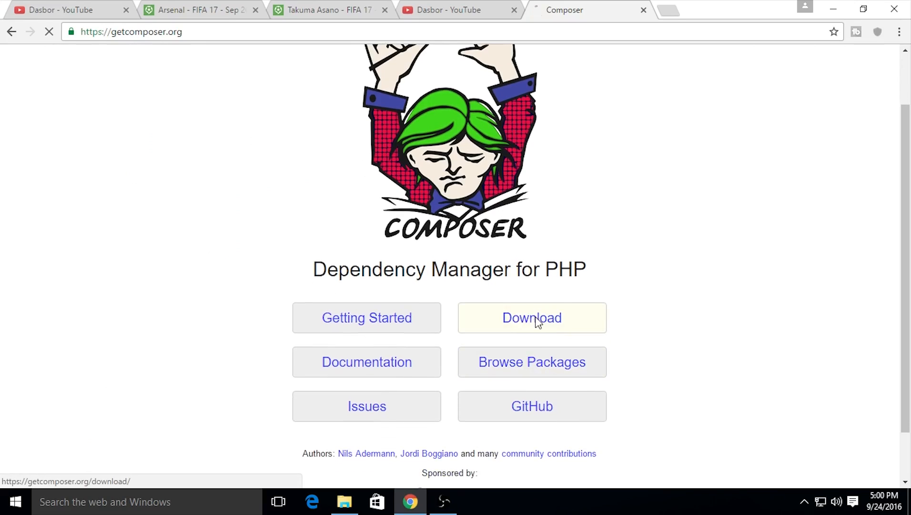
# - Go to the Composer Download page and select the Composer-Setup.exe installer name
pyautogui.click(531, 318)
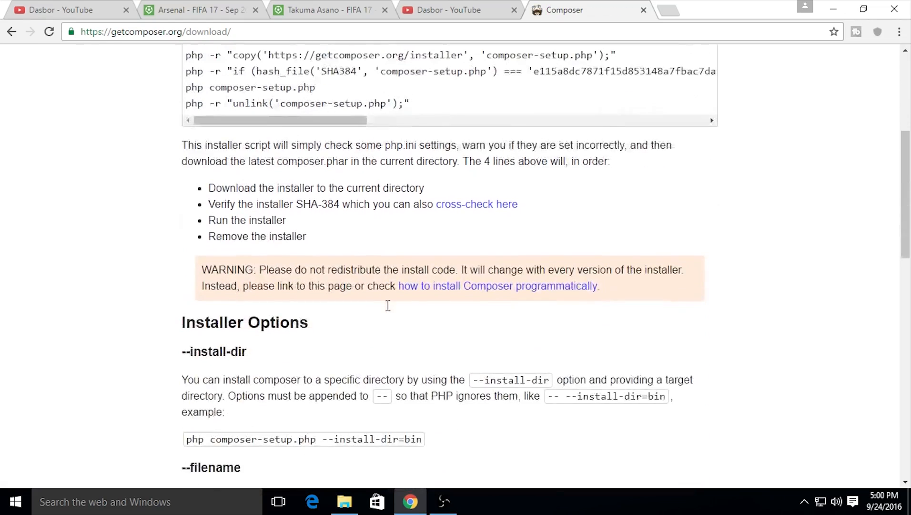
pyautogui.scroll(3)
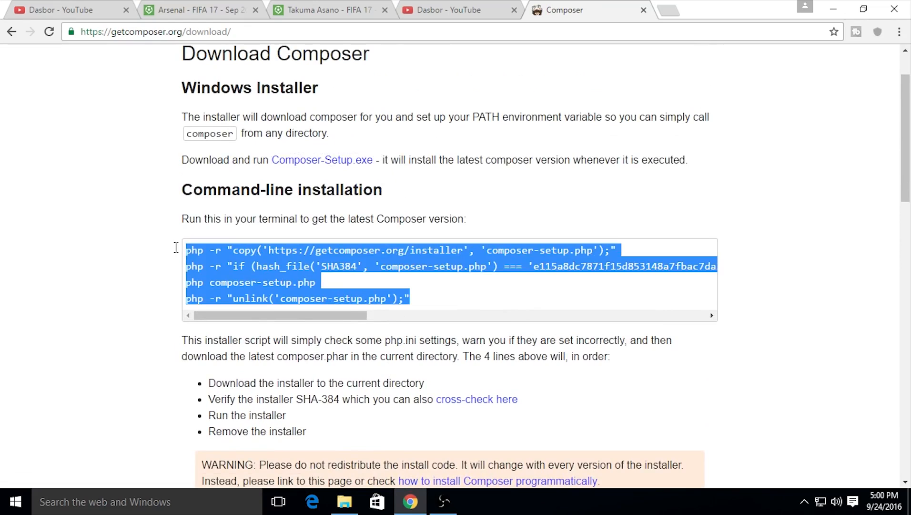
pyautogui.click(452, 307)
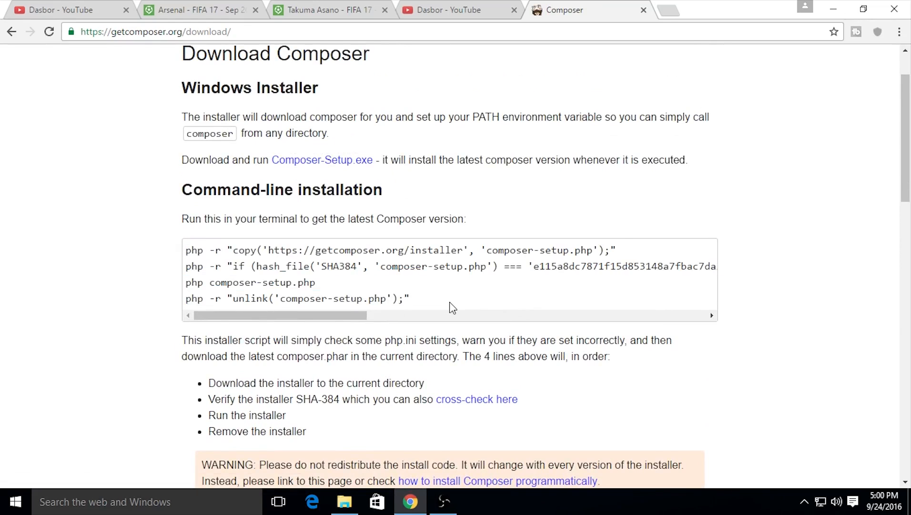
pyautogui.scroll(3)
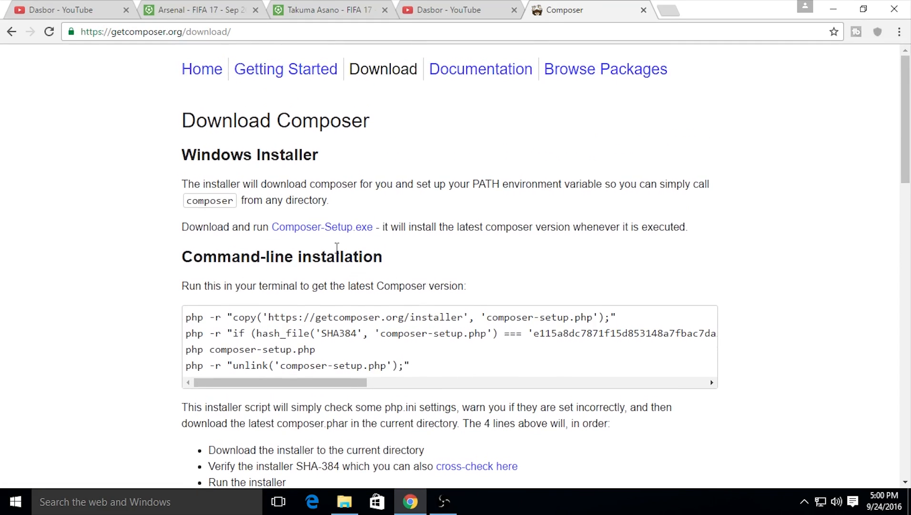
pyautogui.moveTo(392, 259)
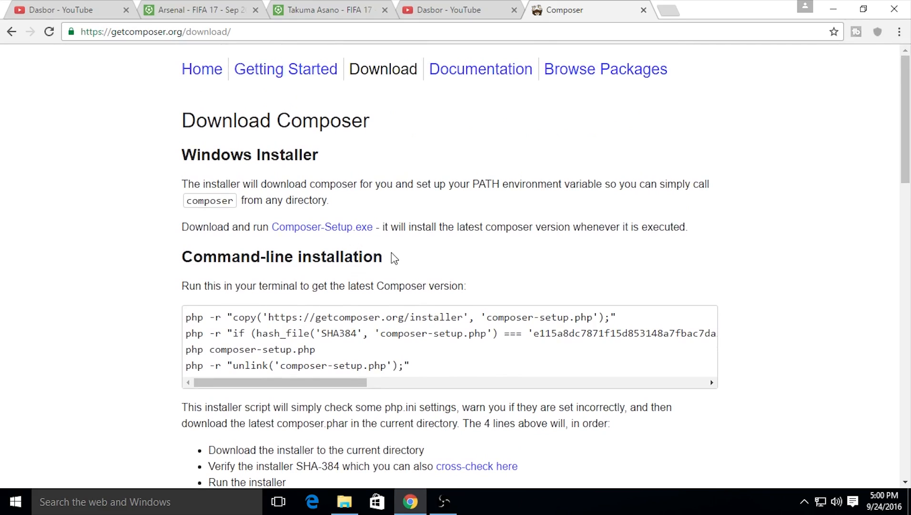
pyautogui.doubleClick(321, 227)
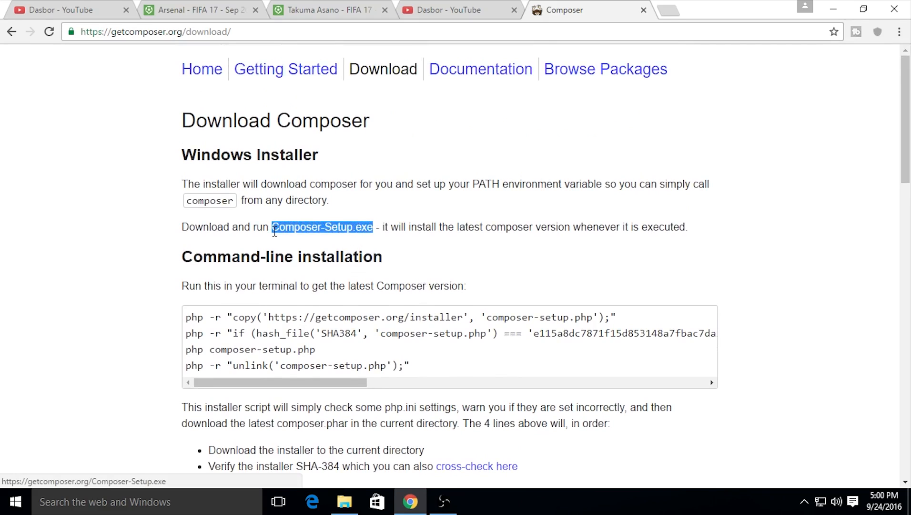
pyautogui.scroll(-3)
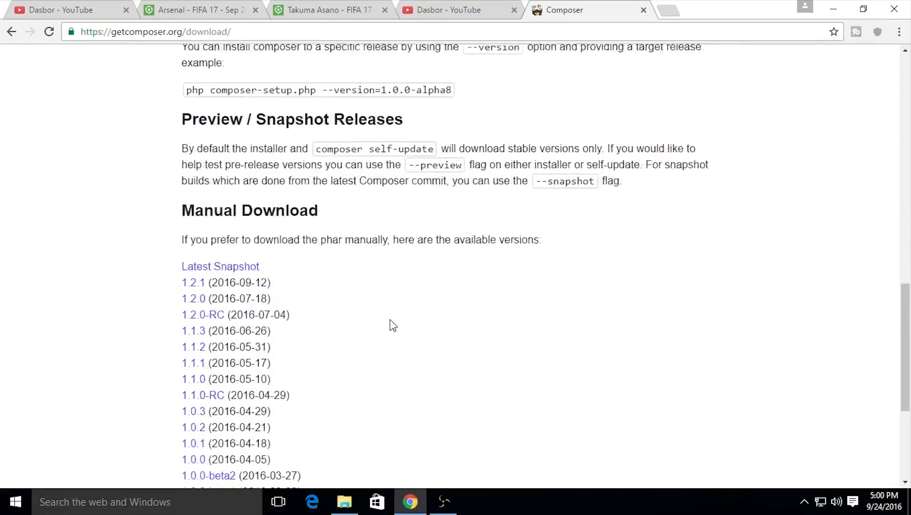
pyautogui.scroll(3)
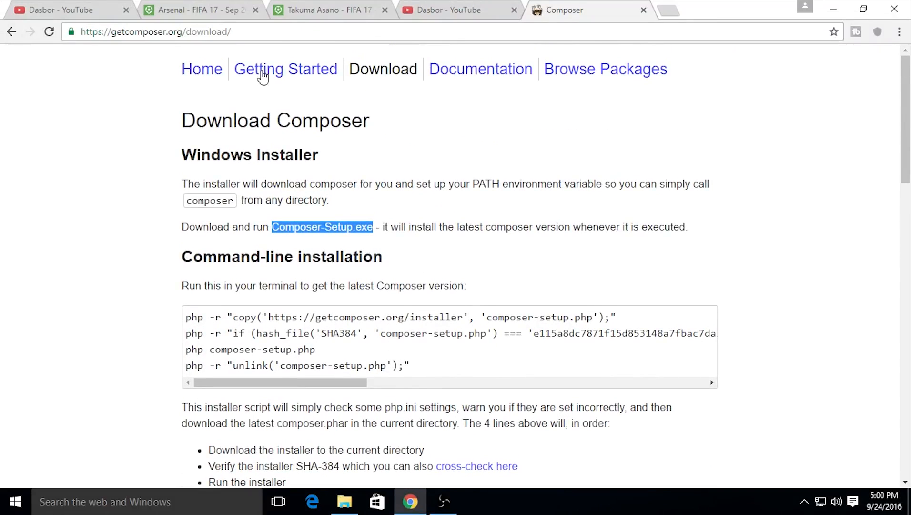
pyautogui.moveTo(481, 69)
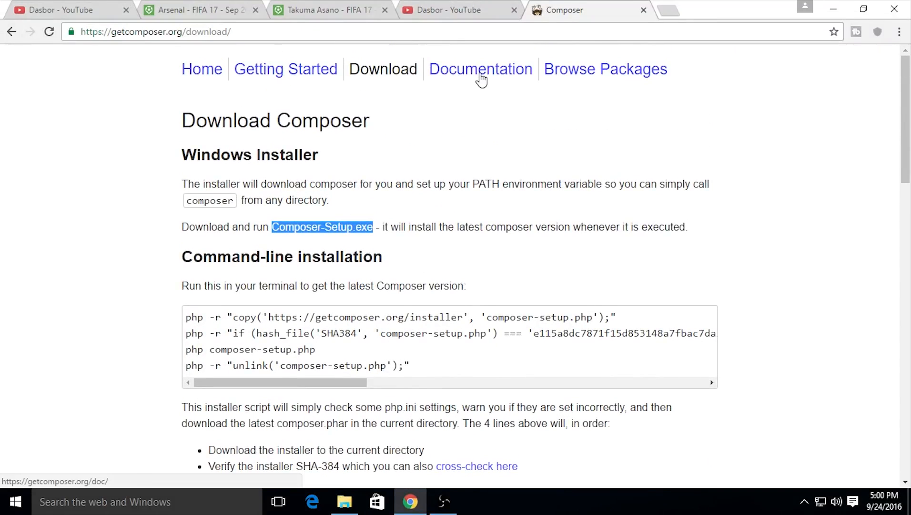
# - Open Getting Started and read the Linux / Unix / OSX installation section
pyautogui.click(285, 68)
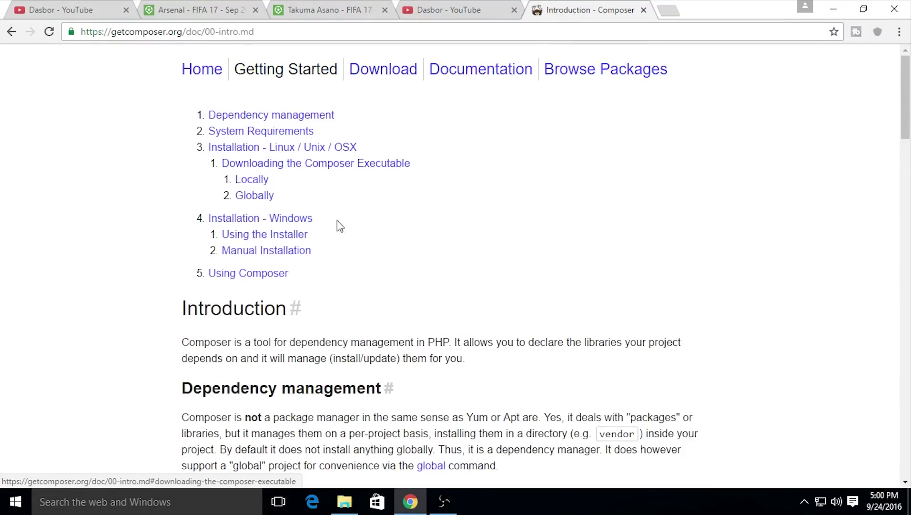
pyautogui.click(283, 147)
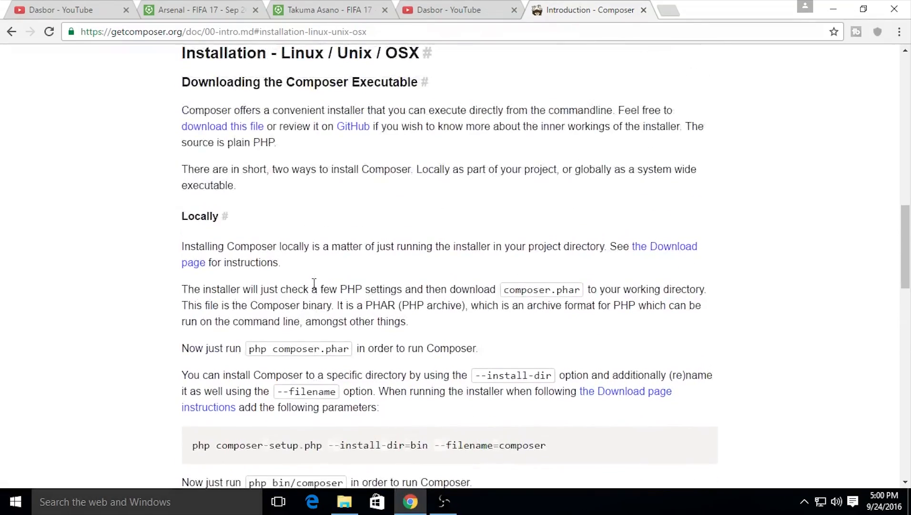
pyautogui.scroll(-3)
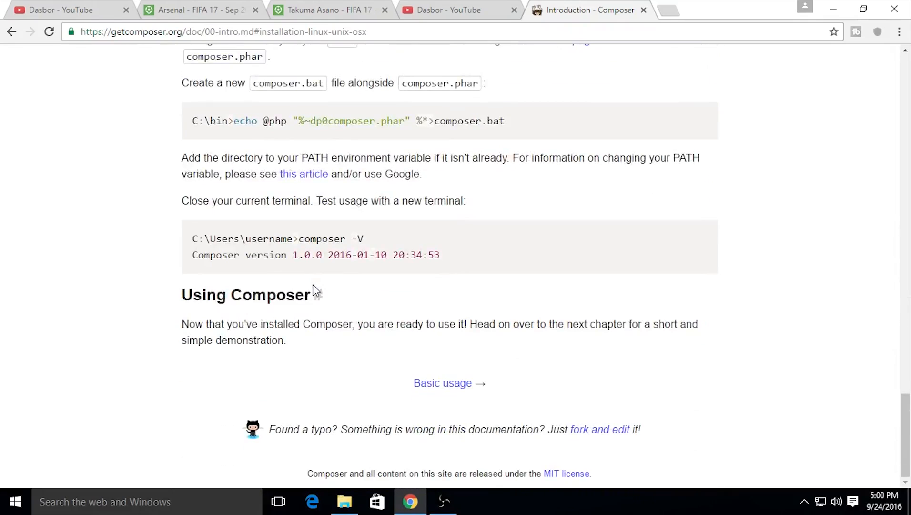
pyautogui.scroll(3)
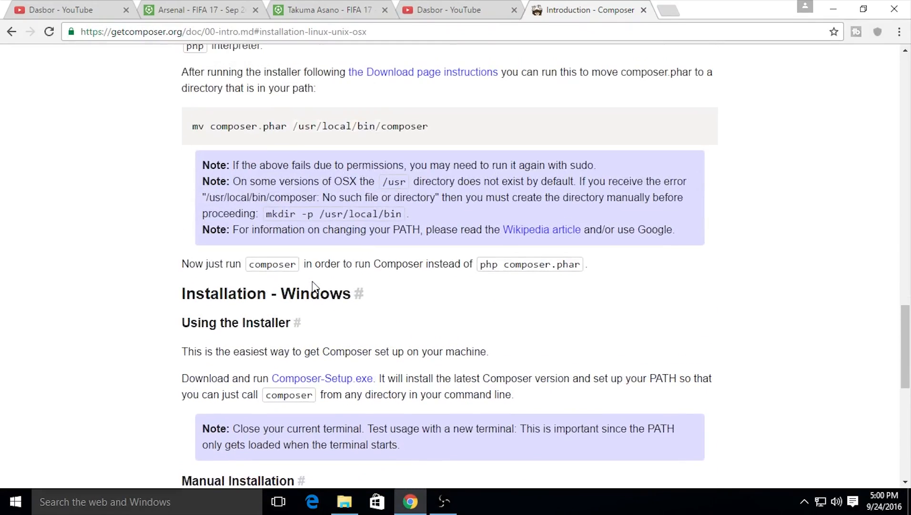
pyautogui.scroll(3)
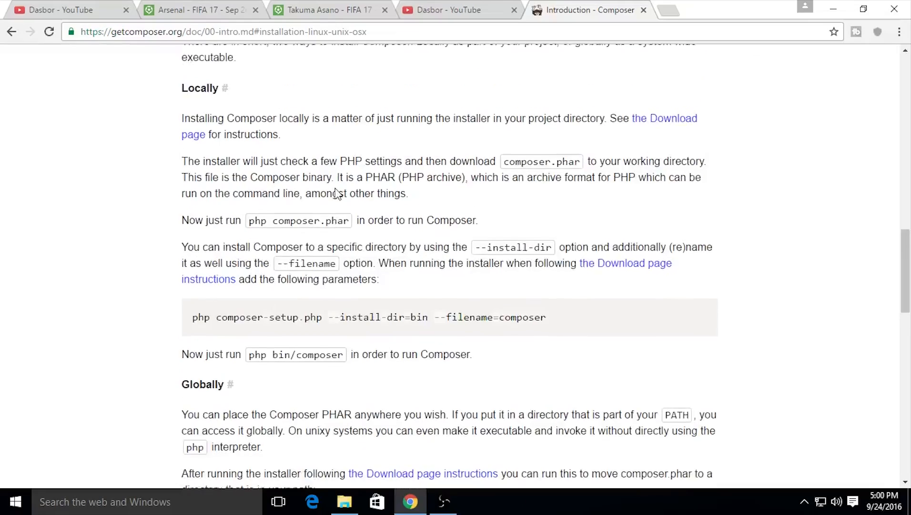
pyautogui.scroll(3)
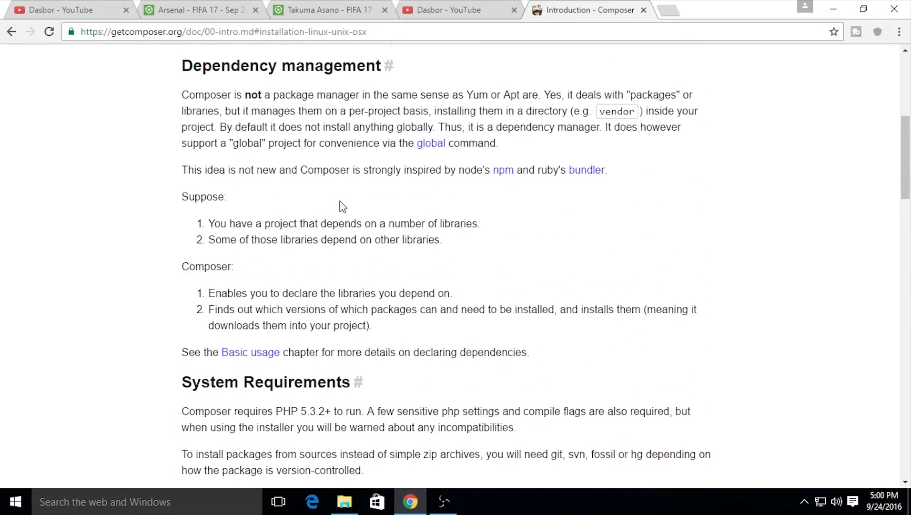
pyautogui.scroll(3)
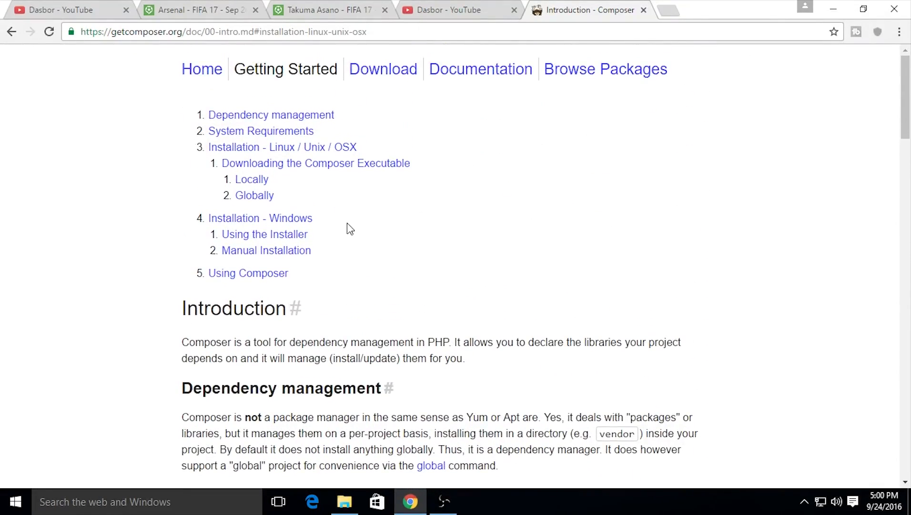
pyautogui.moveTo(285, 69)
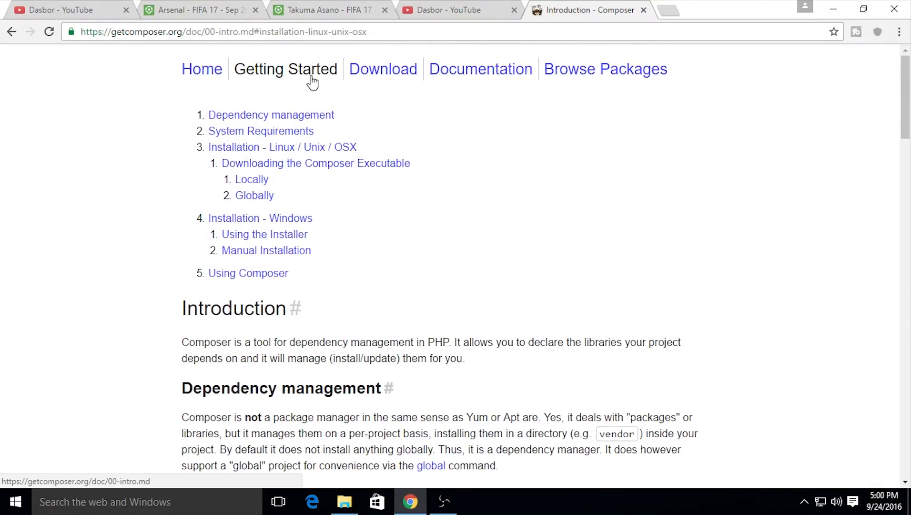
pyautogui.moveTo(383, 69)
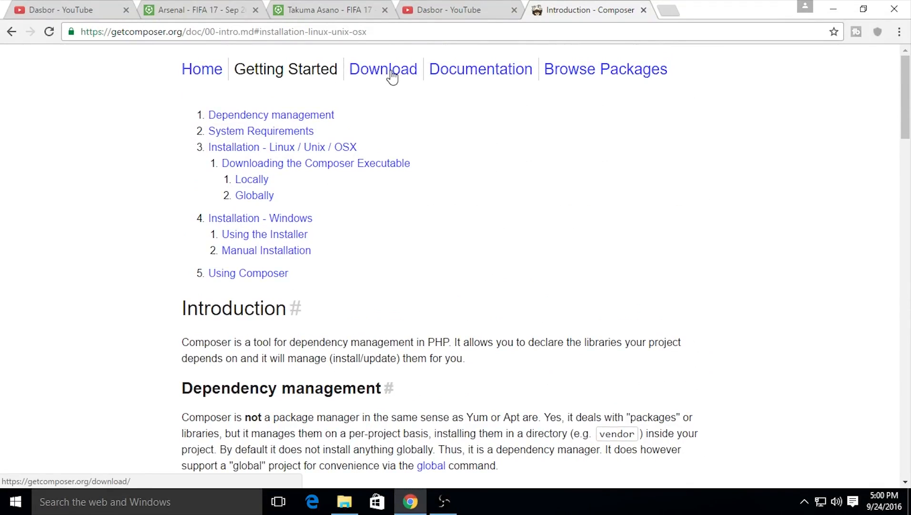
# - Return to the Download page and download Composer-Setup.exe
pyautogui.click(383, 68)
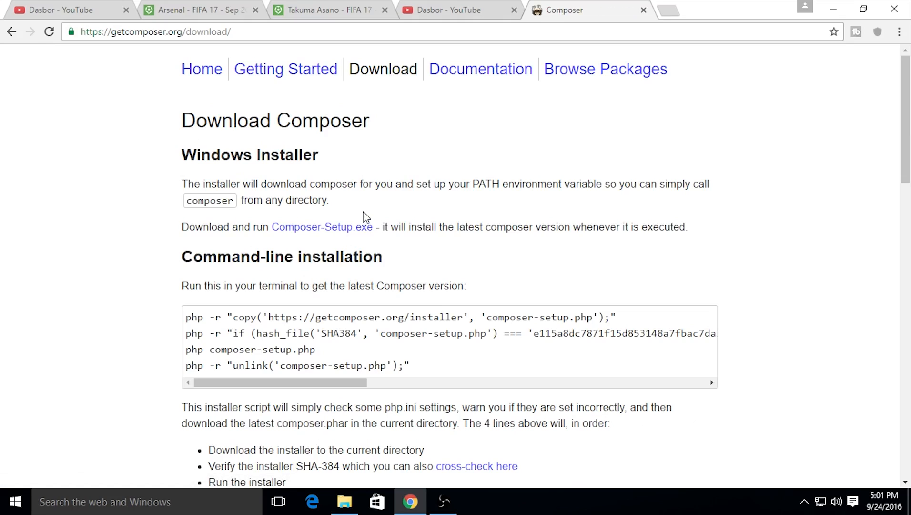
pyautogui.click(321, 226)
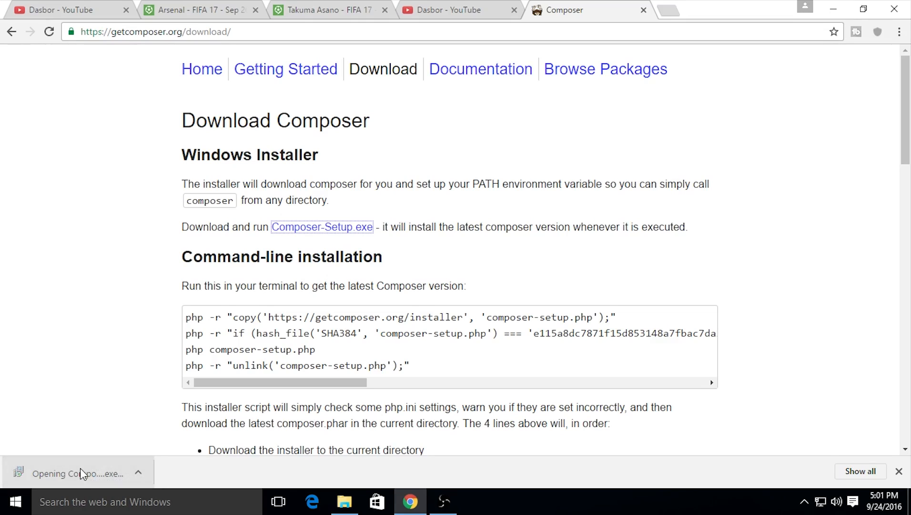
pyautogui.moveTo(86, 455)
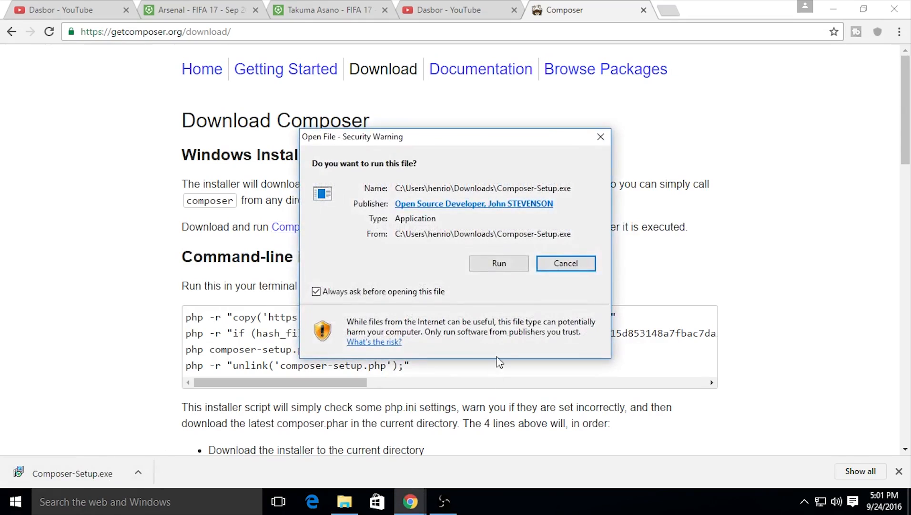
# - Run the Composer installer, pass the welcome step, and list the command-line PHP choices
pyautogui.click(498, 263)
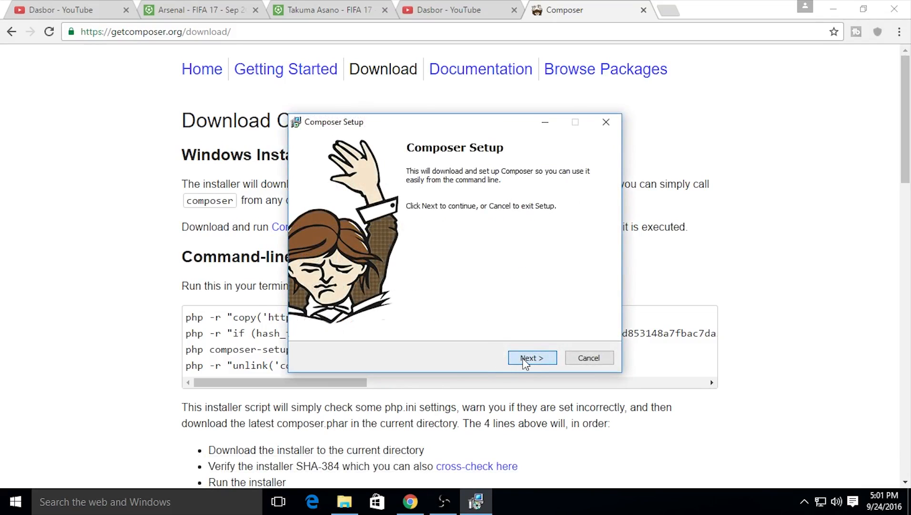
pyautogui.click(531, 357)
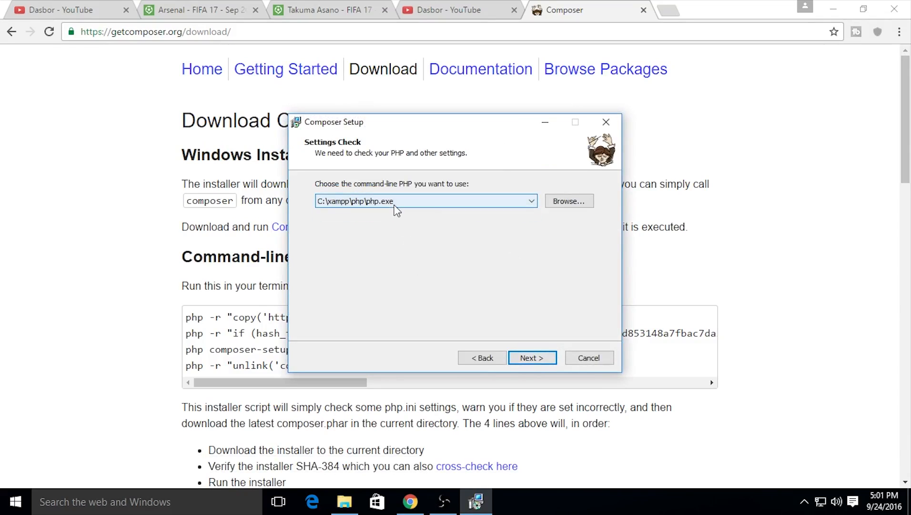
pyautogui.click(530, 201)
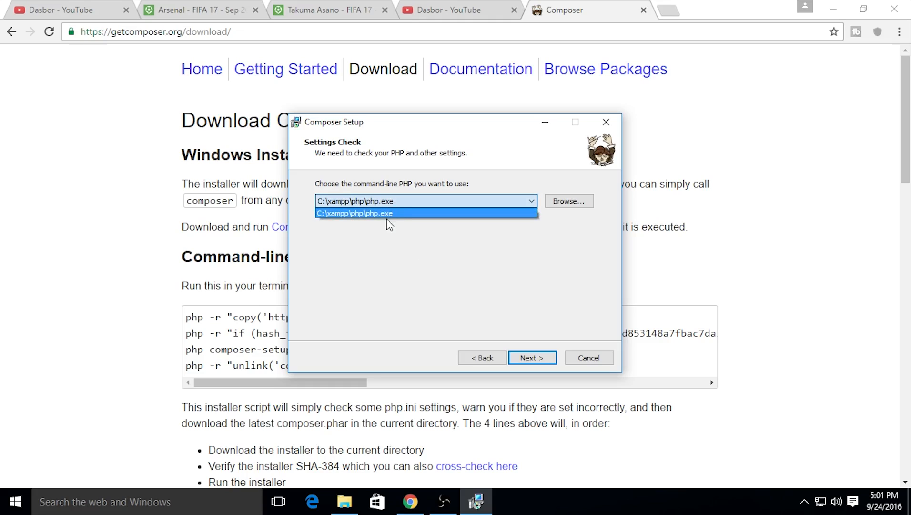
pyautogui.moveTo(391, 220)
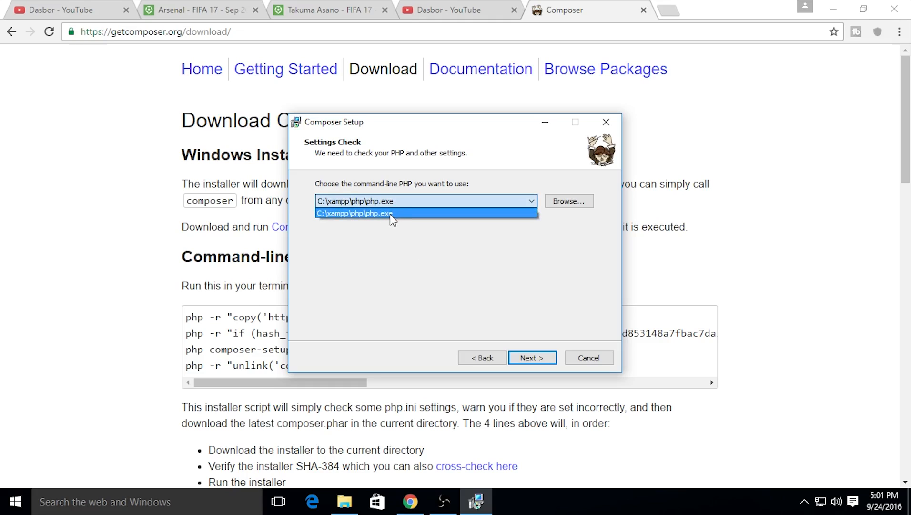
pyautogui.moveTo(400, 228)
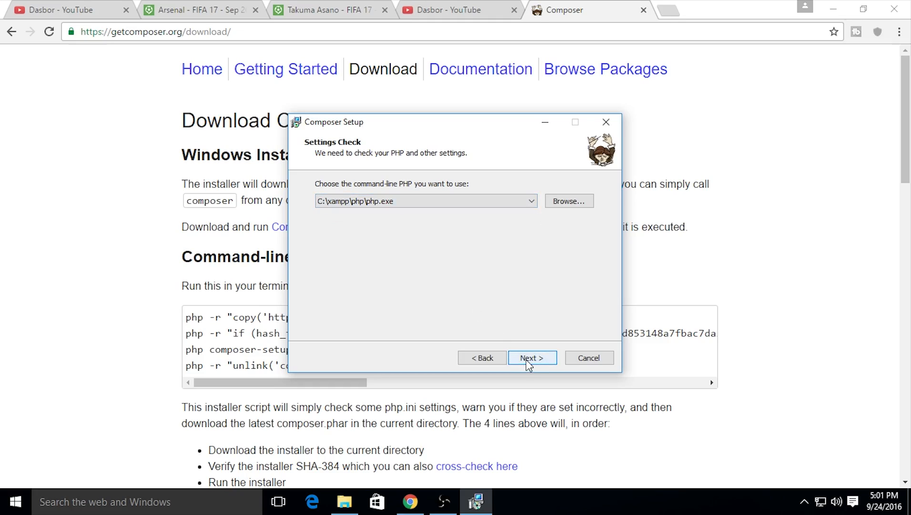
# - Accept the chosen PHP, skip the proxy, install Composer and exit the finished installer
pyautogui.click(531, 358)
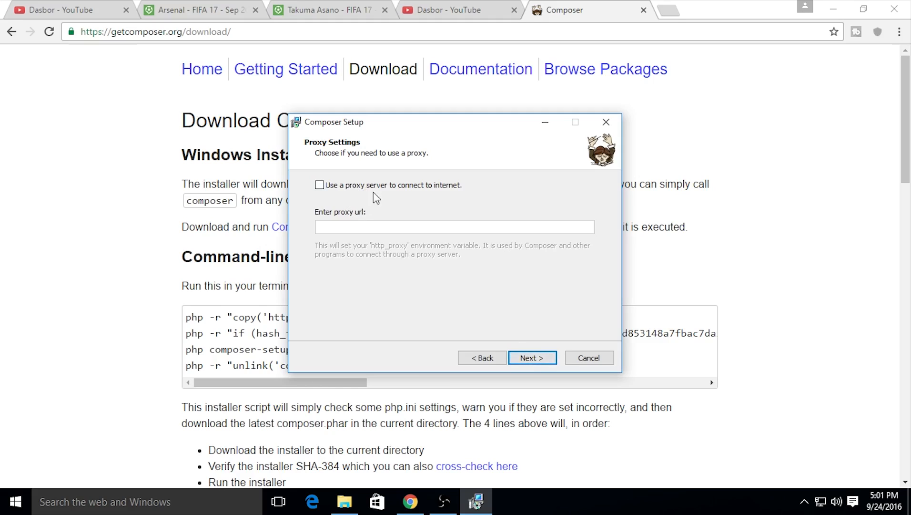
pyautogui.moveTo(427, 194)
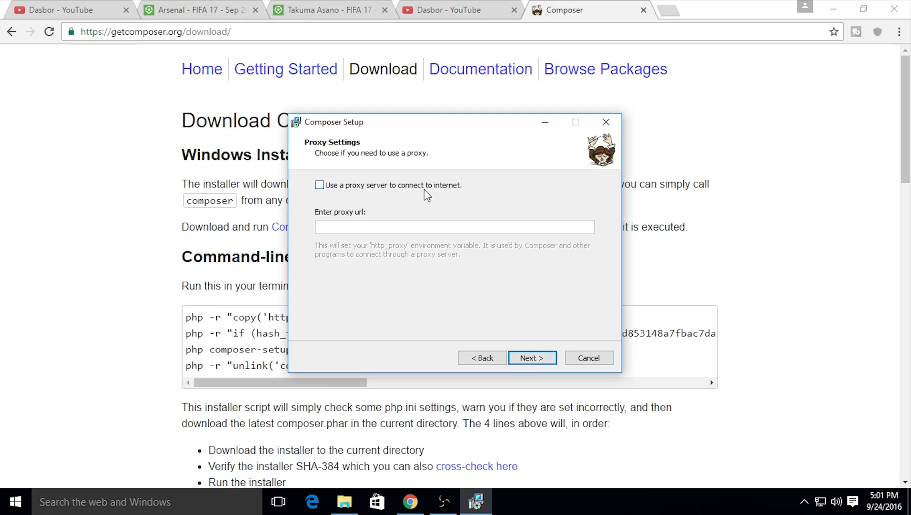
pyautogui.moveTo(423, 217)
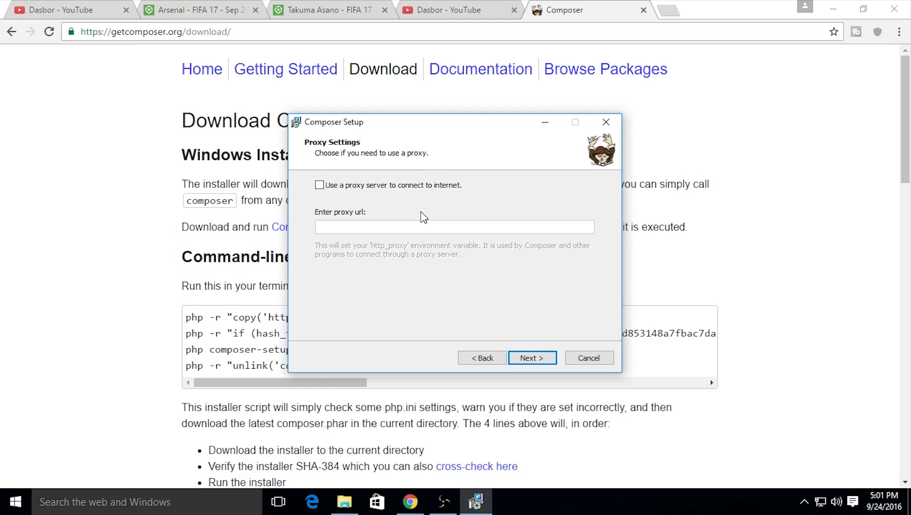
pyautogui.moveTo(420, 197)
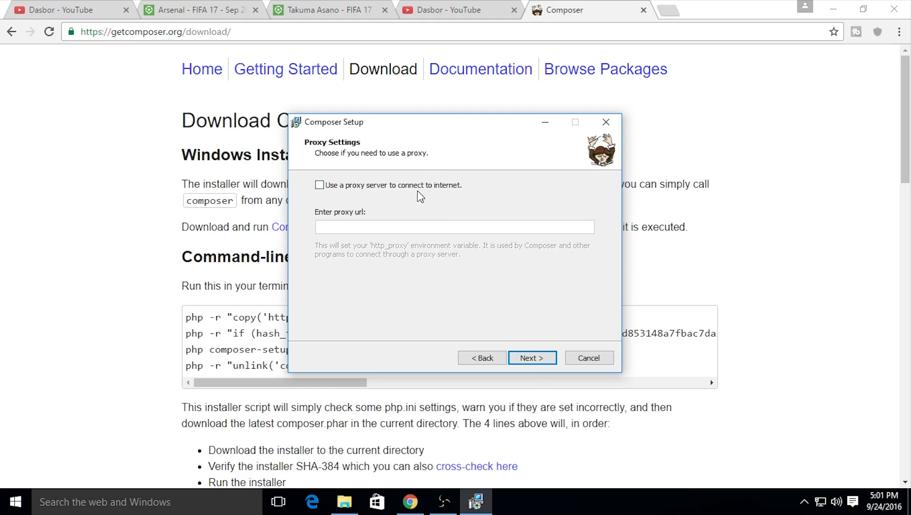
pyautogui.moveTo(371, 202)
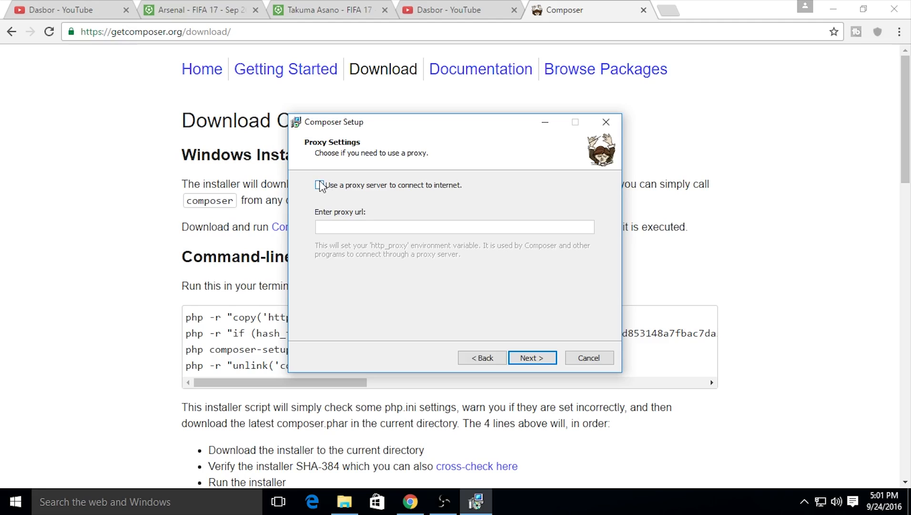
pyautogui.moveTo(532, 357)
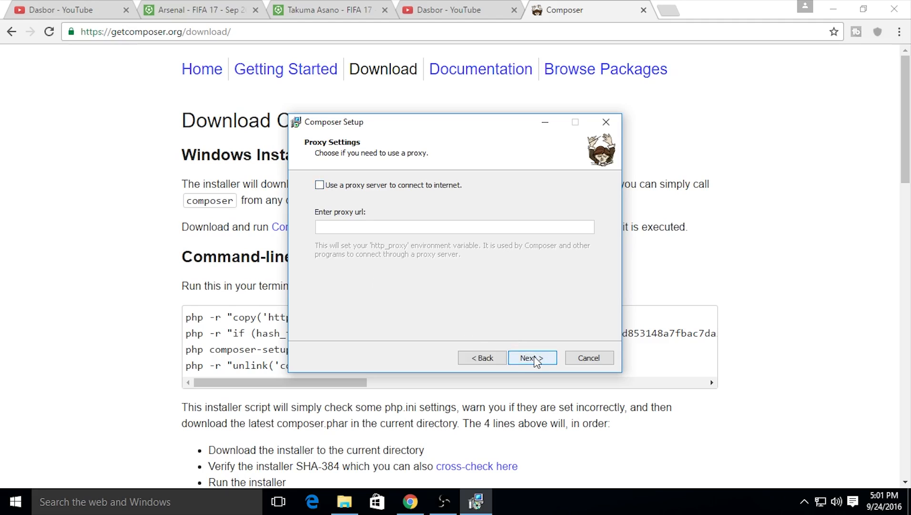
pyautogui.moveTo(492, 256)
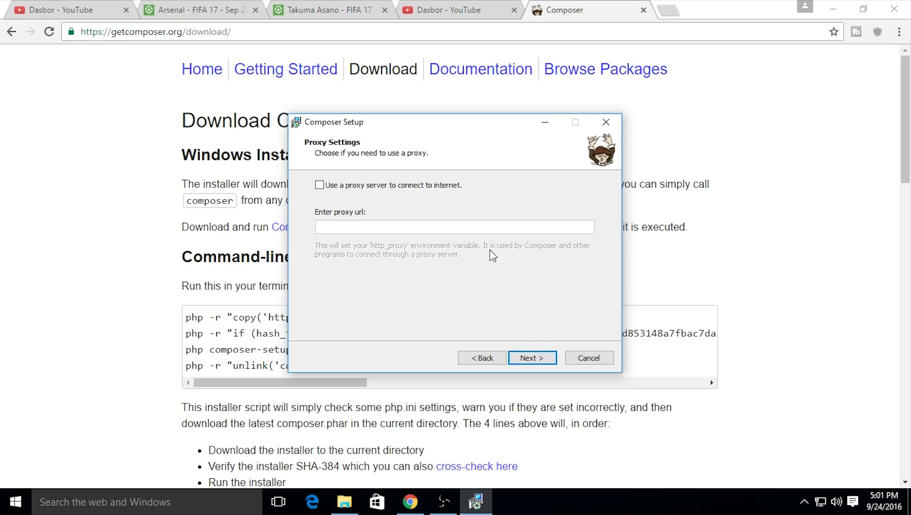
pyautogui.moveTo(372, 205)
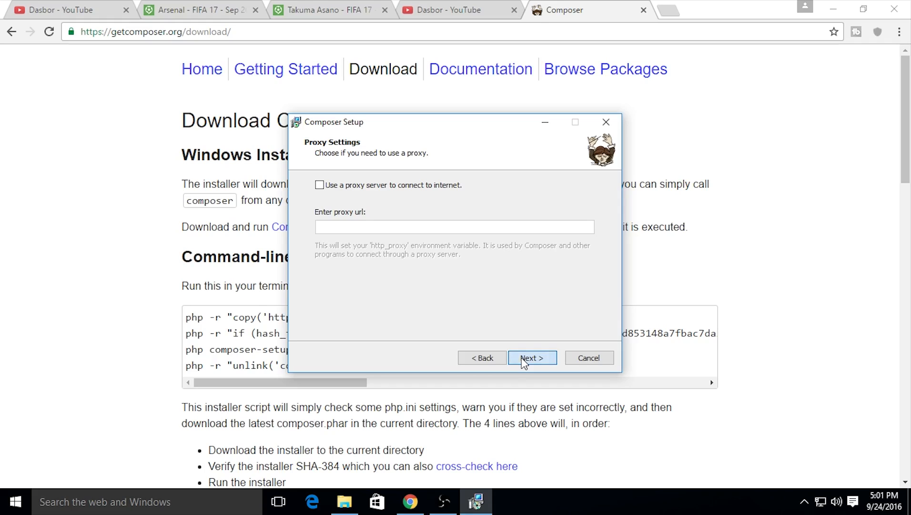
pyautogui.click(531, 358)
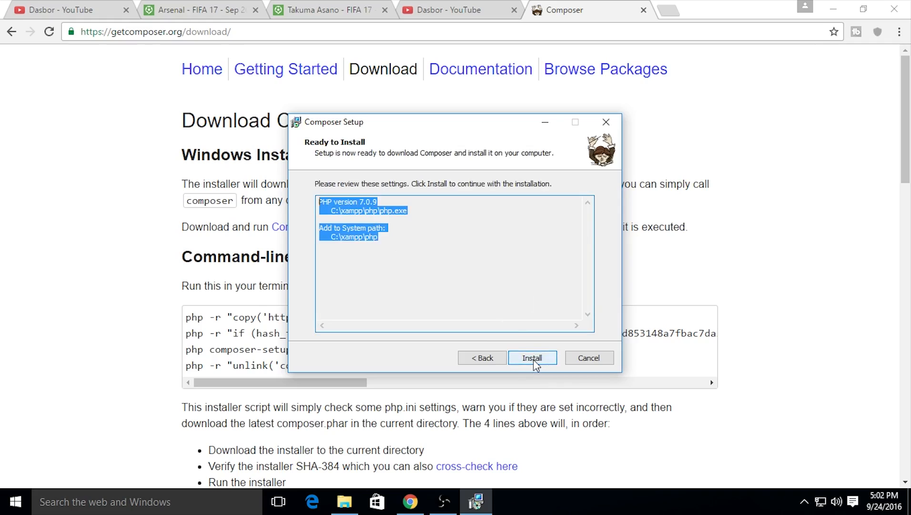
pyautogui.click(532, 358)
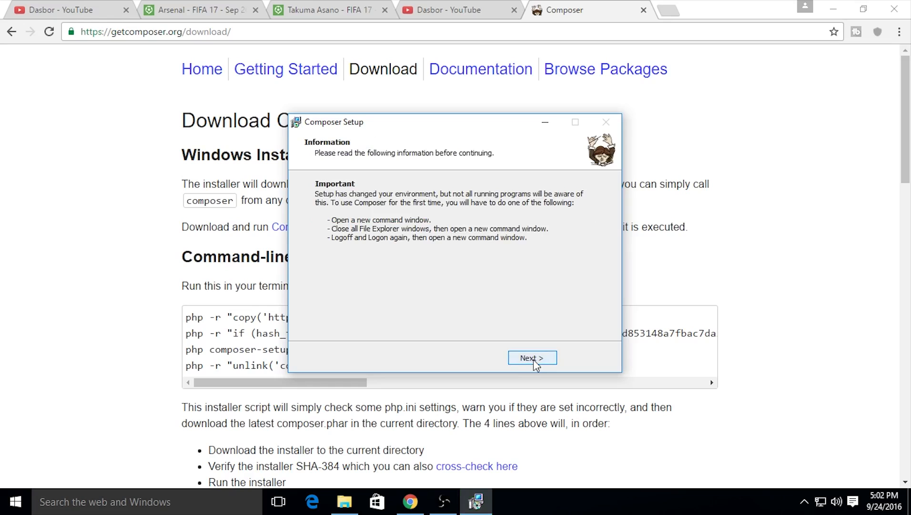
pyautogui.click(531, 357)
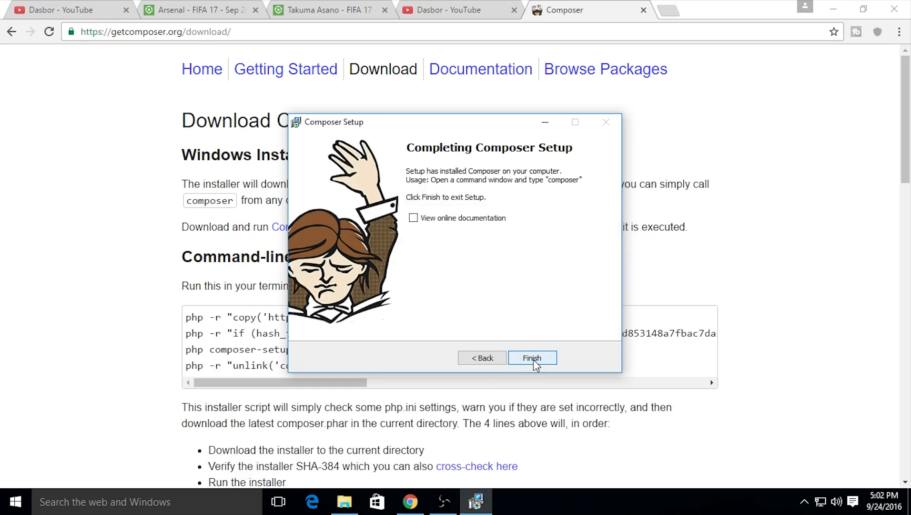
pyautogui.click(532, 357)
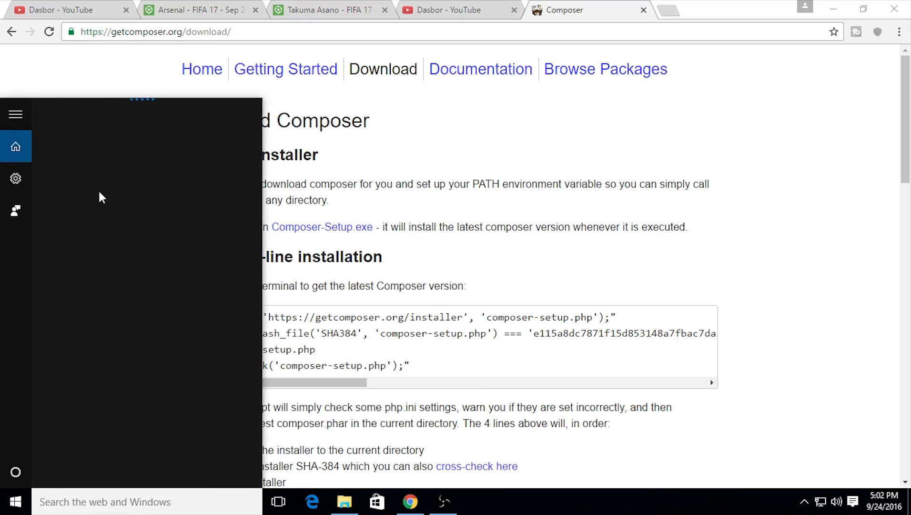
# - Open Command Prompt and run composer -v to see Composer 1.2.1 and its commands
pyautogui.write('cmd')
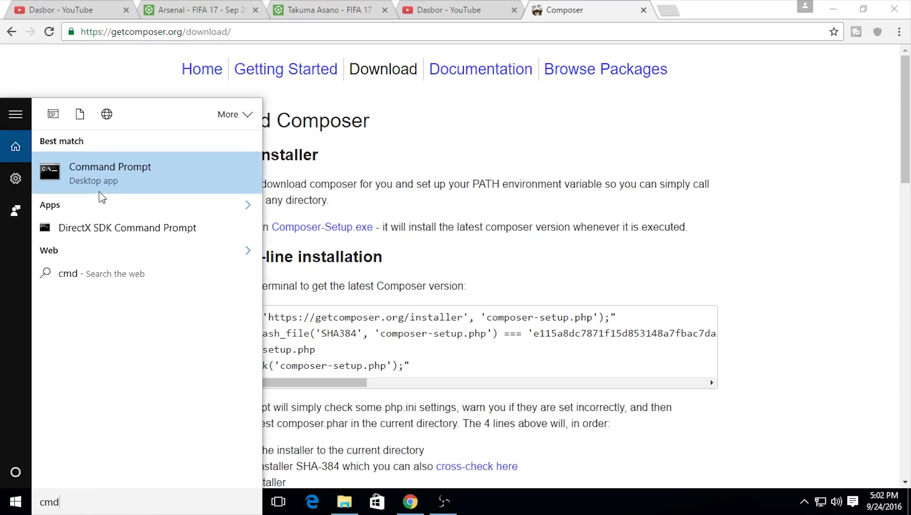
pyautogui.click(109, 172)
pyautogui.write('php -v')
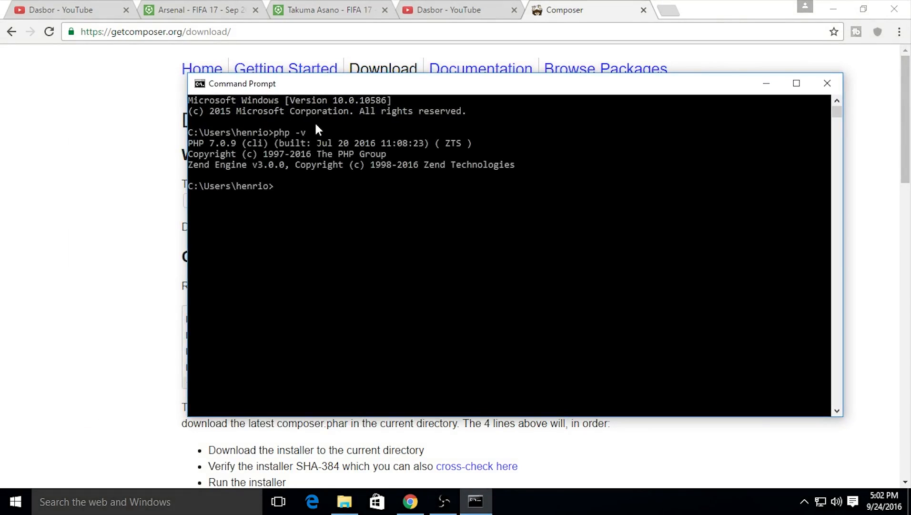
pyautogui.write('comp')
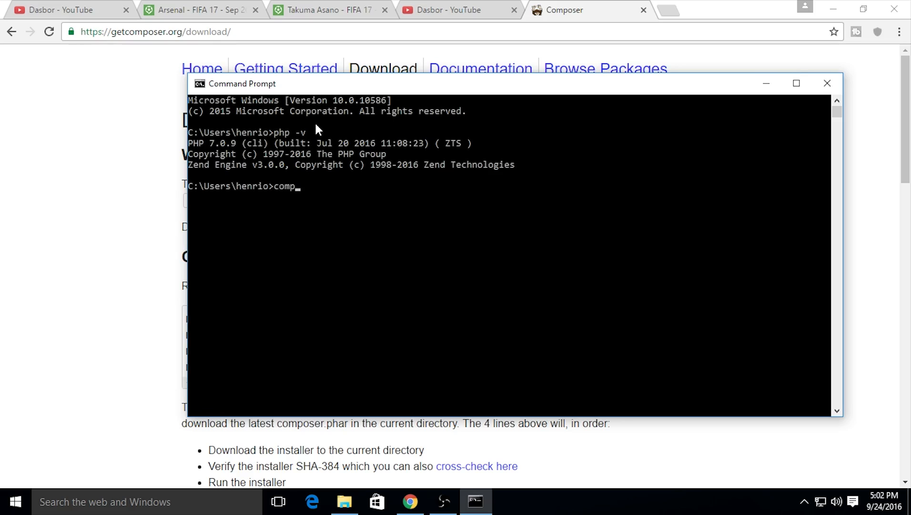
pyautogui.write('oser -v')
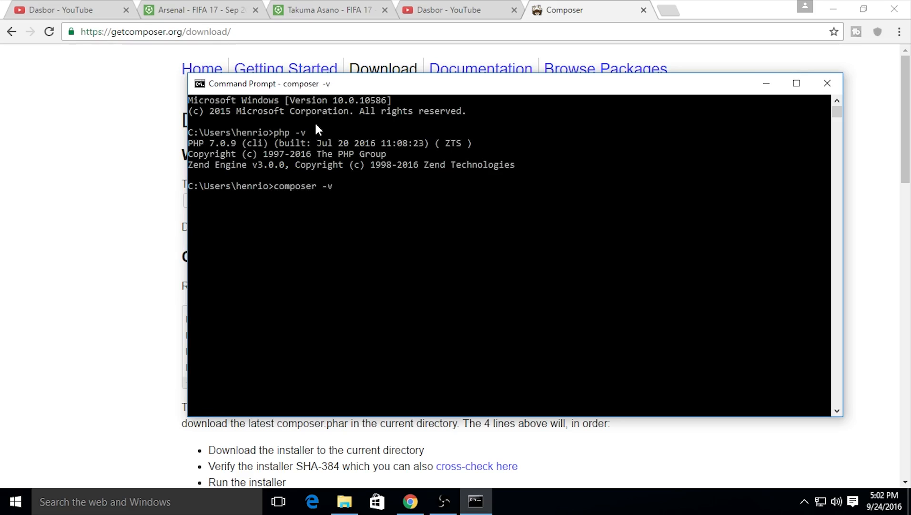
pyautogui.press('Return')
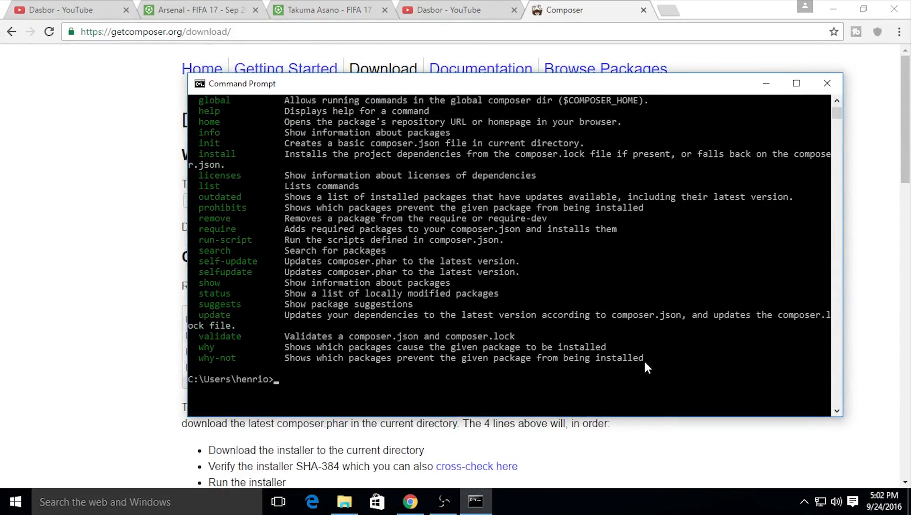
pyautogui.scroll(3)
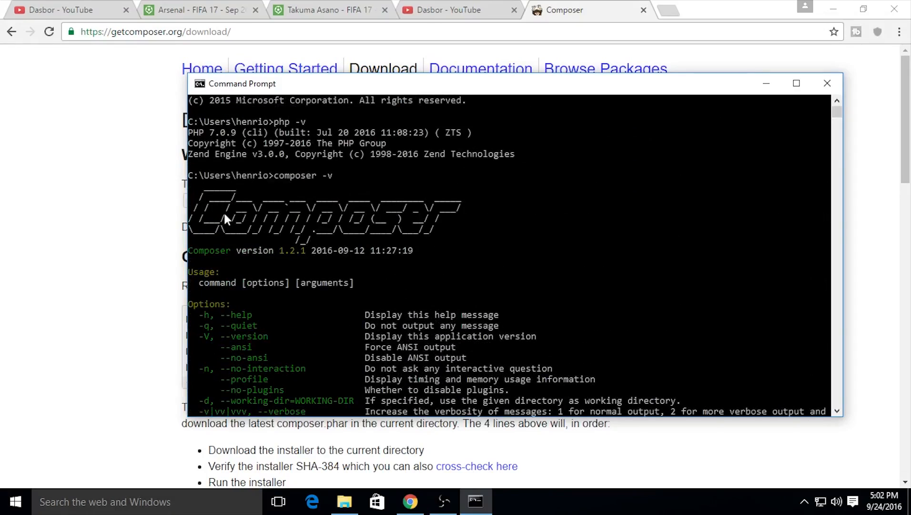
pyautogui.scroll(-3)
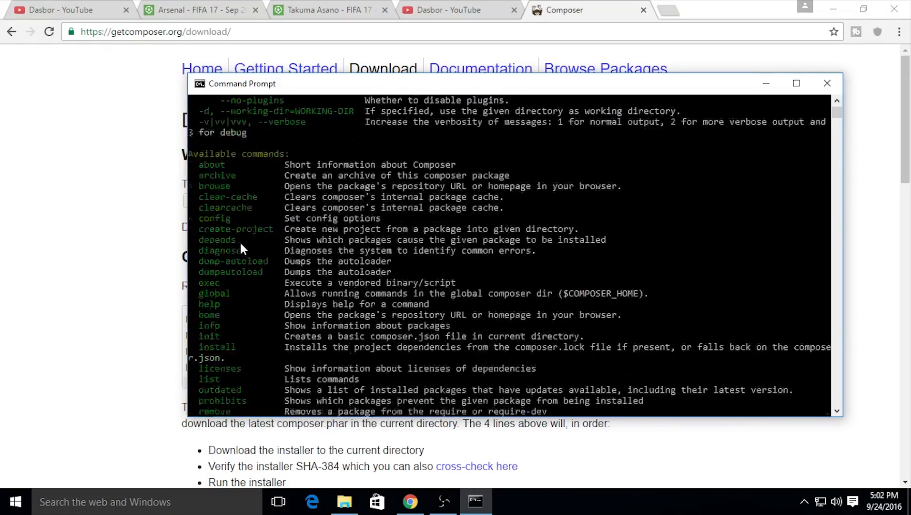
pyautogui.scroll(-3)
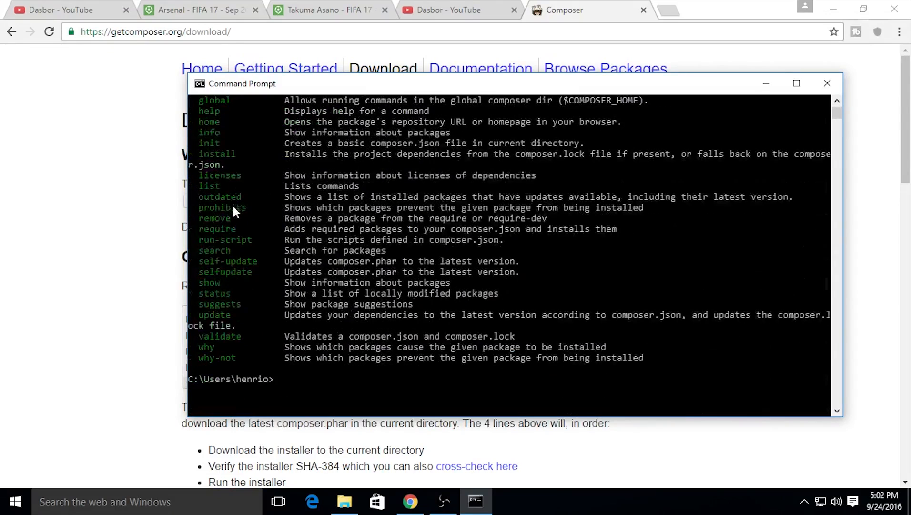
pyautogui.moveTo(75, 175)
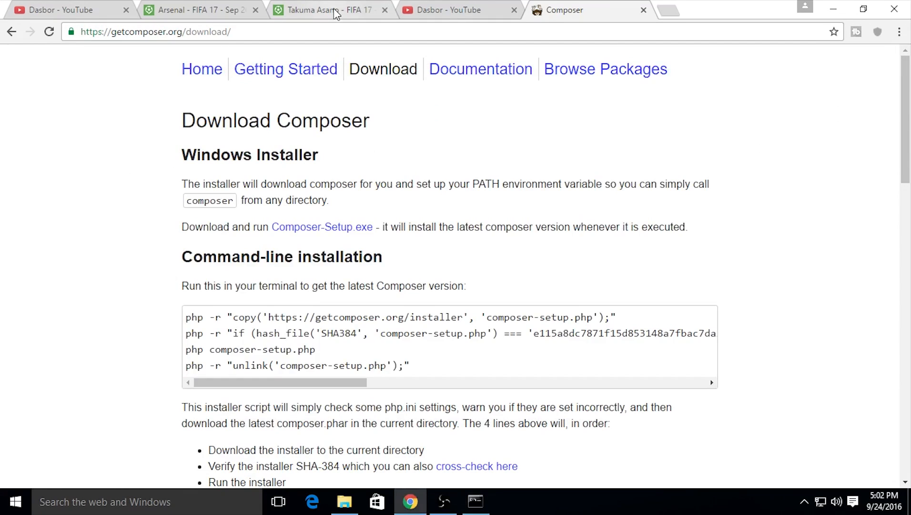
# - Search Google for 'laravel' from another Chrome tab
pyautogui.click(326, 10)
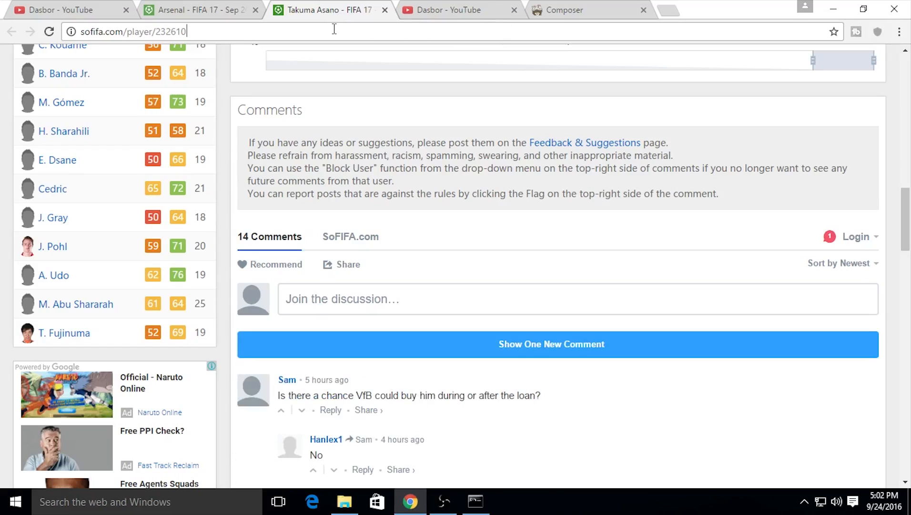
pyautogui.write('laravel&oq=laravel&aqs=chrome..69i57j69i59l2j0l3.1823j')
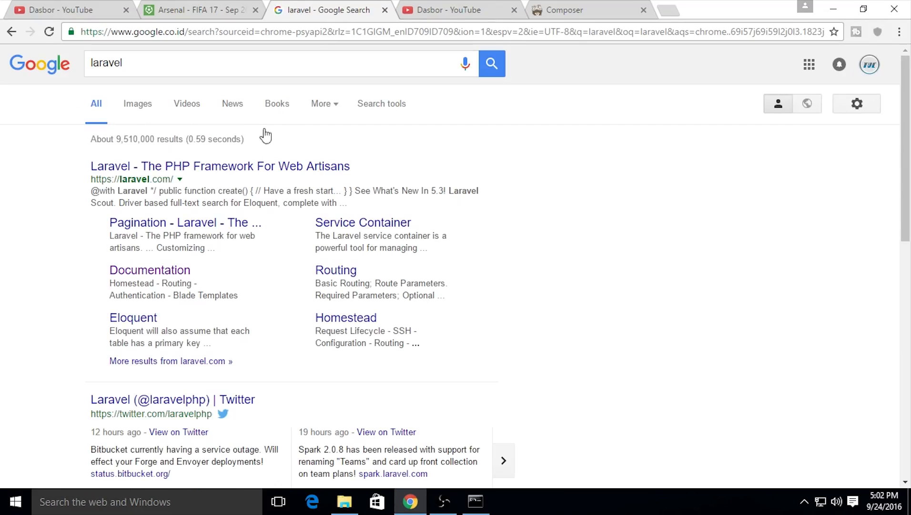
pyautogui.moveTo(156, 181)
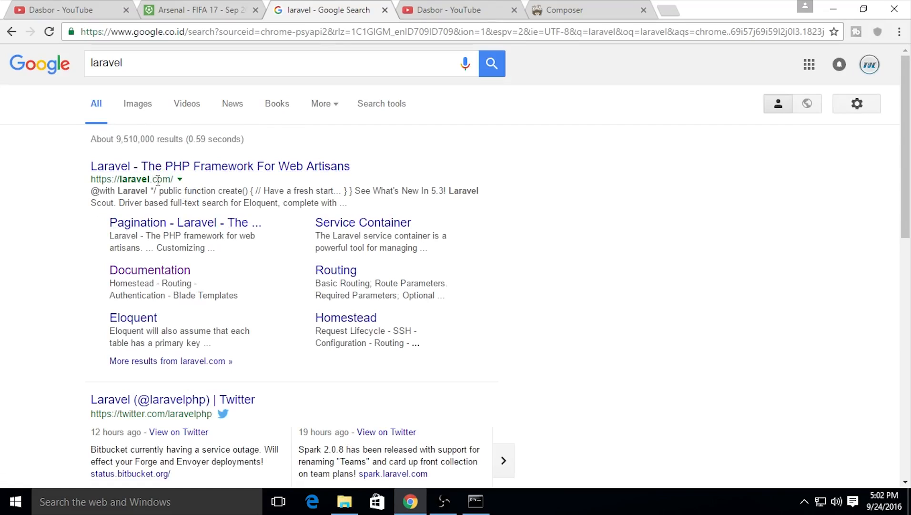
pyautogui.moveTo(176, 168)
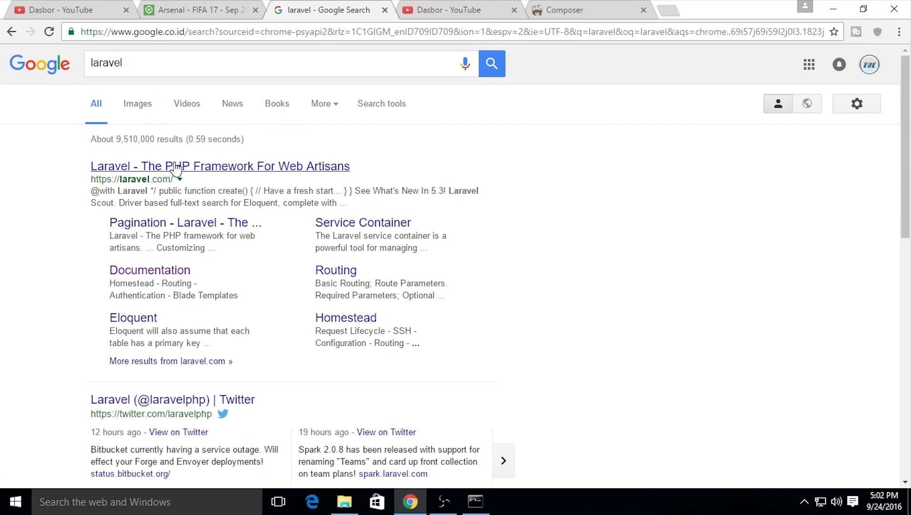
# - Open the Laravel docs and review server requirements like PHP 5.6.4 and Mbstring
pyautogui.click(220, 166)
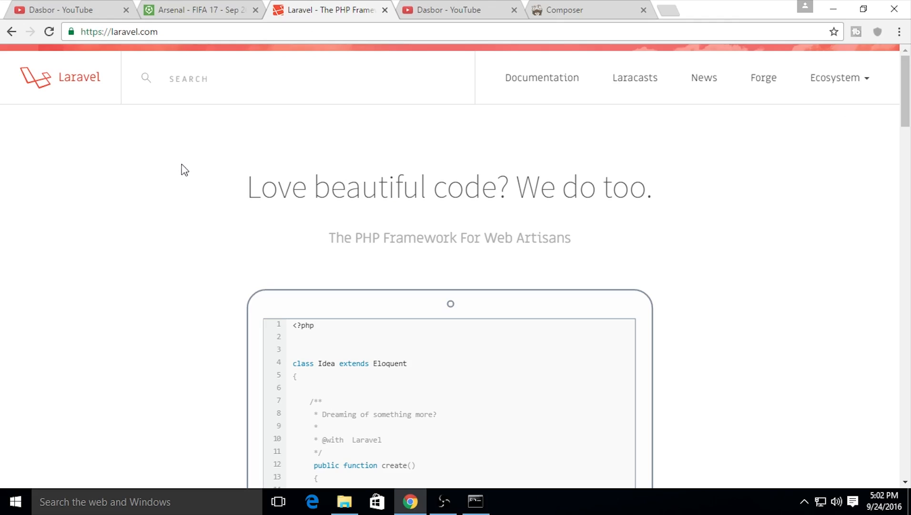
pyautogui.moveTo(541, 77)
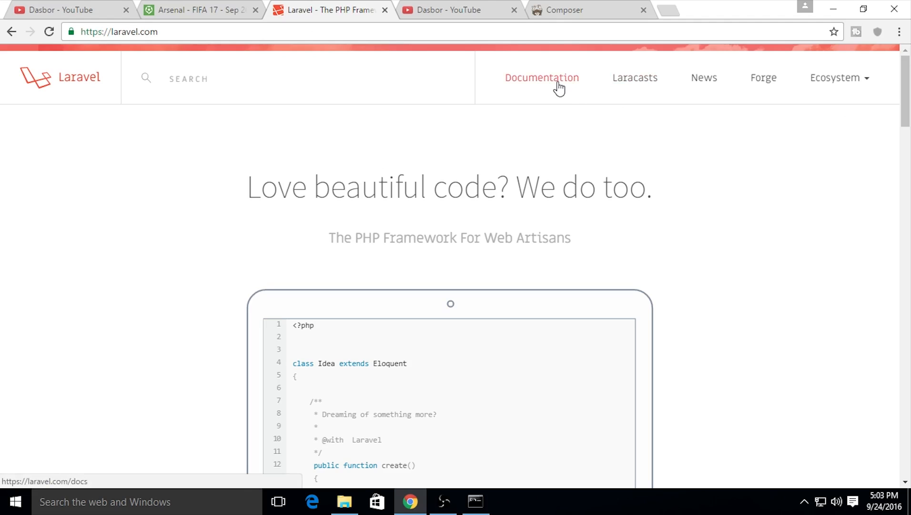
pyautogui.click(540, 77)
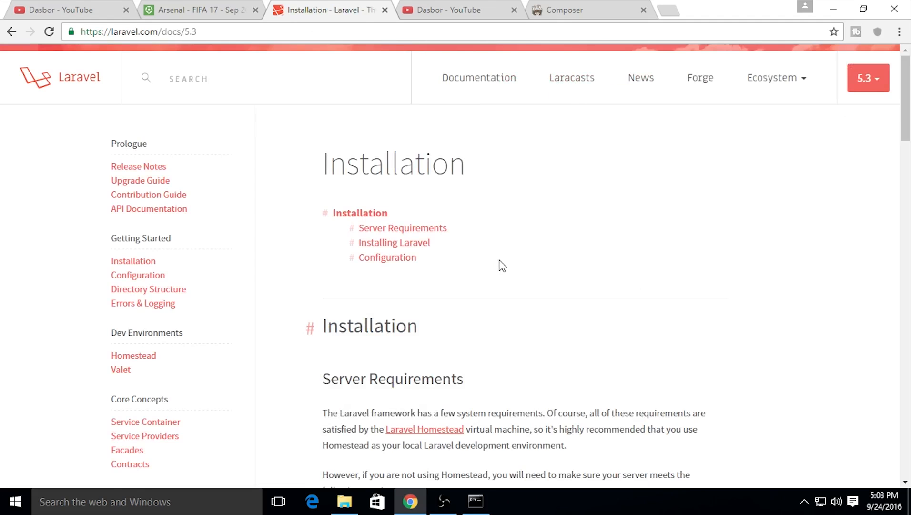
pyautogui.scroll(-3)
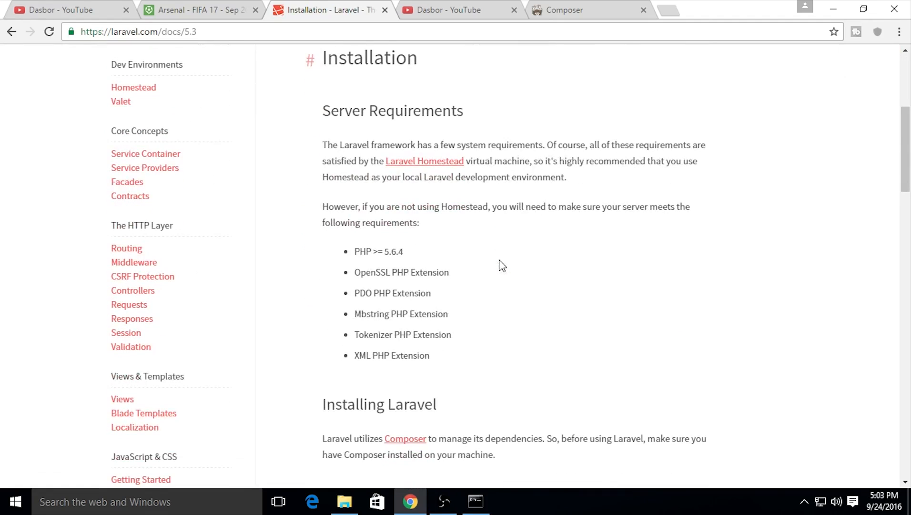
pyautogui.scroll(-3)
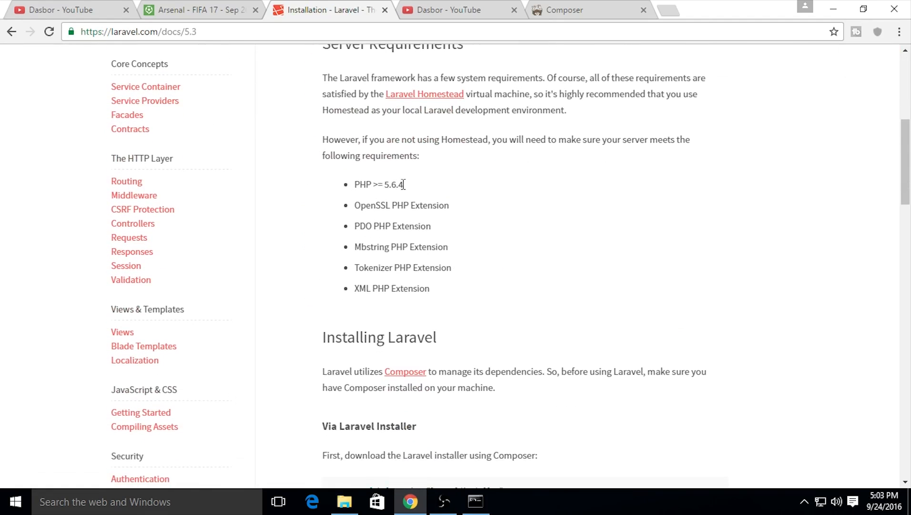
pyautogui.doubleClick(393, 184)
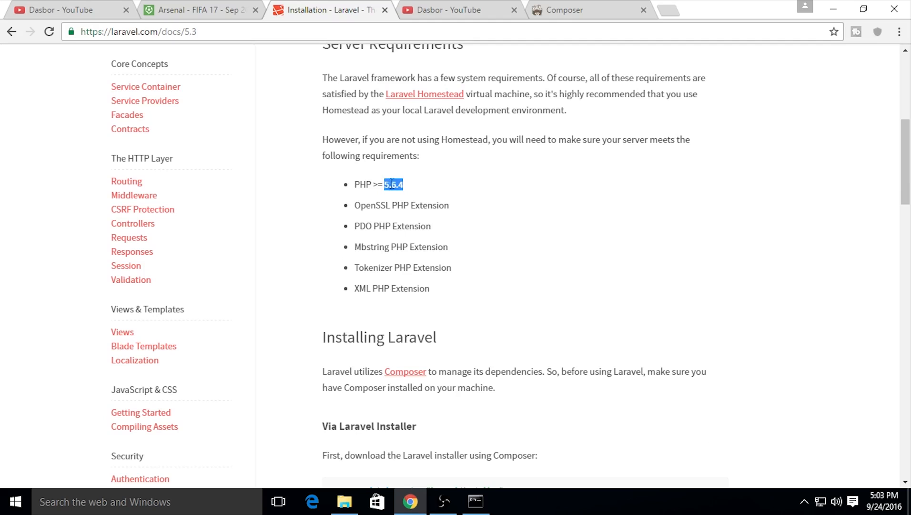
pyautogui.scroll(-3)
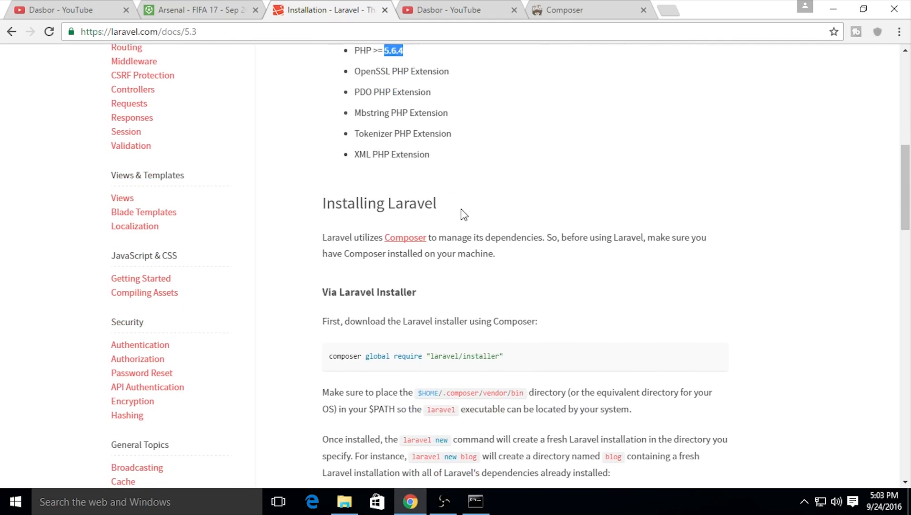
pyautogui.scroll(3)
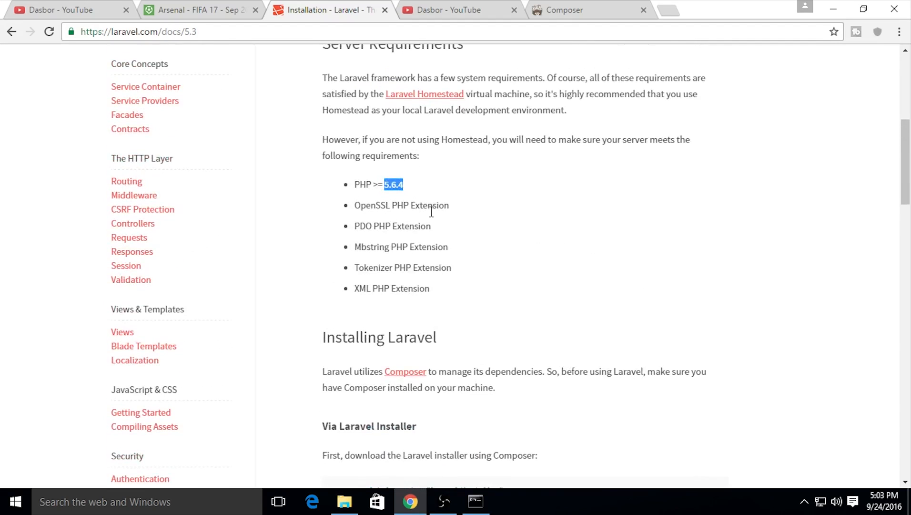
pyautogui.moveTo(440, 262)
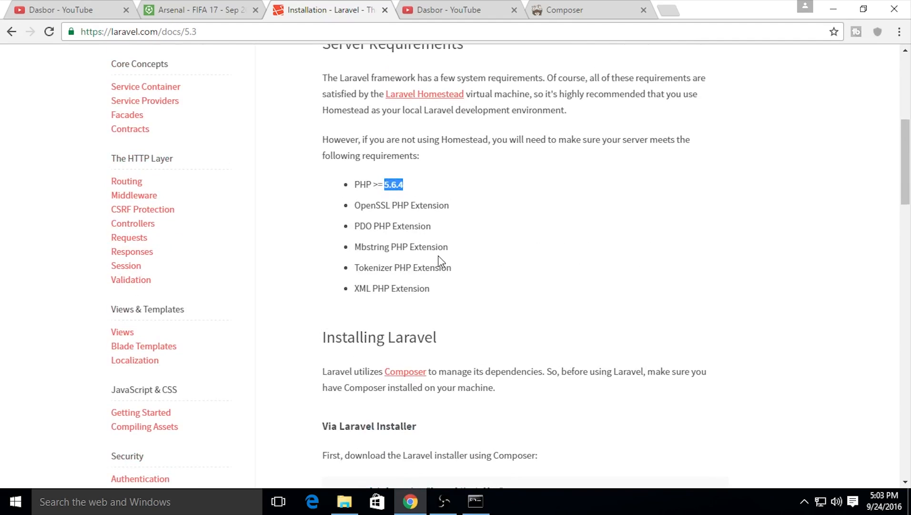
pyautogui.scroll(-3)
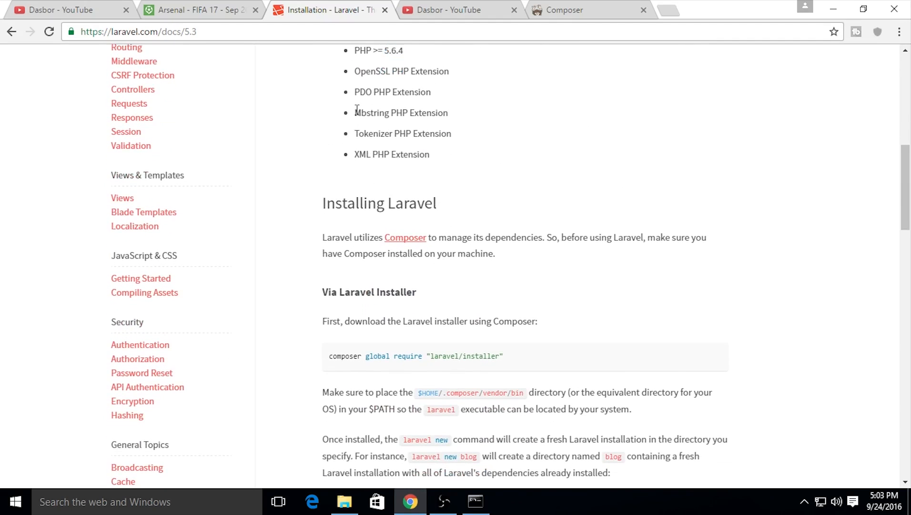
pyautogui.doubleClick(401, 113)
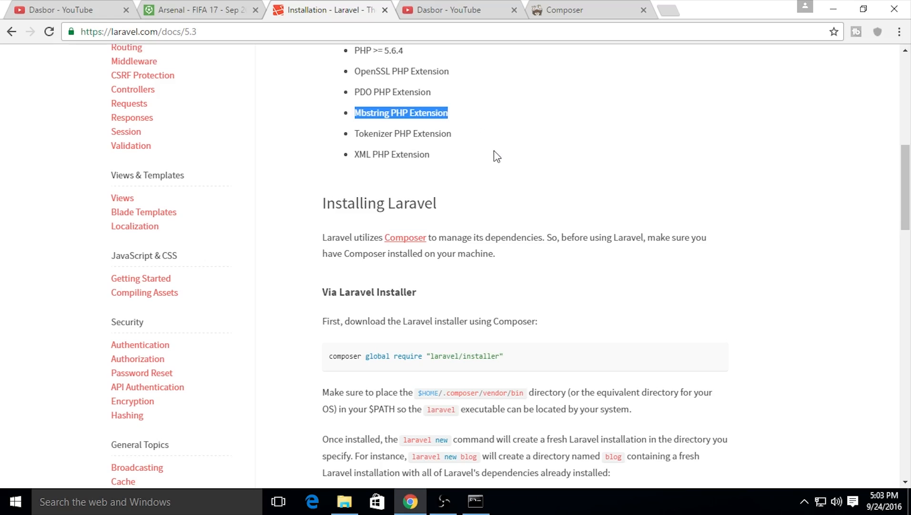
pyautogui.scroll(3)
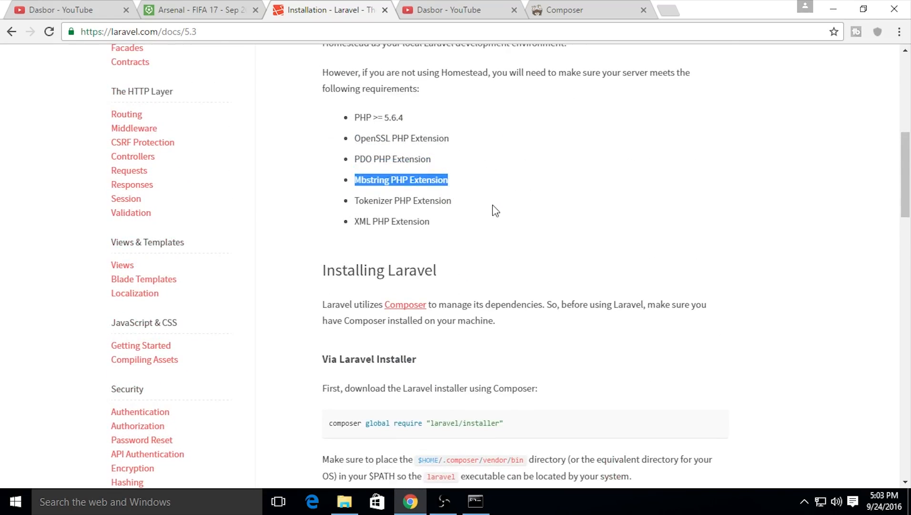
pyautogui.click(444, 215)
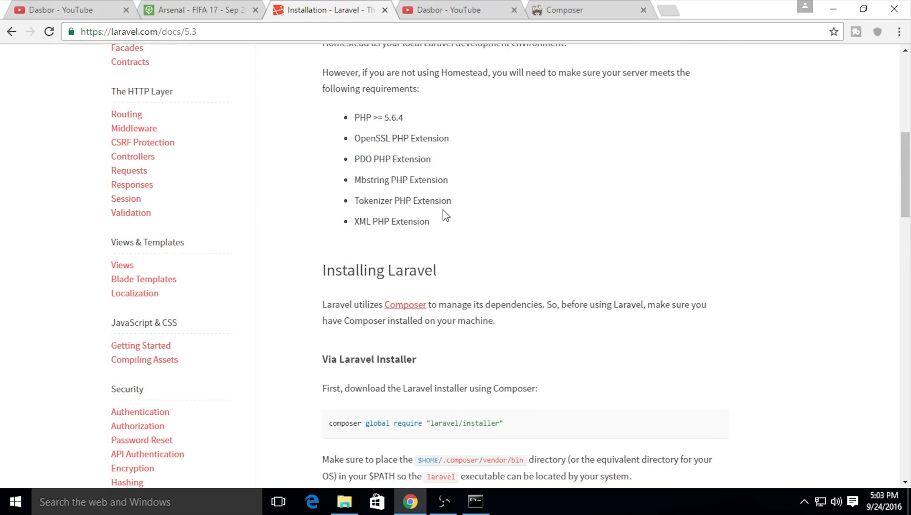
pyautogui.moveTo(452, 221)
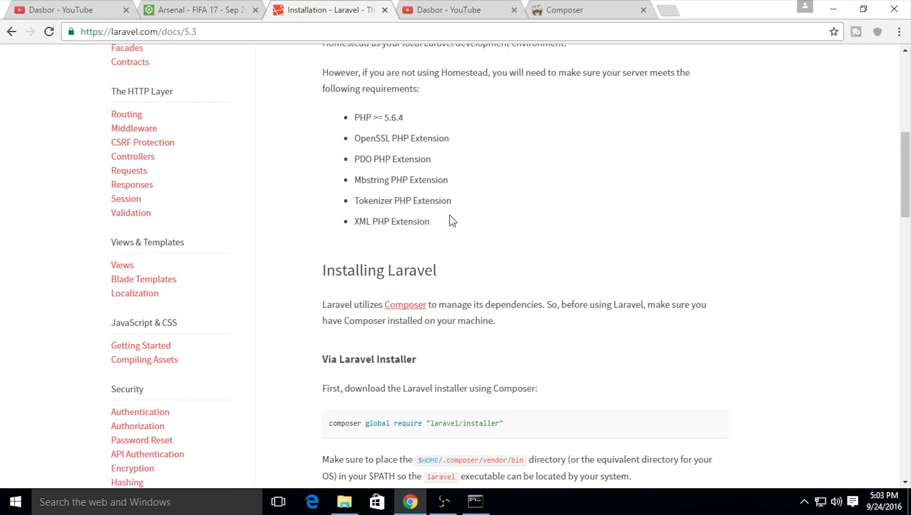
pyautogui.scroll(-3)
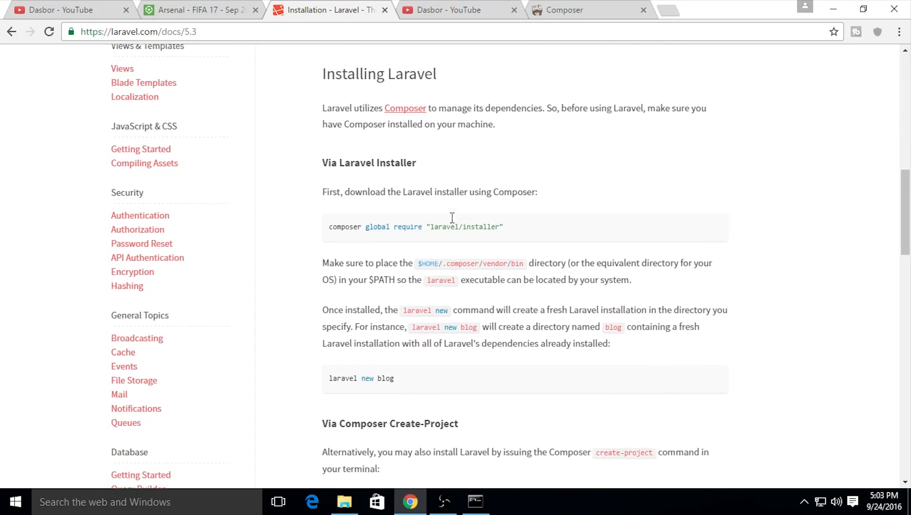
pyautogui.scroll(3)
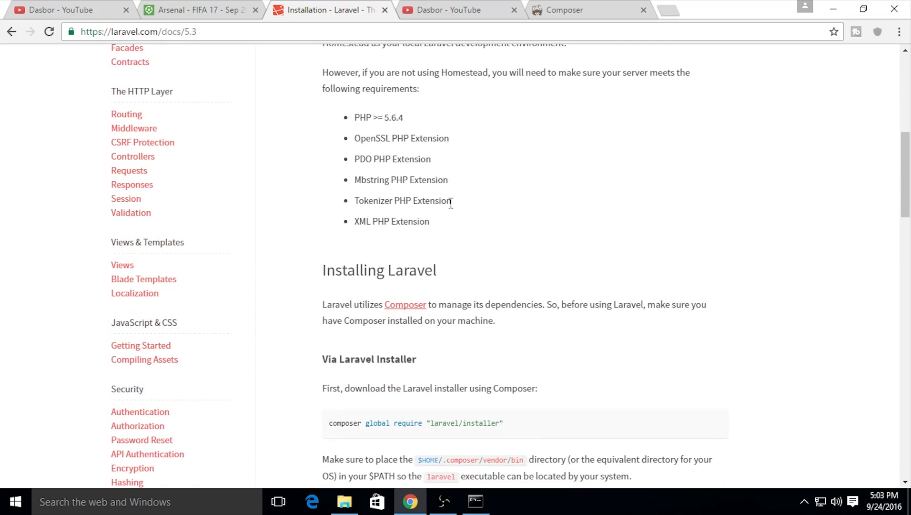
pyautogui.moveTo(456, 207)
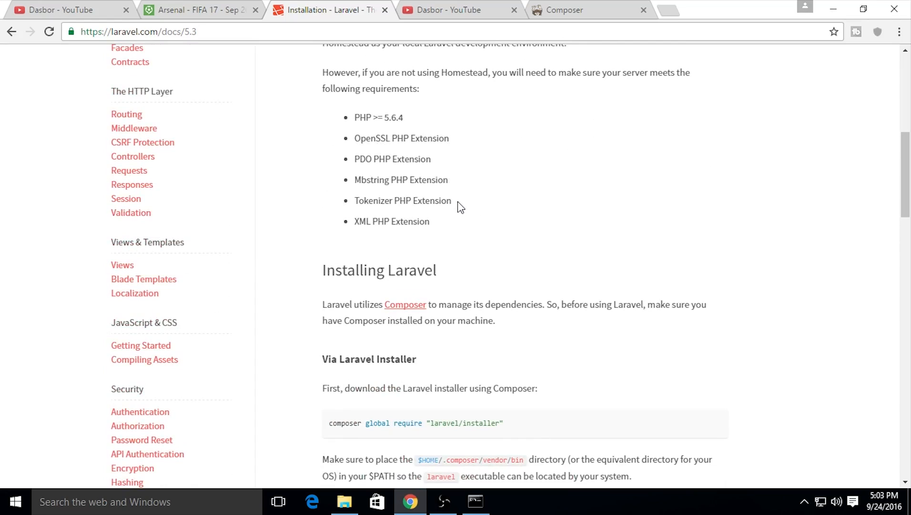
# - Highlight the composer global require and create-project commands, then return to Command Prompt
pyautogui.scroll(-3)
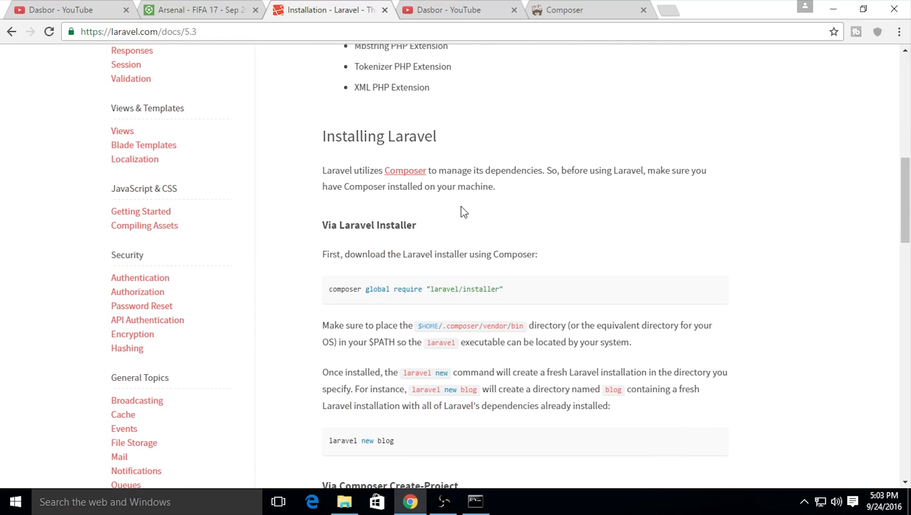
pyautogui.scroll(-3)
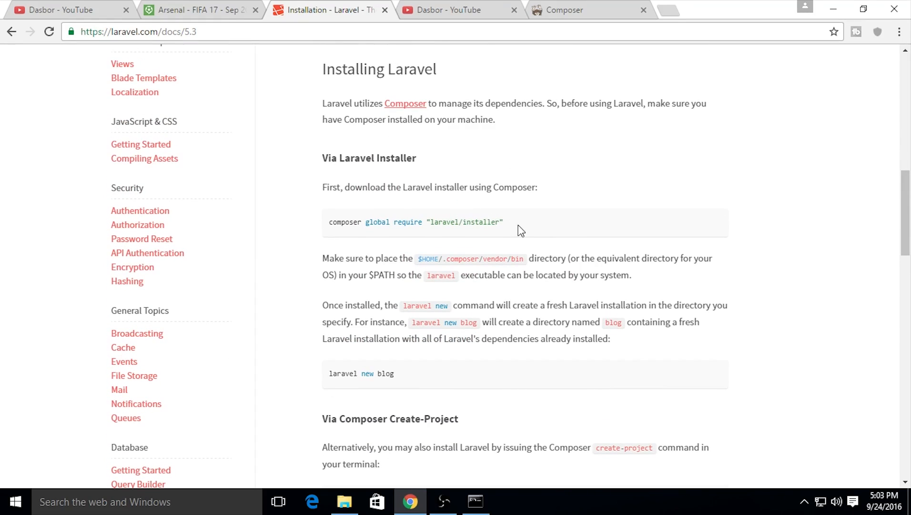
pyautogui.tripleClick(416, 222)
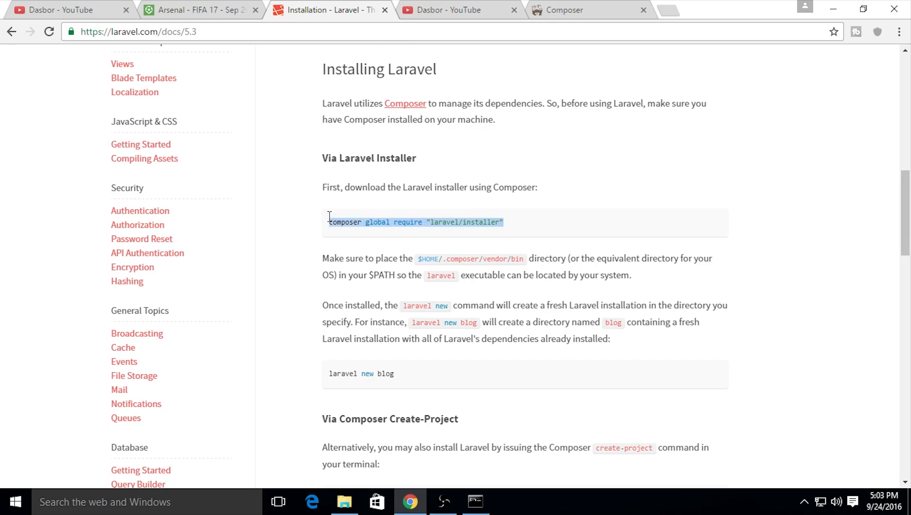
pyautogui.scroll(-3)
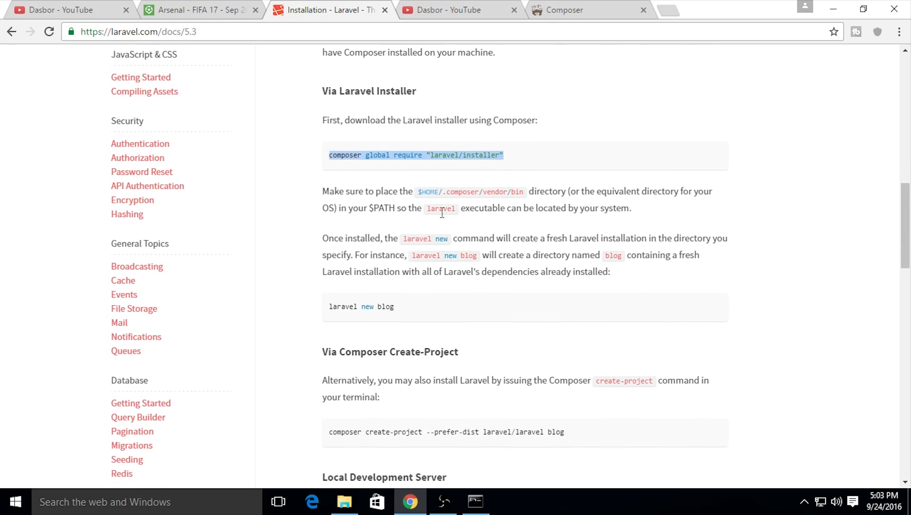
pyautogui.scroll(-3)
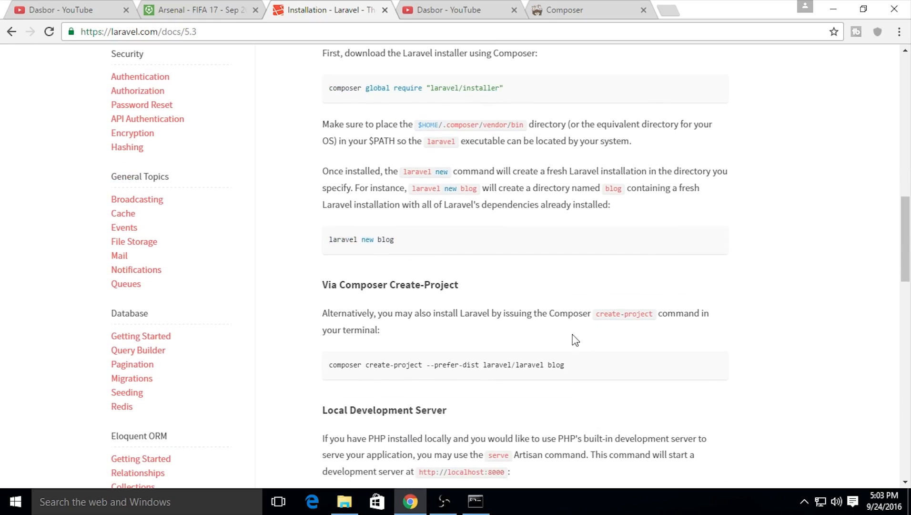
pyautogui.scroll(-3)
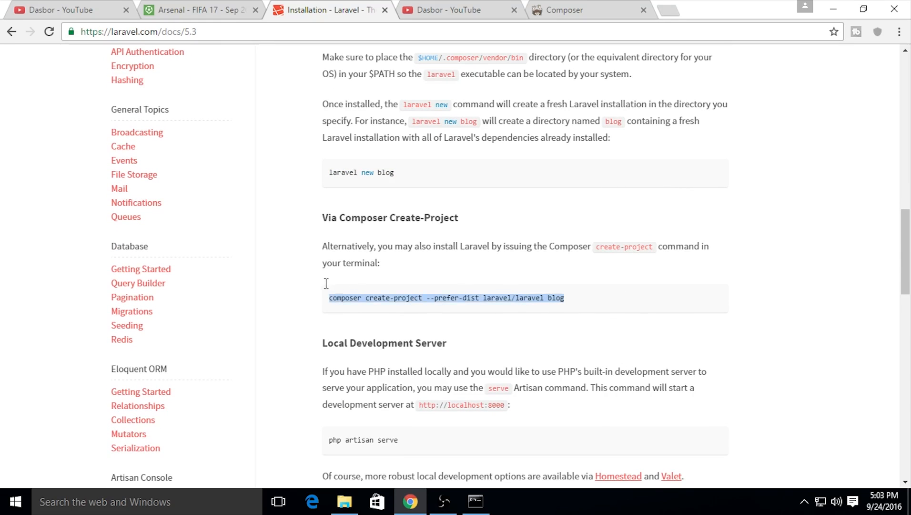
pyautogui.click(353, 298)
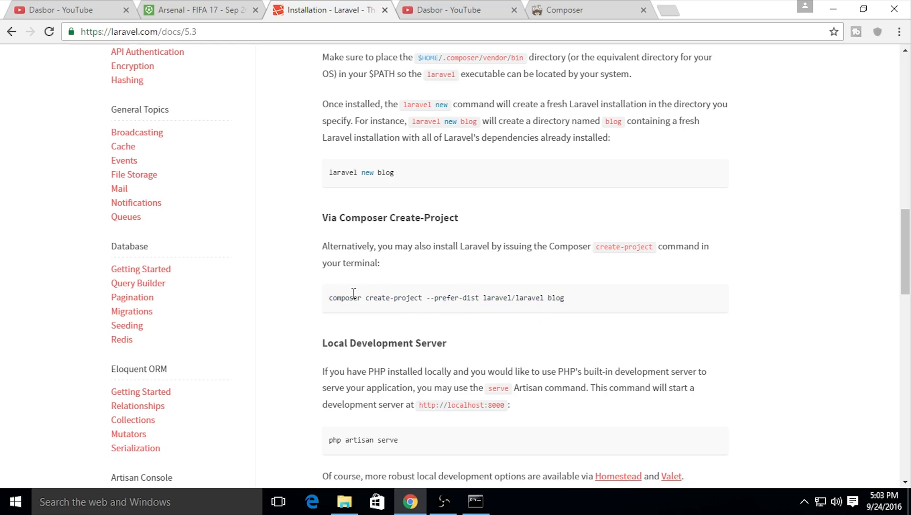
pyautogui.doubleClick(344, 297)
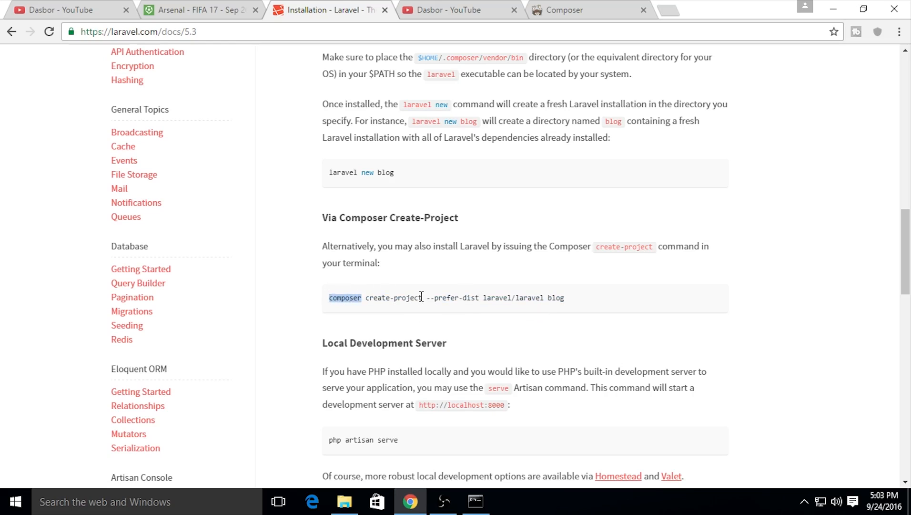
pyautogui.doubleClick(450, 297)
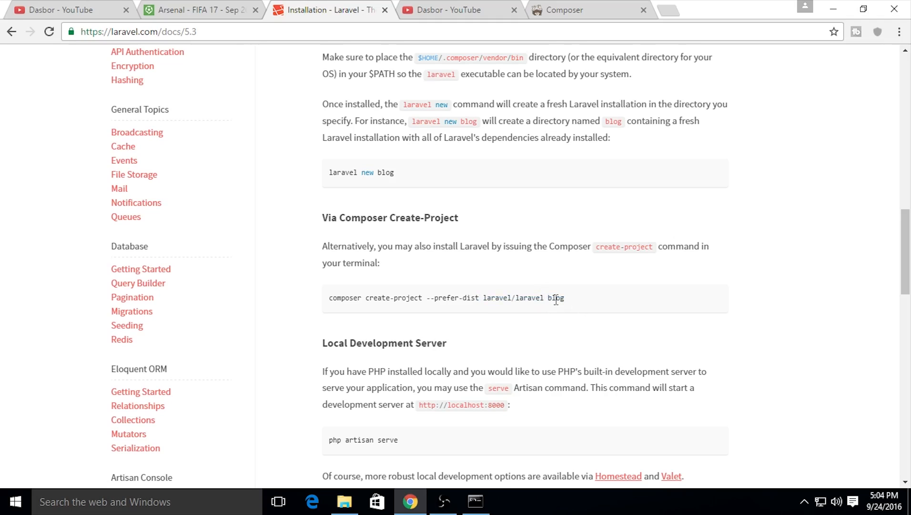
pyautogui.click(474, 501)
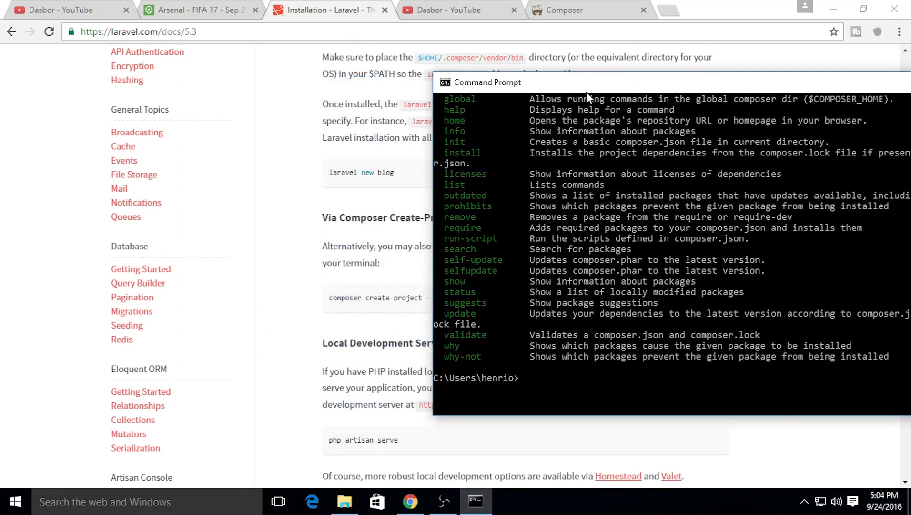
# - Go up to the drive root and switch to drive F
pyautogui.write('cd')
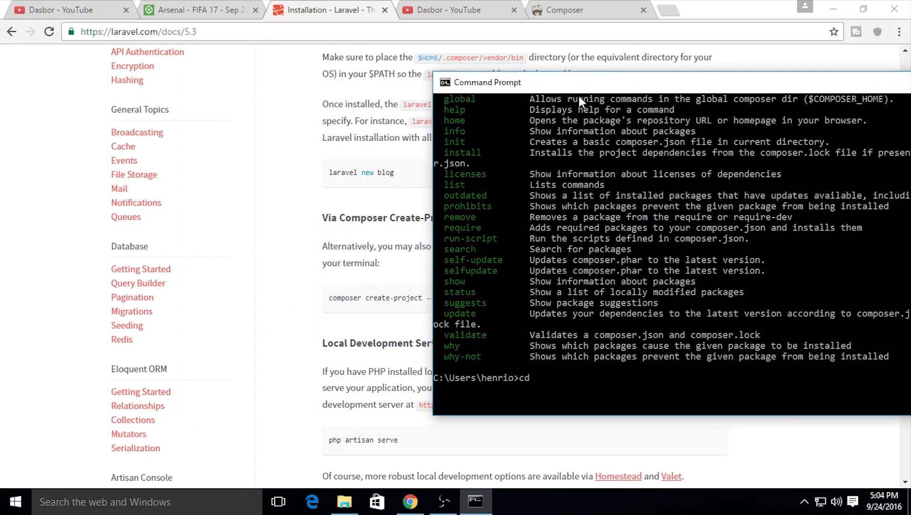
pyautogui.write('../.')
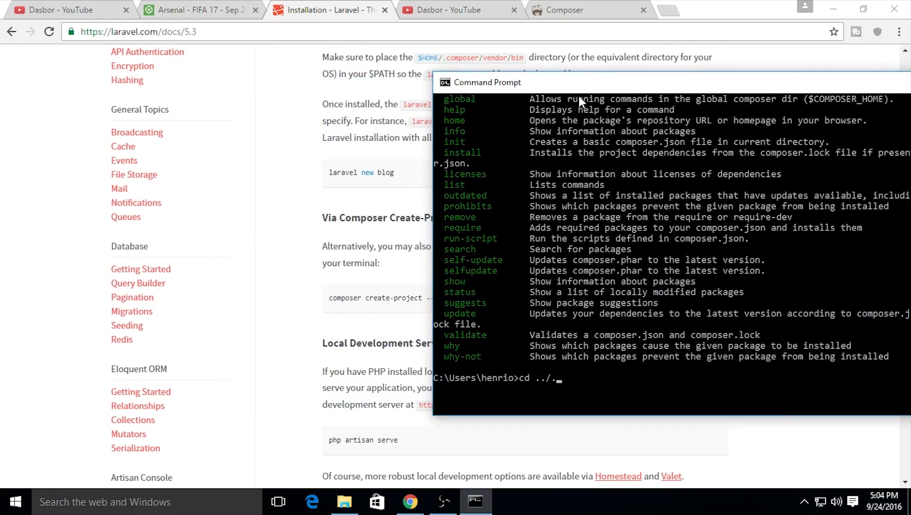
pyautogui.press('Return')
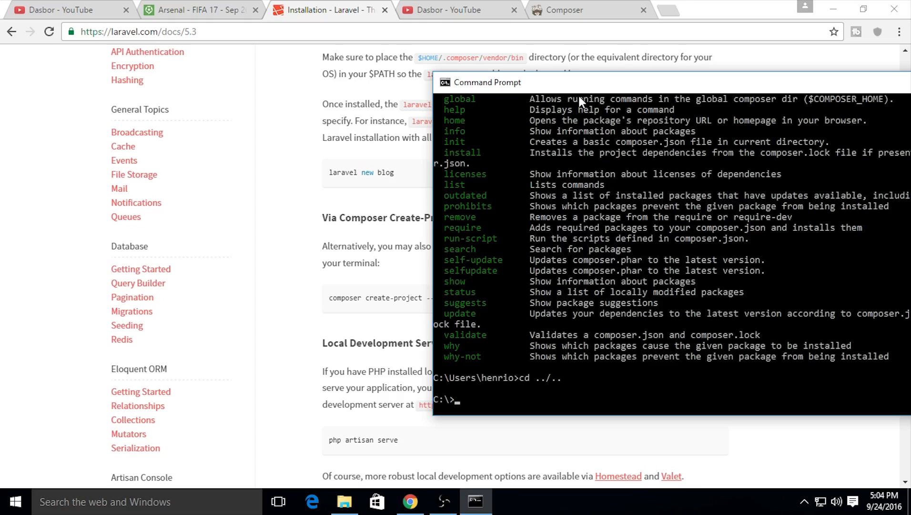
pyautogui.write('f:')
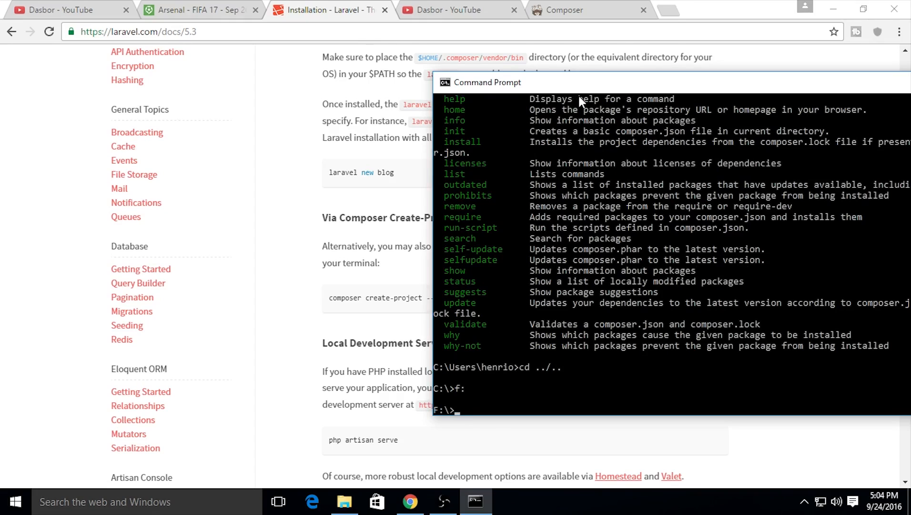
# - Enter composer create-project --prefer-dist laravel/laravel Helloworld
pyautogui.write('composer')
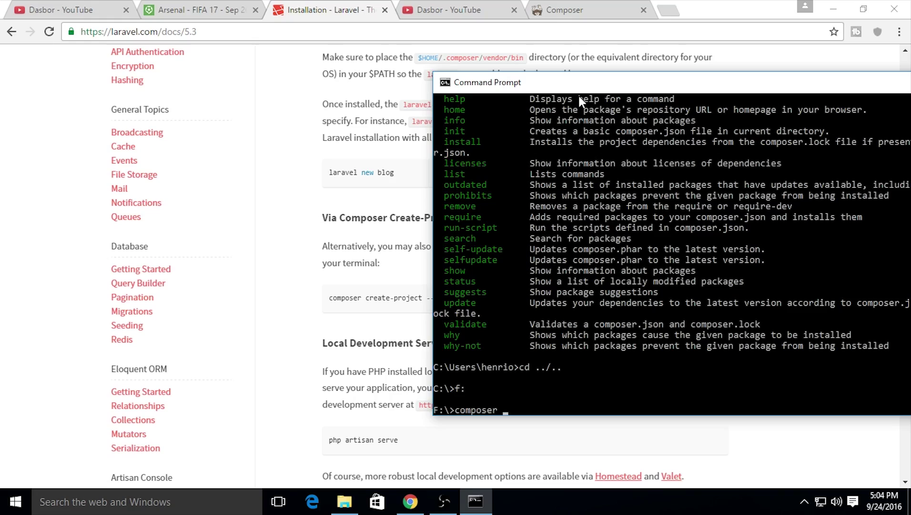
pyautogui.write('create-pro')
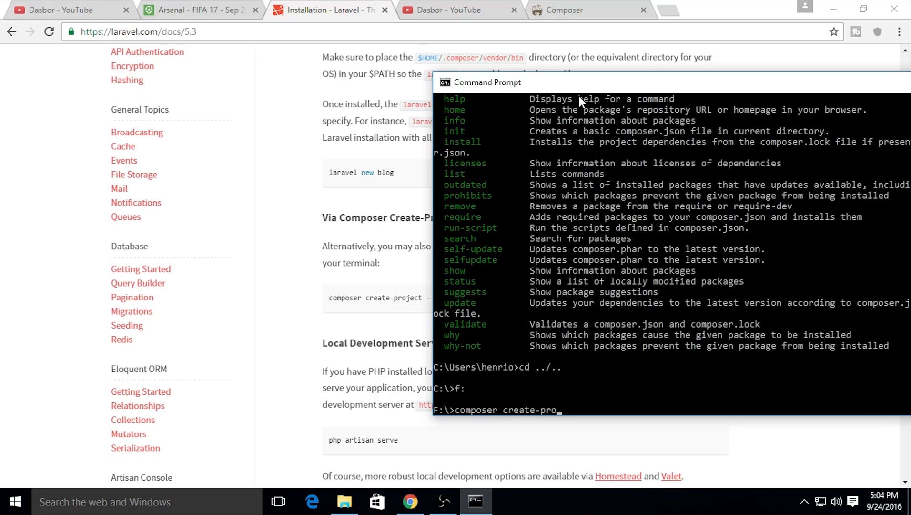
pyautogui.write('ject --')
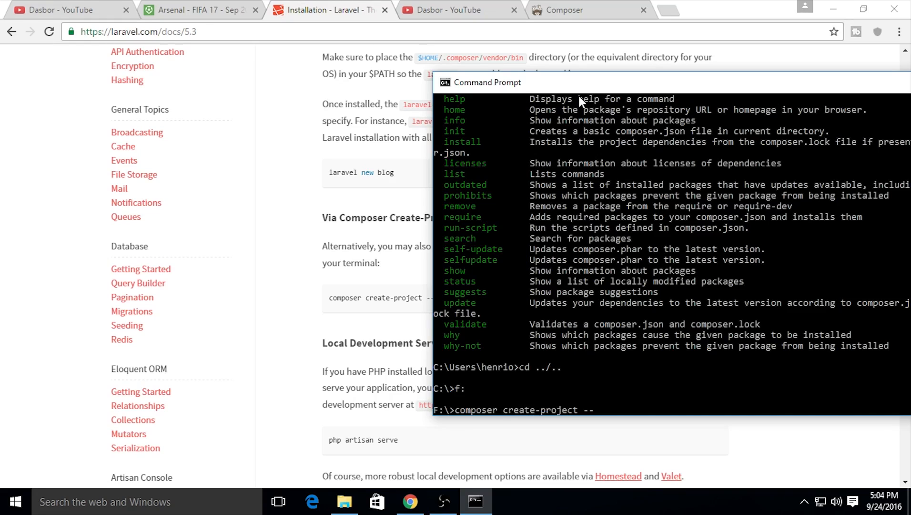
pyautogui.write('prefer')
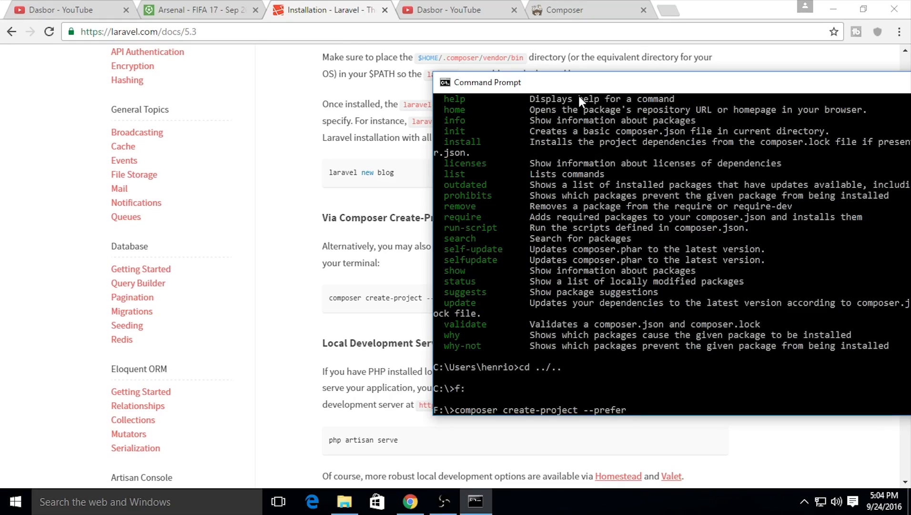
pyautogui.write('-dist')
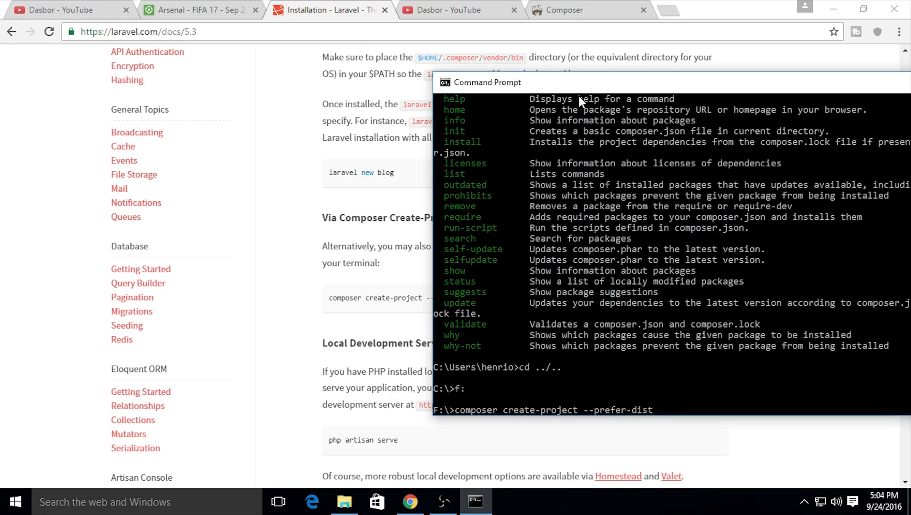
pyautogui.write('larave')
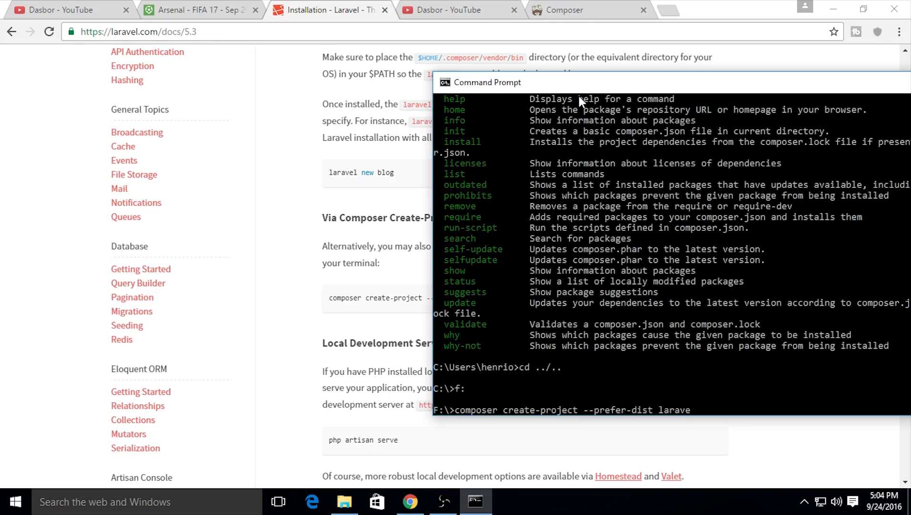
pyautogui.write('l/laravel')
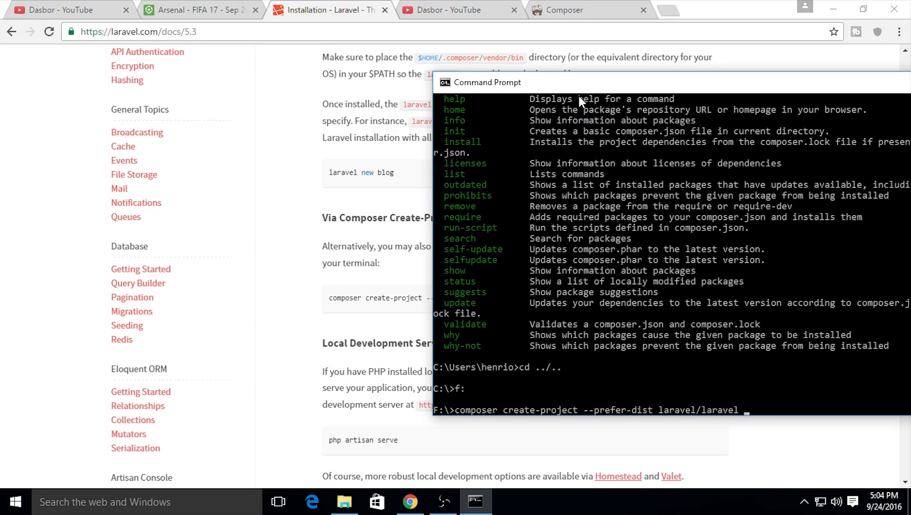
pyautogui.write('Hellowor')
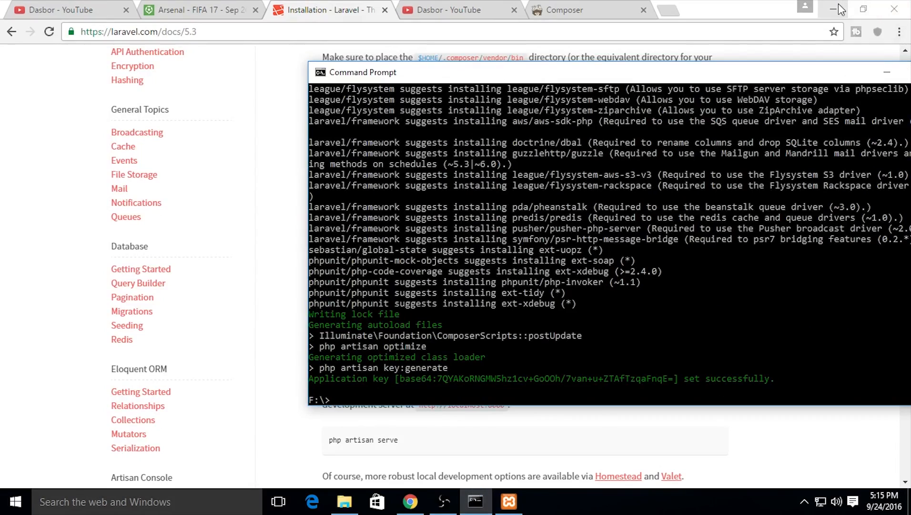
# - Minimize Chrome and remove the htdocs folder from Atom's project tree
pyautogui.click(831, 9)
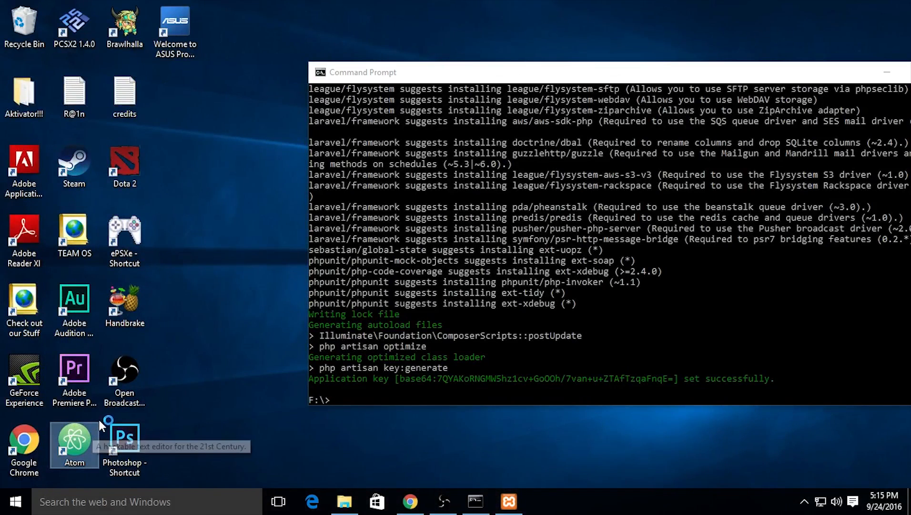
pyautogui.moveTo(111, 411)
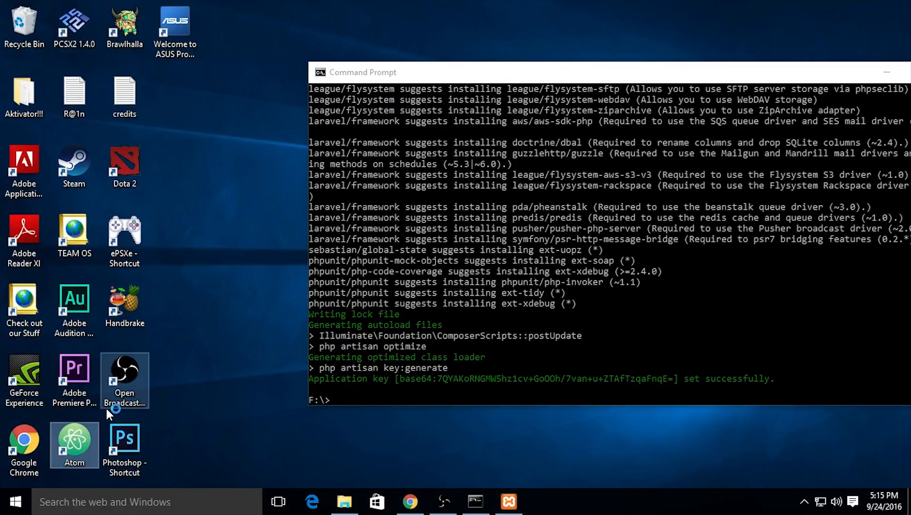
pyautogui.moveTo(241, 399)
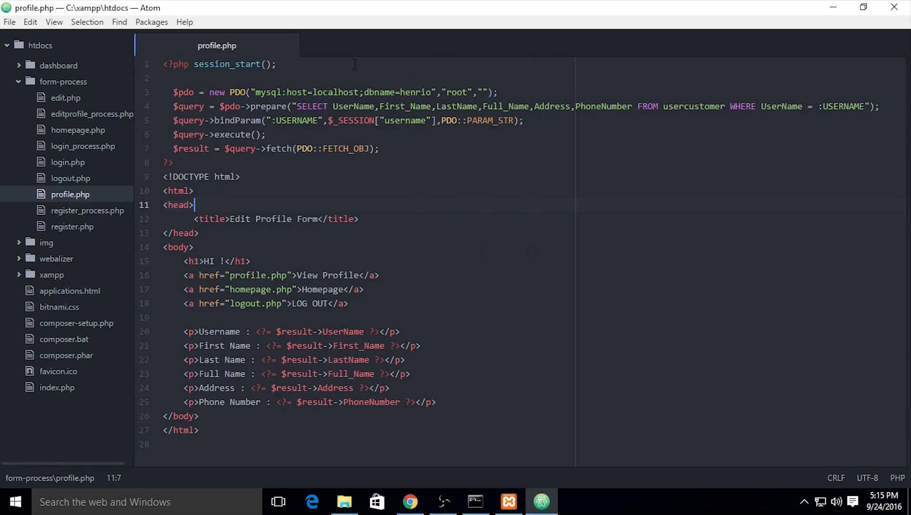
pyautogui.click(299, 45)
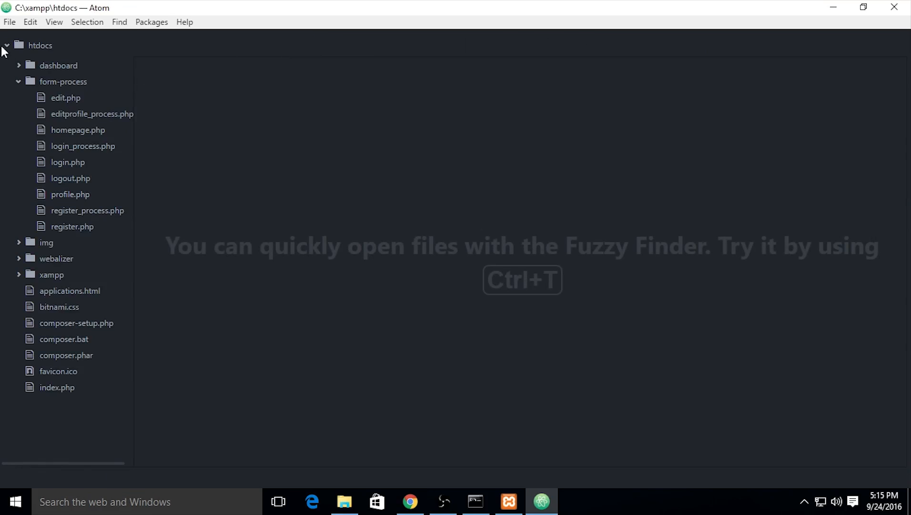
pyautogui.rightClick(40, 45)
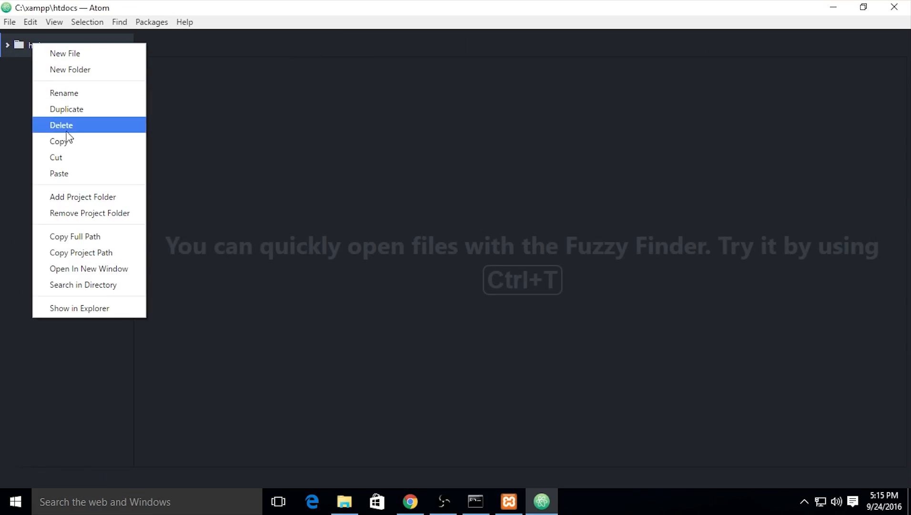
pyautogui.click(61, 125)
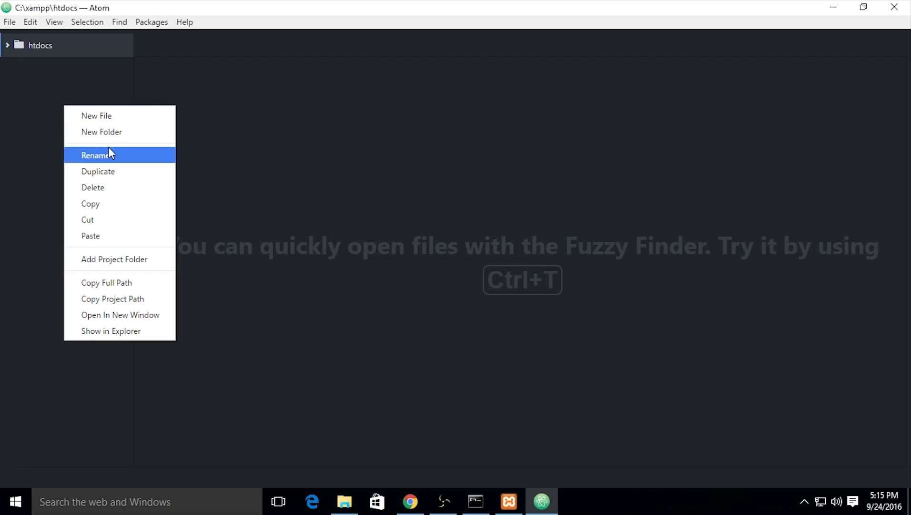
pyautogui.moveTo(81, 165)
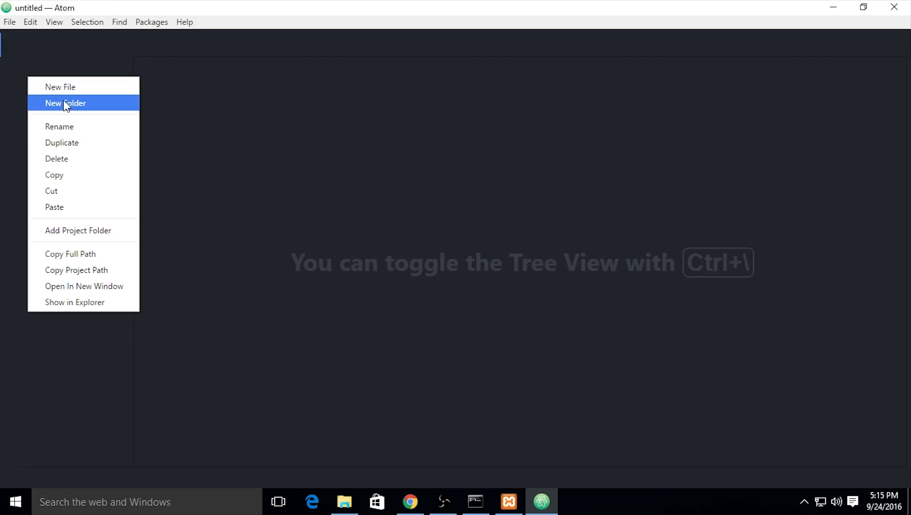
pyautogui.moveTo(90, 273)
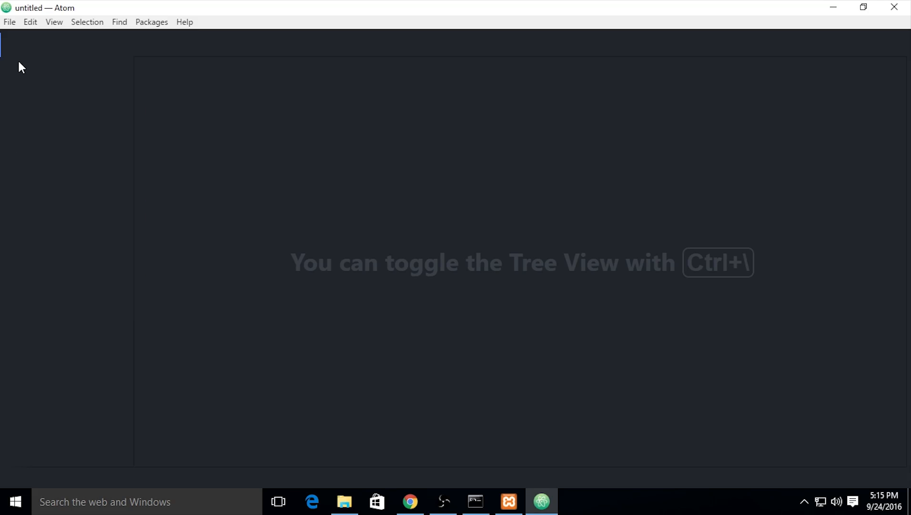
# - Open F:\Helloworld as the Atom project and select its .env file
pyautogui.click(9, 22)
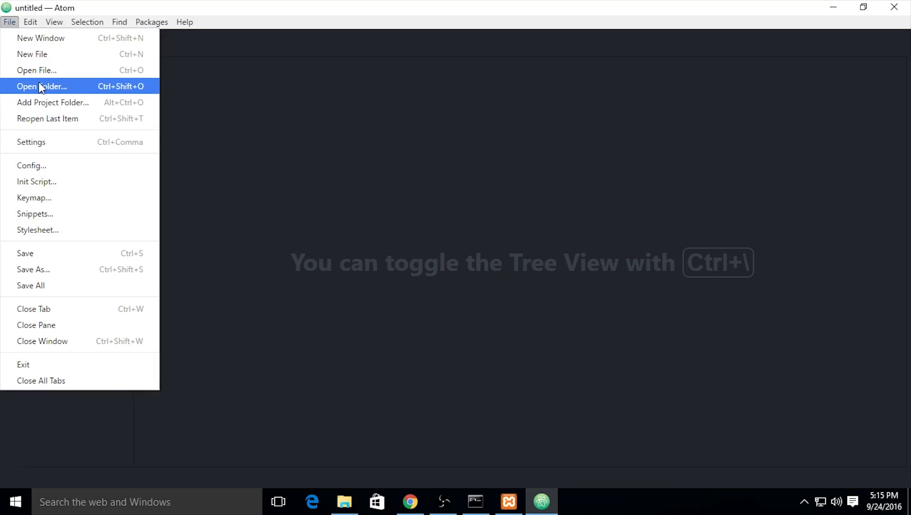
pyautogui.moveTo(47, 119)
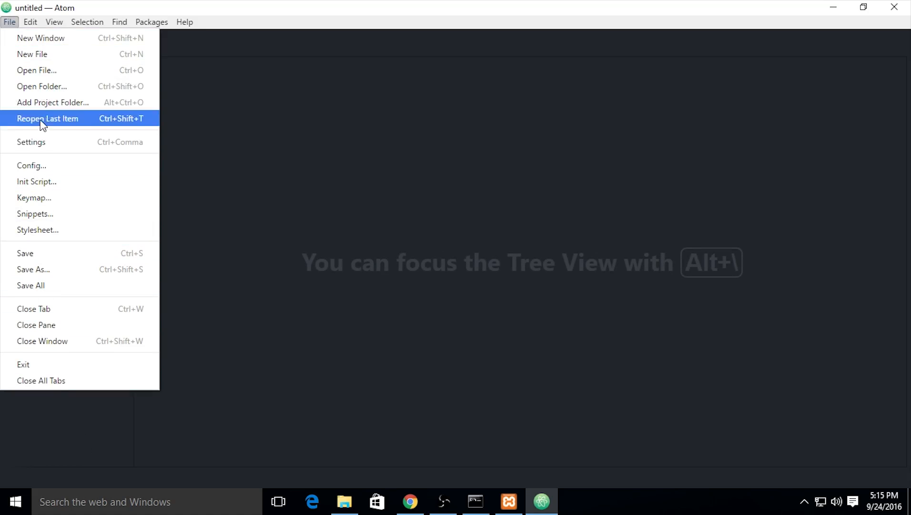
pyautogui.click(41, 86)
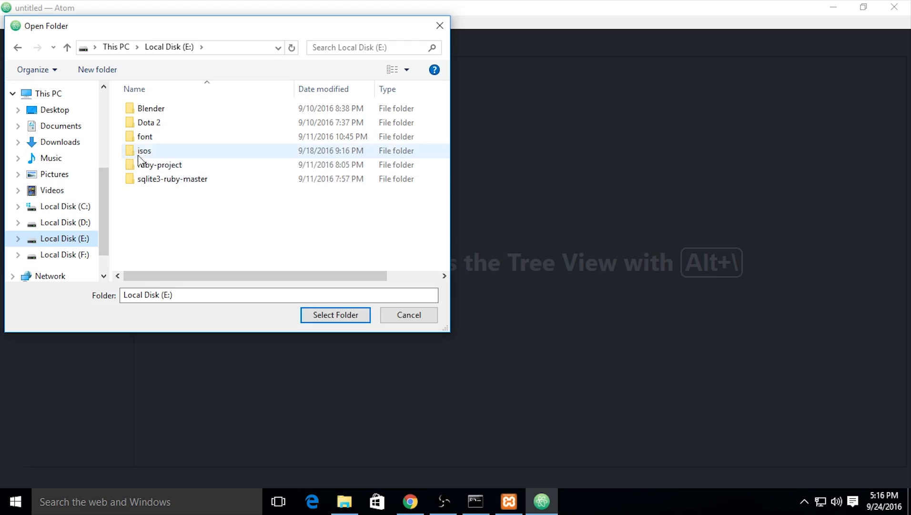
pyautogui.click(64, 255)
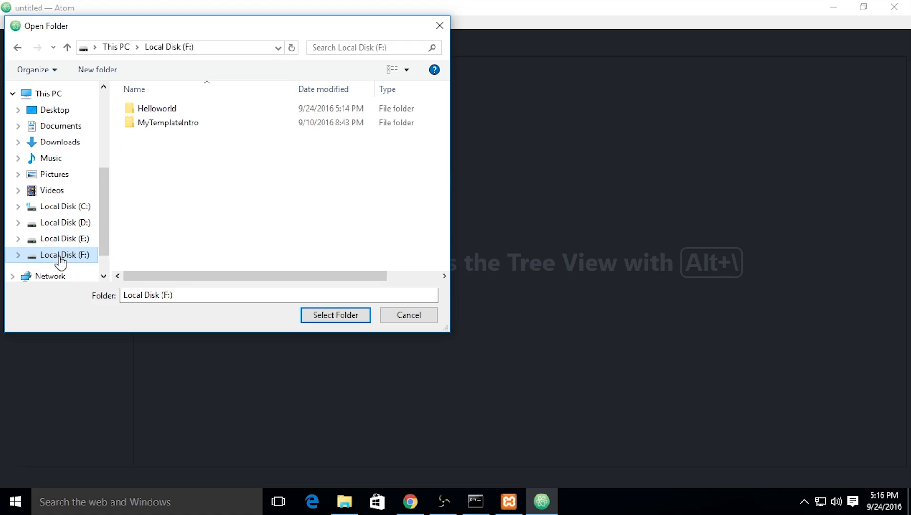
pyautogui.click(335, 314)
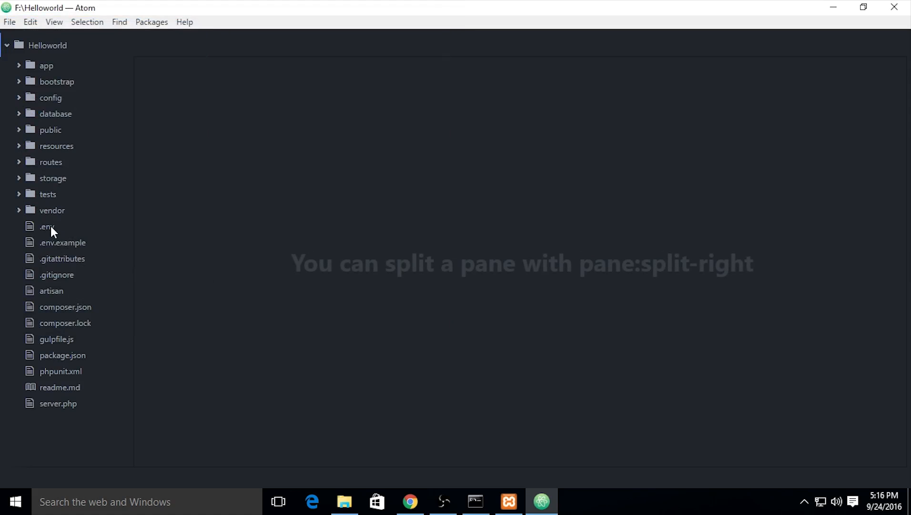
pyautogui.click(47, 226)
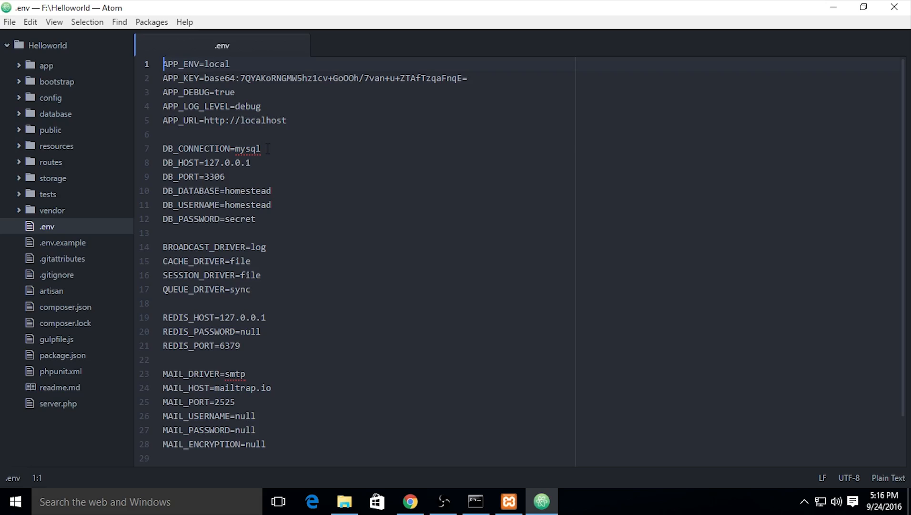
# - Check the .env DB_HOST and DB_PORT 3306 values, then bring up Chrome
pyautogui.click(246, 162)
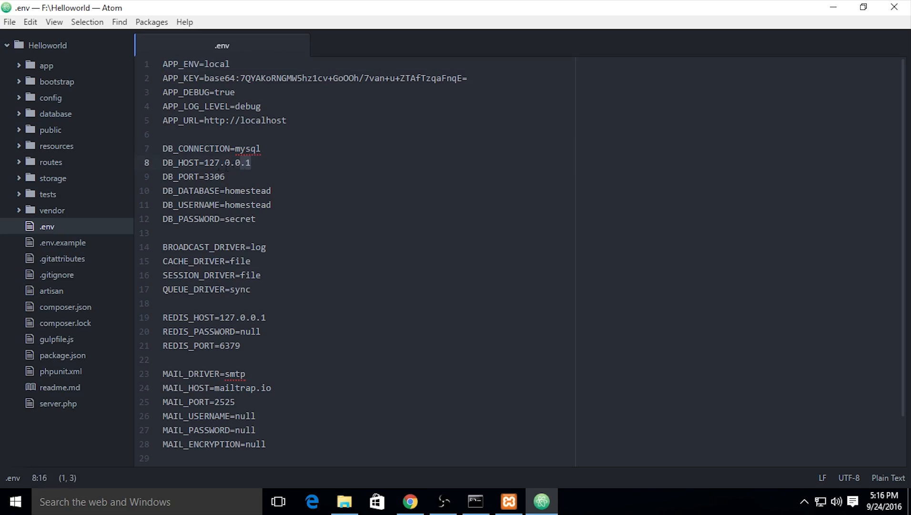
pyautogui.click(210, 177)
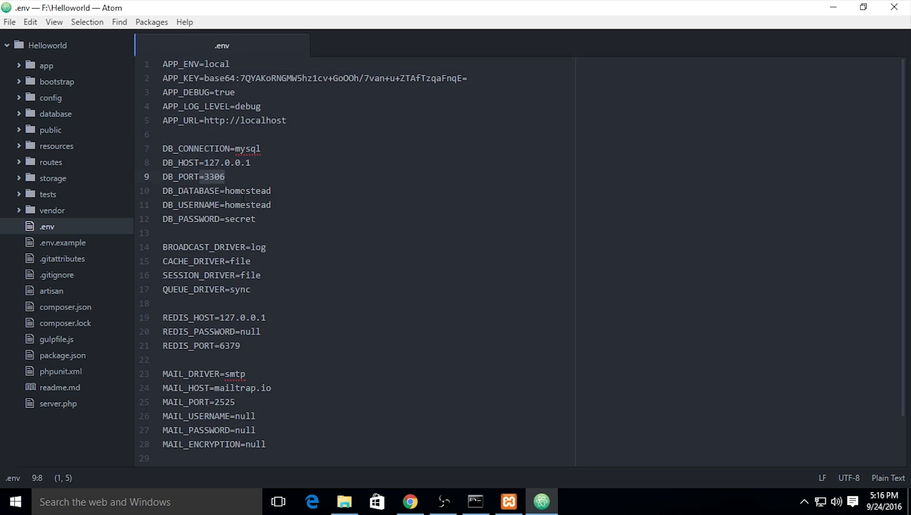
pyautogui.click(410, 501)
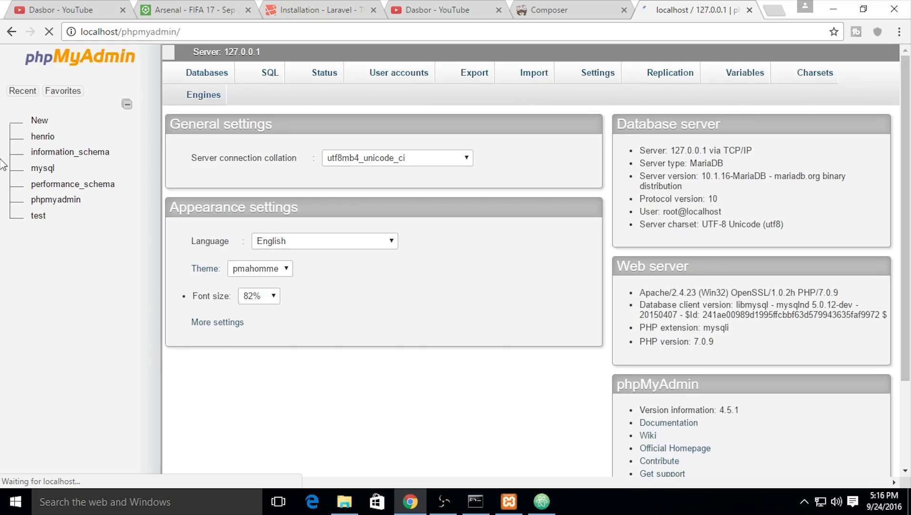
# - Expand the henrio database in phpMyAdmin, then go back to Atom
pyautogui.click(43, 136)
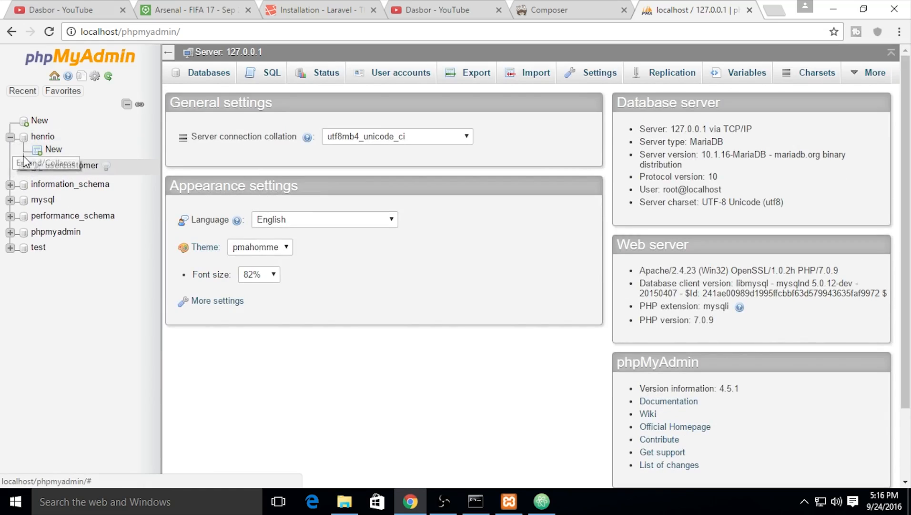
pyautogui.click(540, 501)
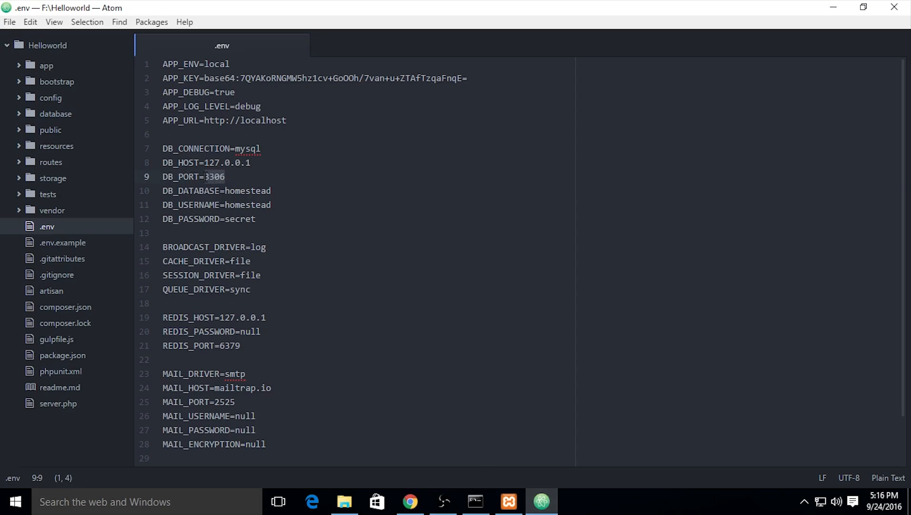
# - Set DB_DATABASE to henrio and DB_USERNAME to root, clear DB_PASSWORD, and save .env
pyautogui.write('henrio')
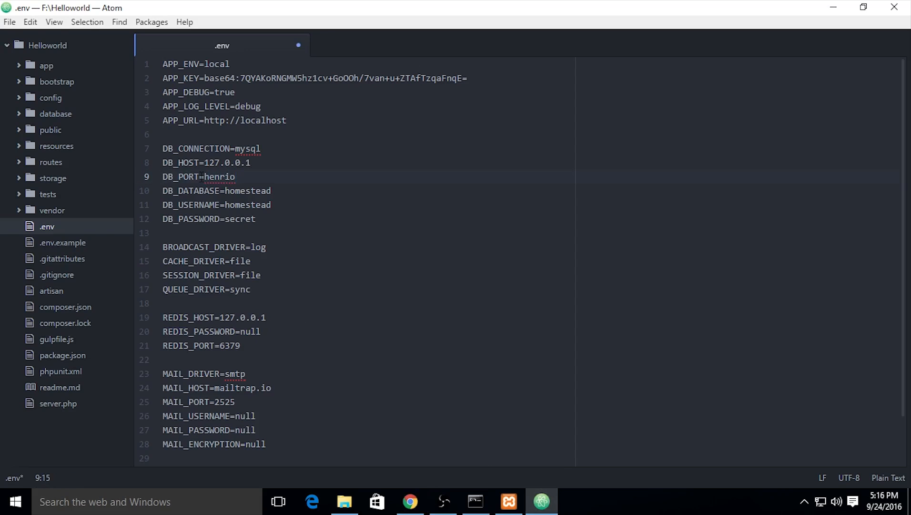
pyautogui.write('3306')
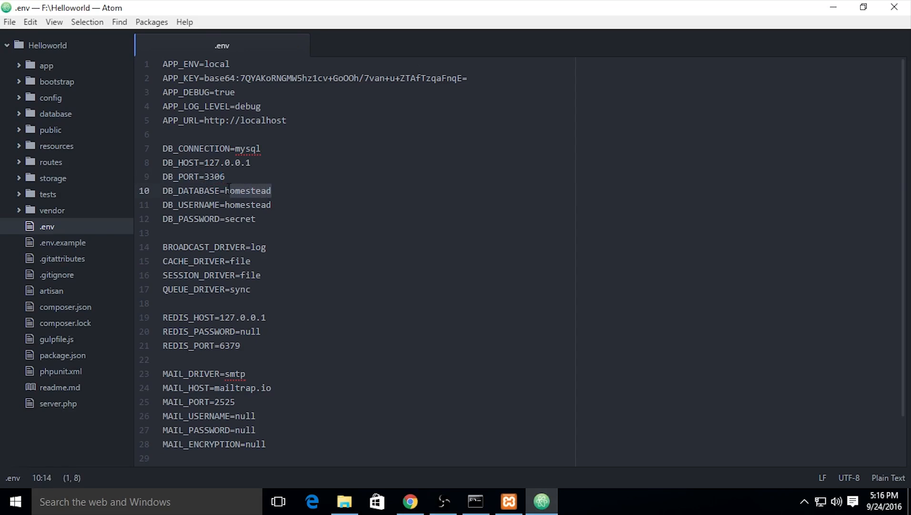
pyautogui.write('henrio')
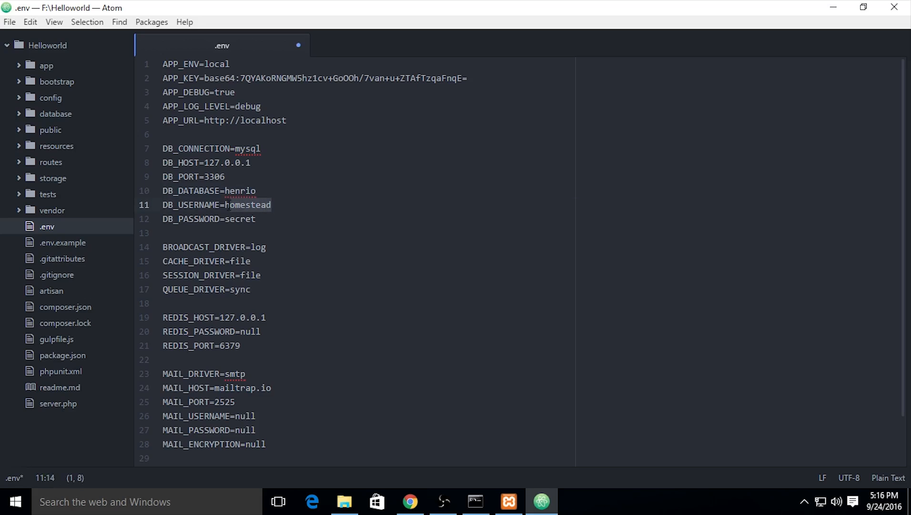
pyautogui.write('root')
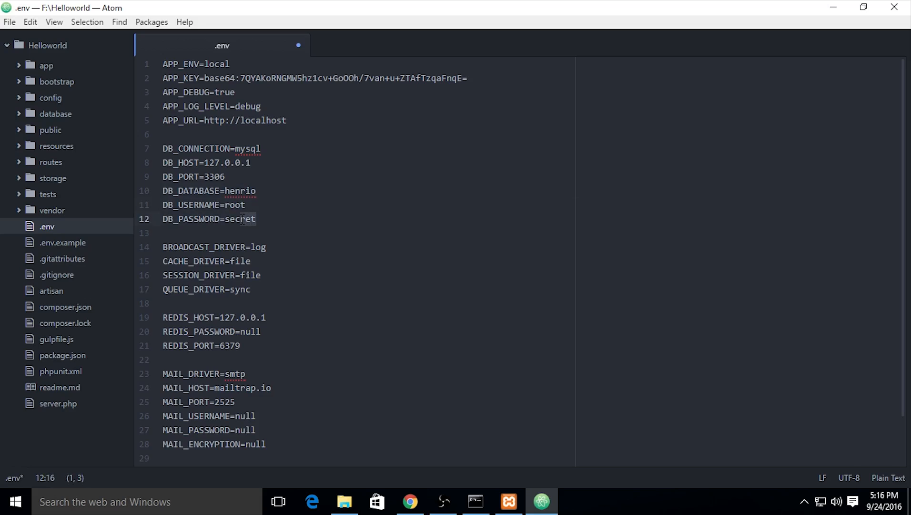
pyautogui.click(230, 219)
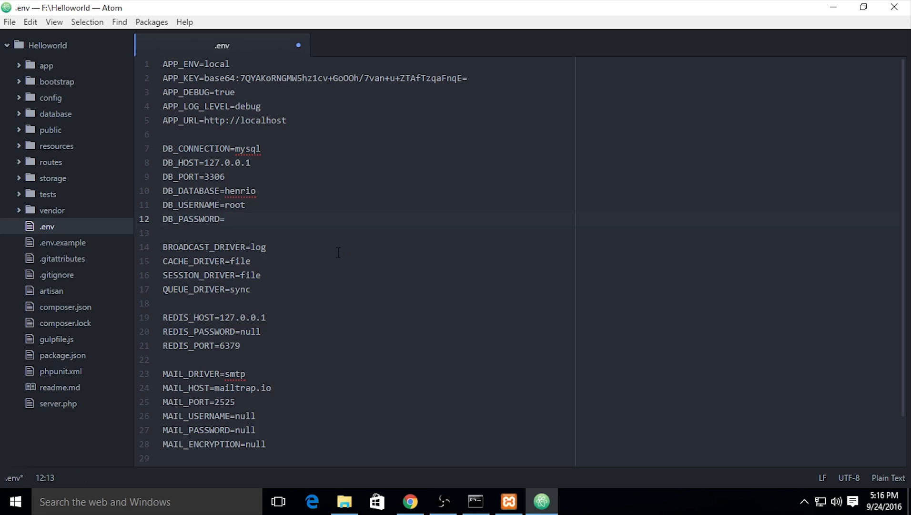
pyautogui.press('ctrl+s')
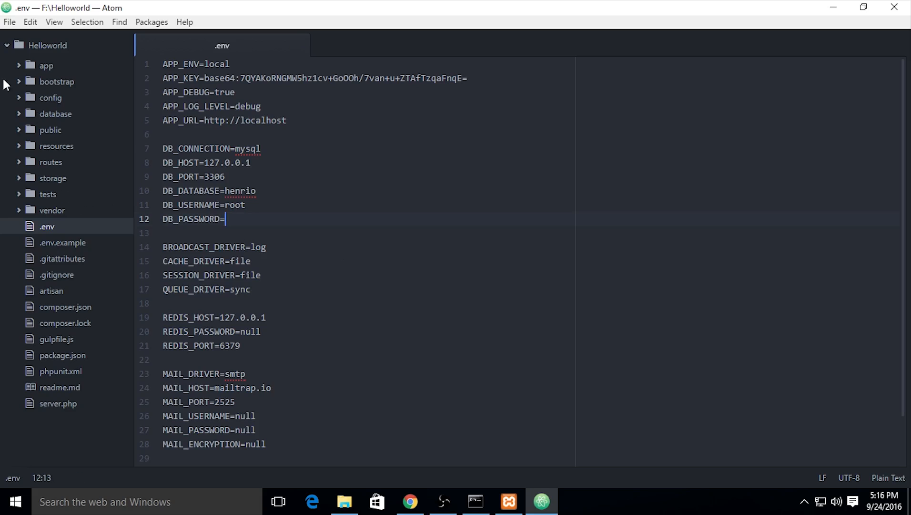
pyautogui.moveTo(16, 140)
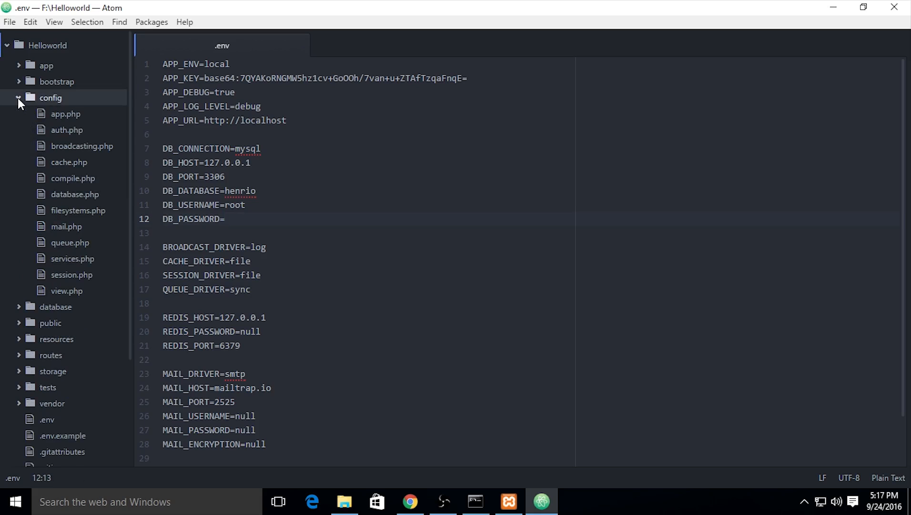
pyautogui.moveTo(80, 254)
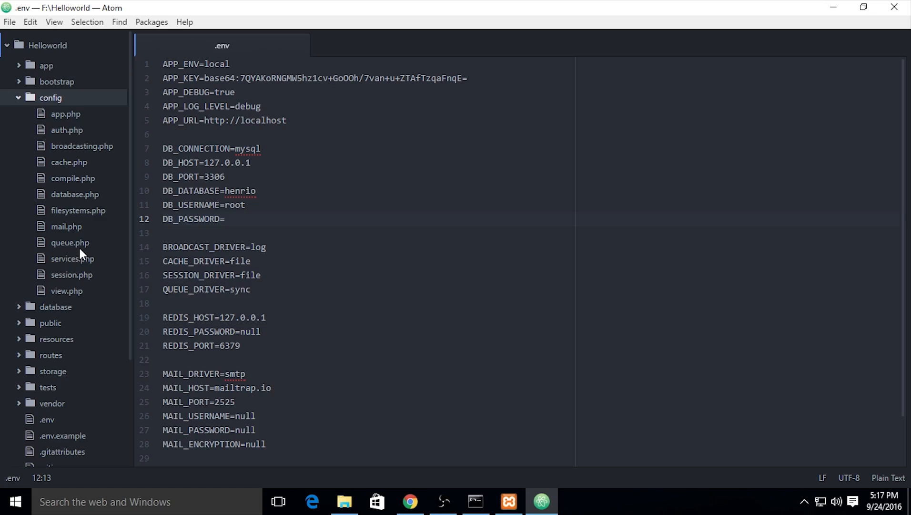
# - Scroll config/app.php down to the providers list, then close its tab
pyautogui.click(66, 114)
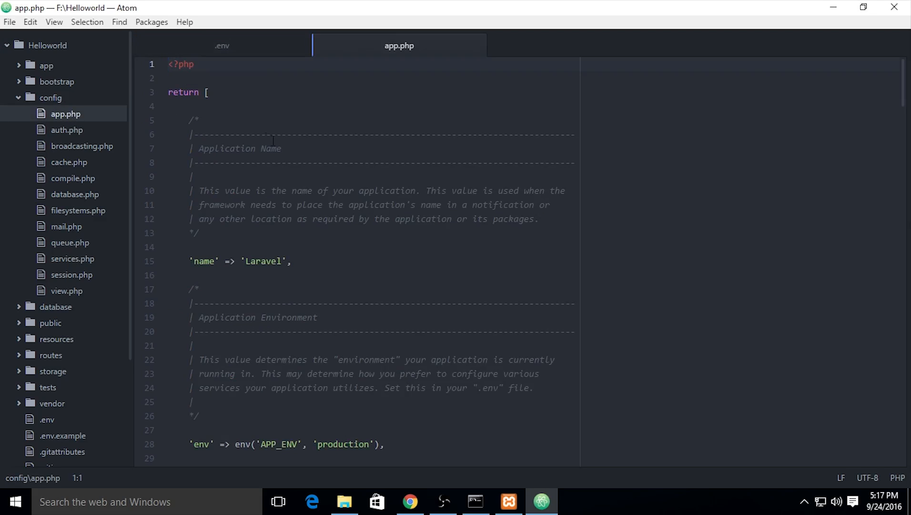
pyautogui.scroll(-3)
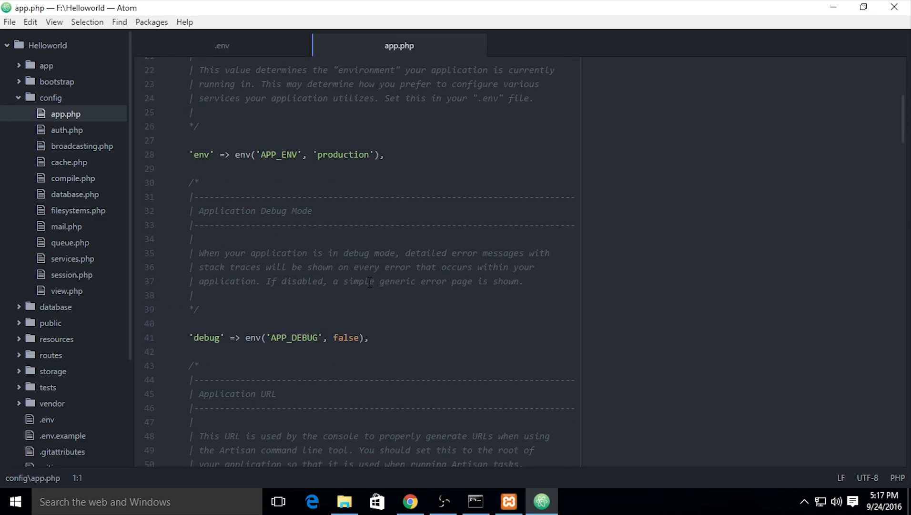
pyautogui.scroll(-3)
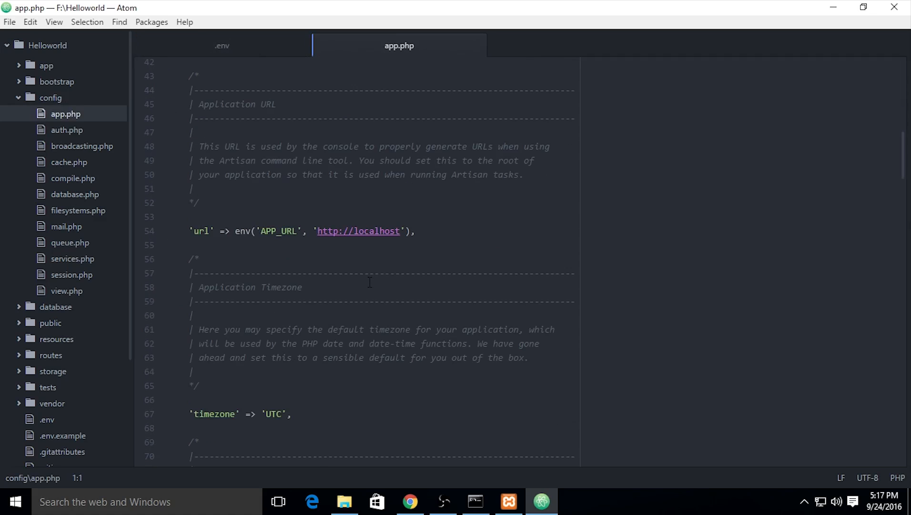
pyautogui.scroll(-3)
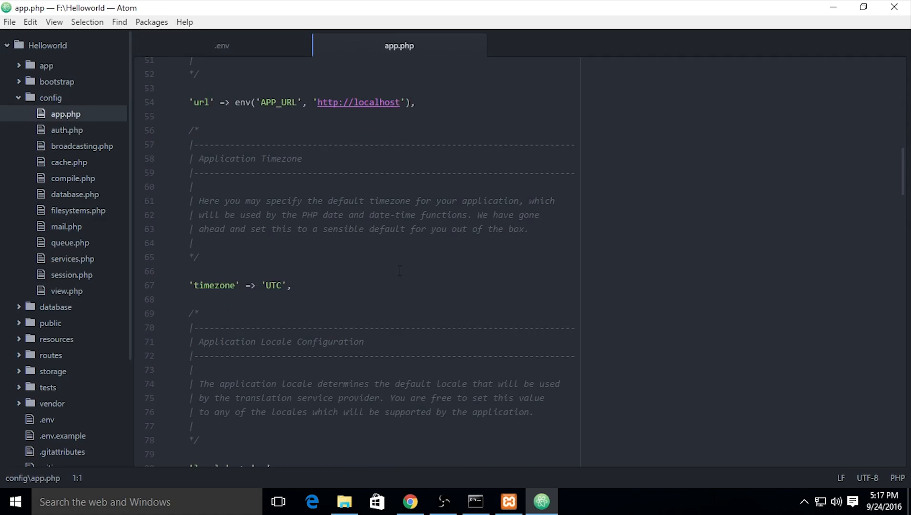
pyautogui.scroll(-3)
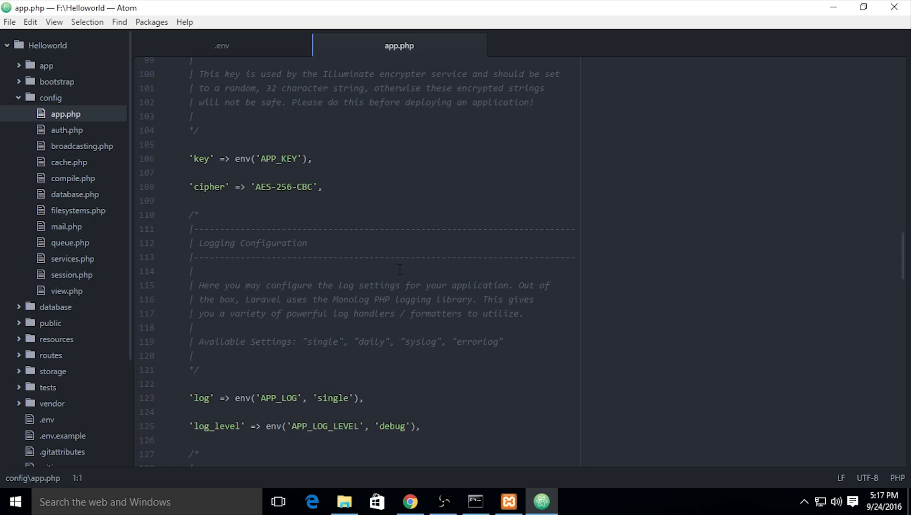
pyautogui.scroll(-3)
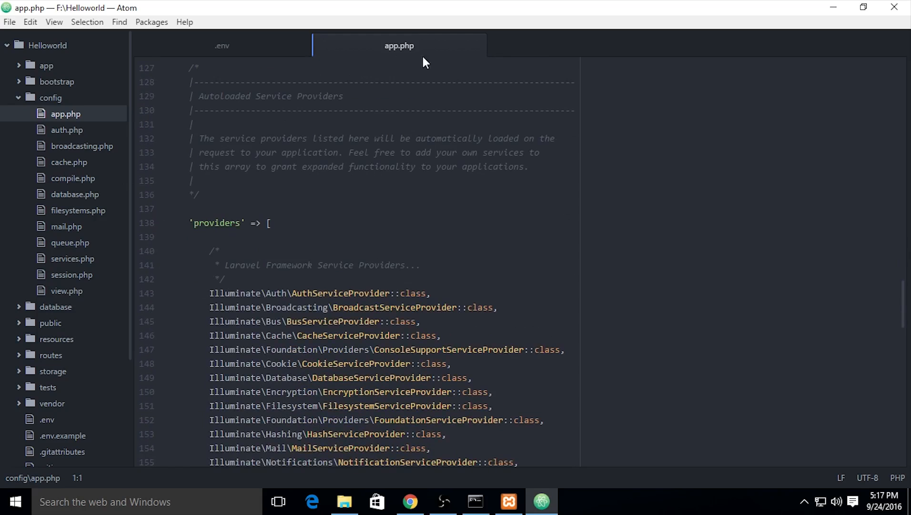
pyautogui.click(221, 45)
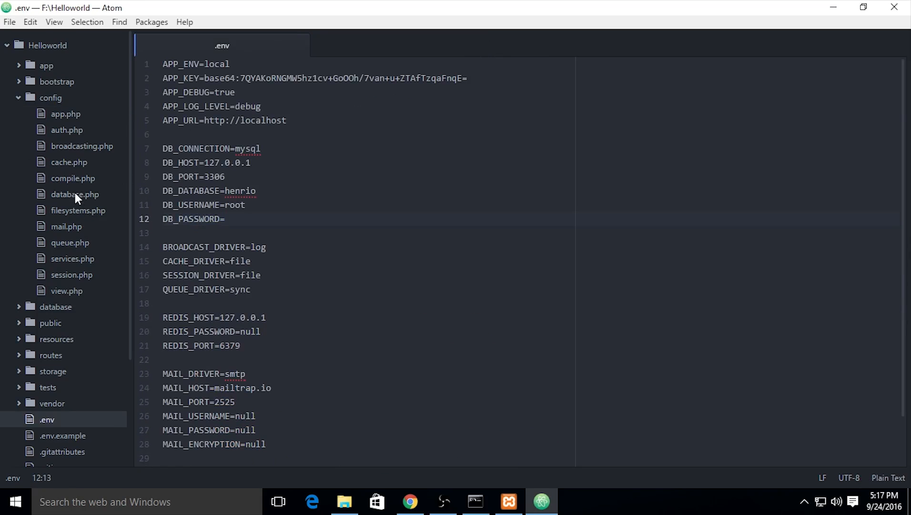
# - Replace forge with henrio and root in database.php's mysql defaults, then save
pyautogui.click(74, 194)
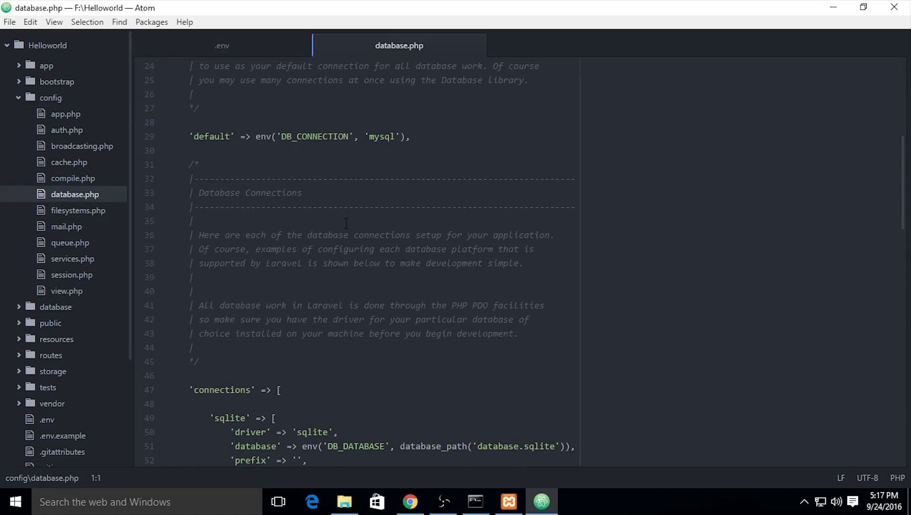
pyautogui.scroll(-3)
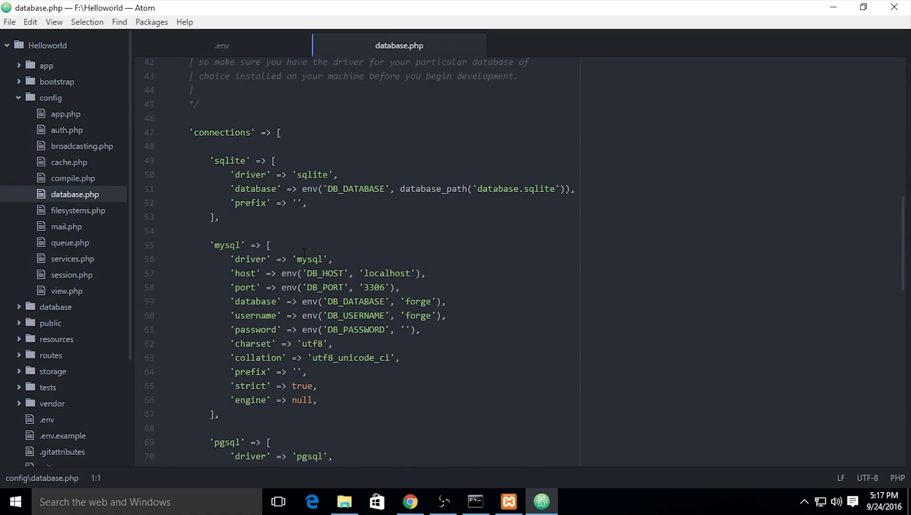
pyautogui.scroll(3)
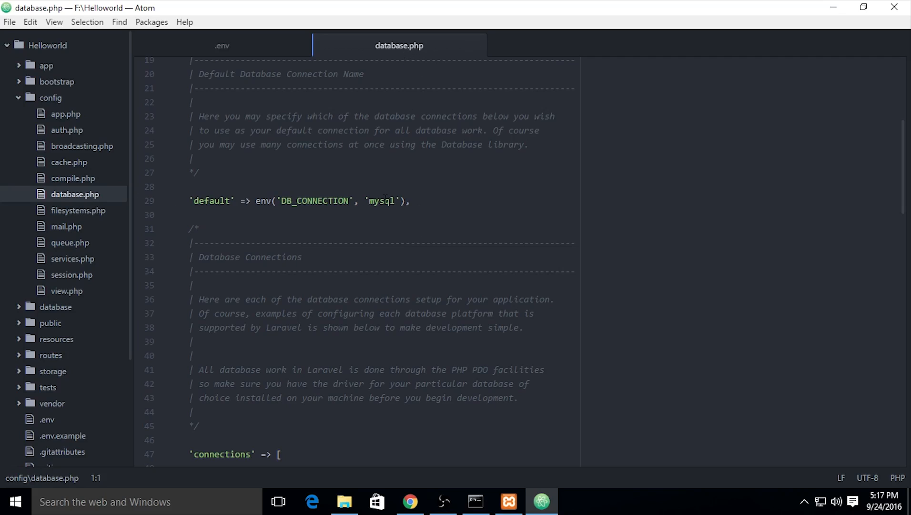
pyautogui.scroll(-3)
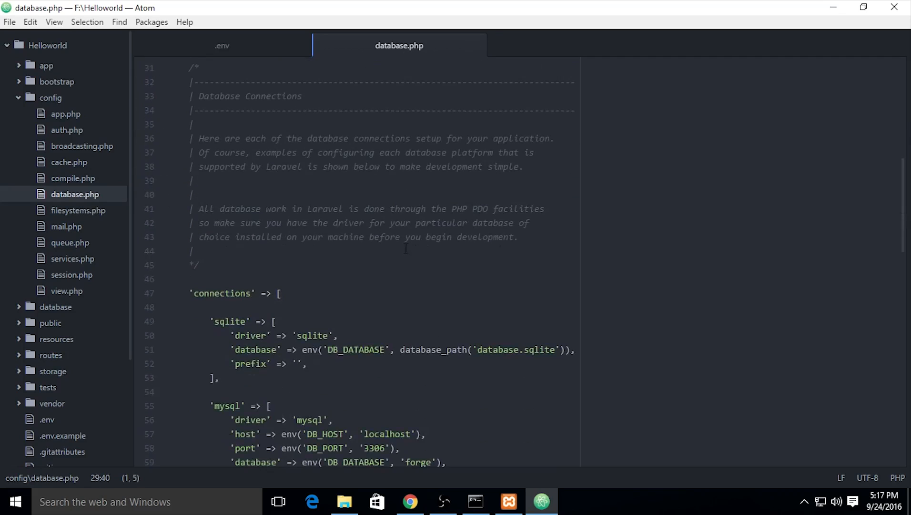
pyautogui.scroll(-3)
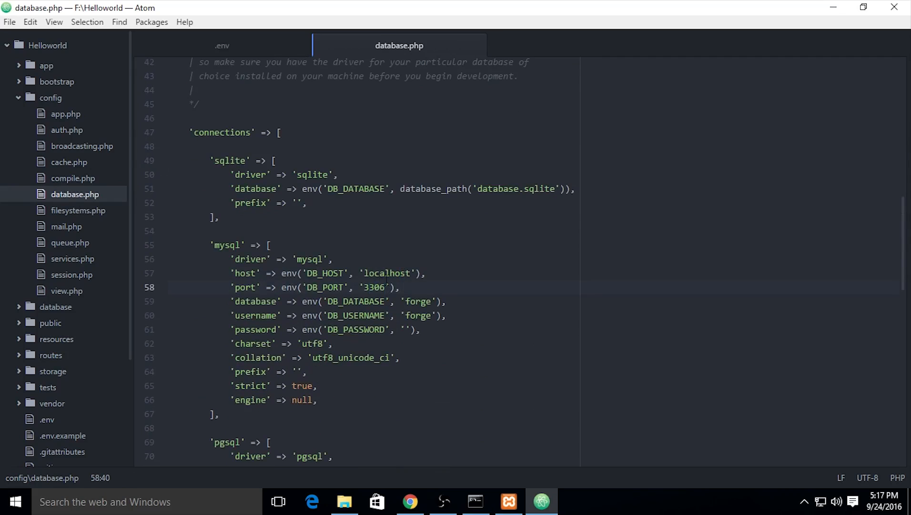
pyautogui.click(389, 273)
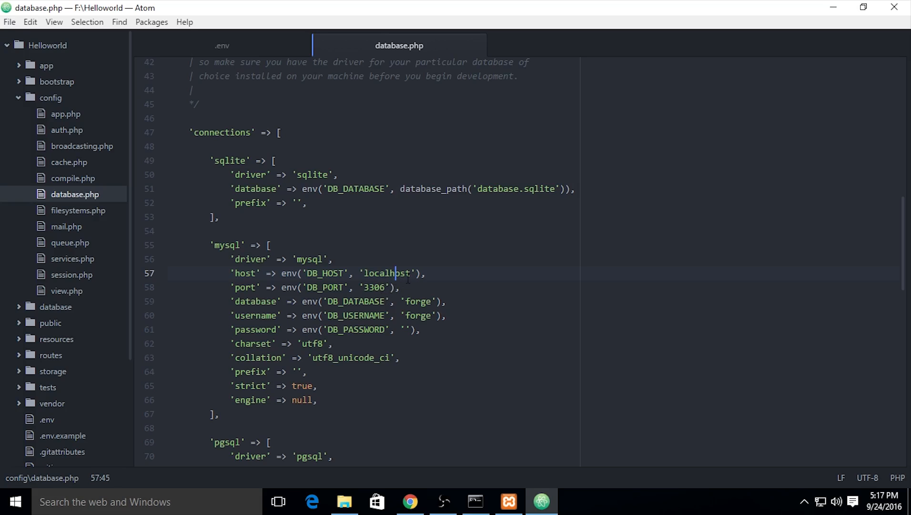
pyautogui.click(411, 273)
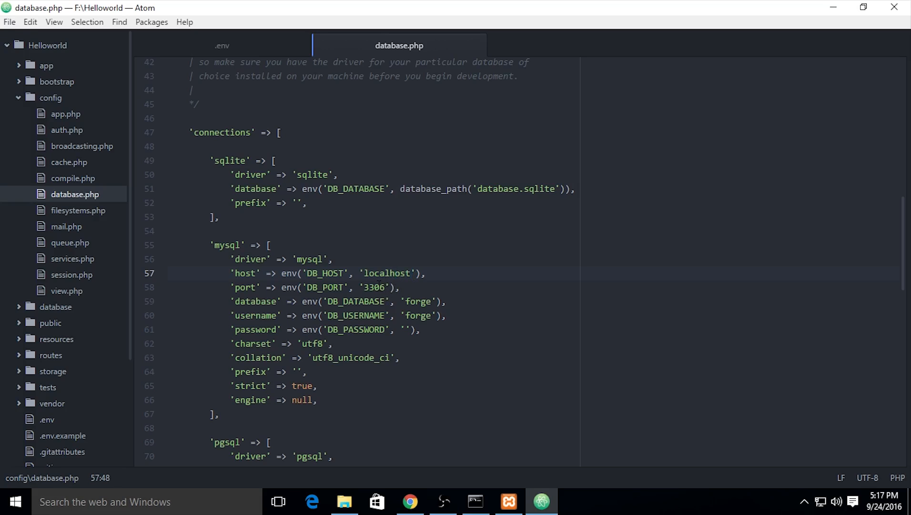
pyautogui.click(431, 300)
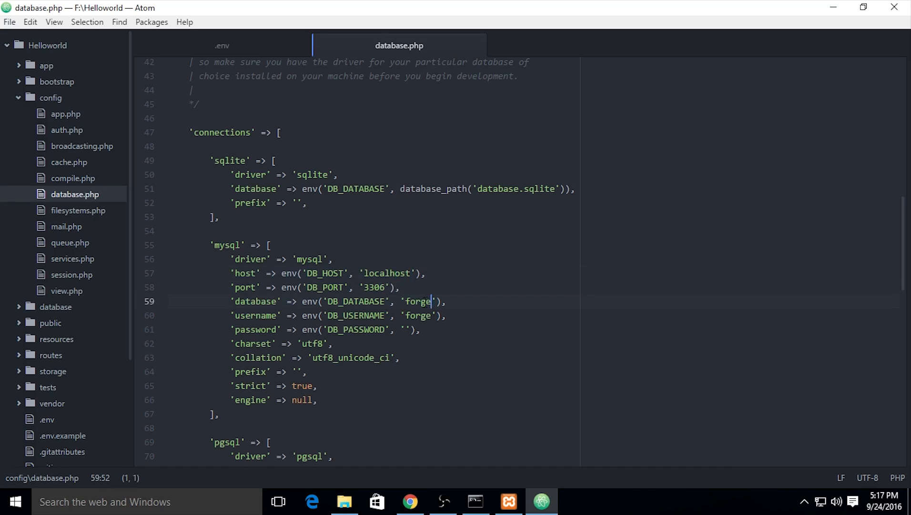
pyautogui.write('henri')
pyautogui.click(338, 315)
pyautogui.write('root')
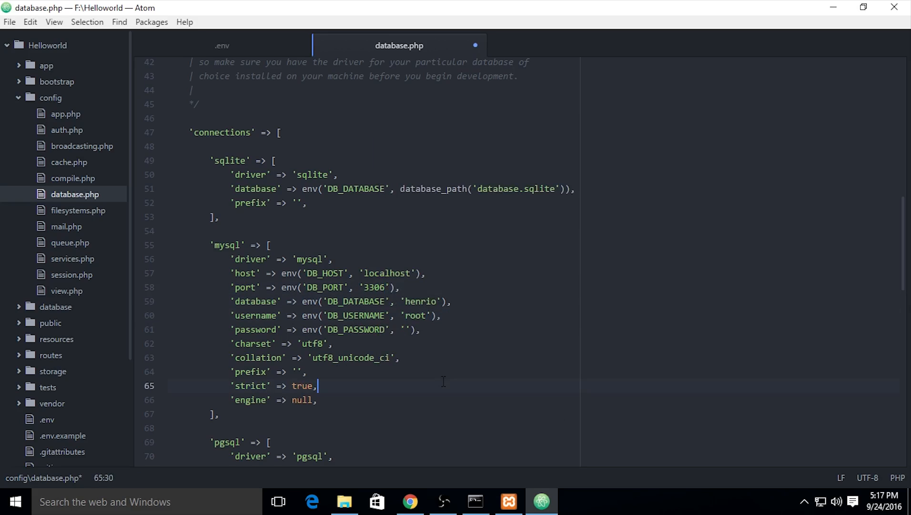
pyautogui.press('ctrl+s')
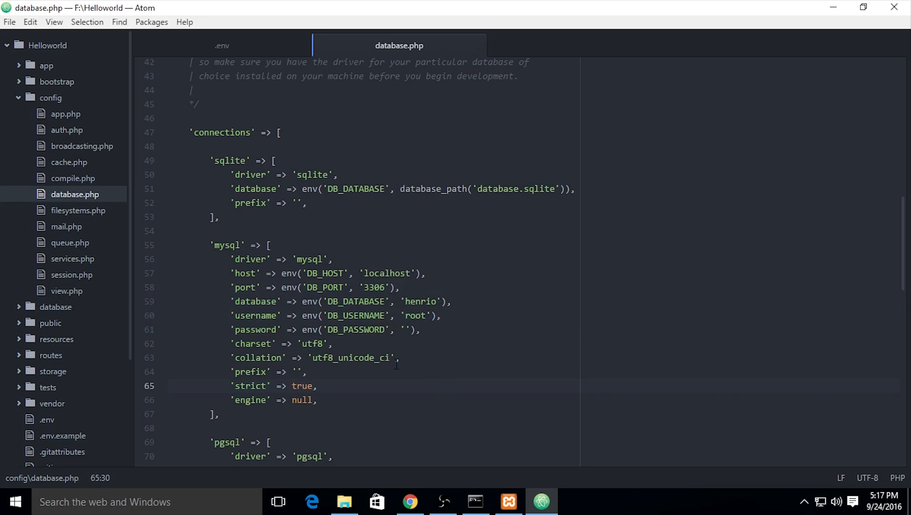
# - In Command Prompt, change directory into the Helloworld project folder
pyautogui.click(475, 501)
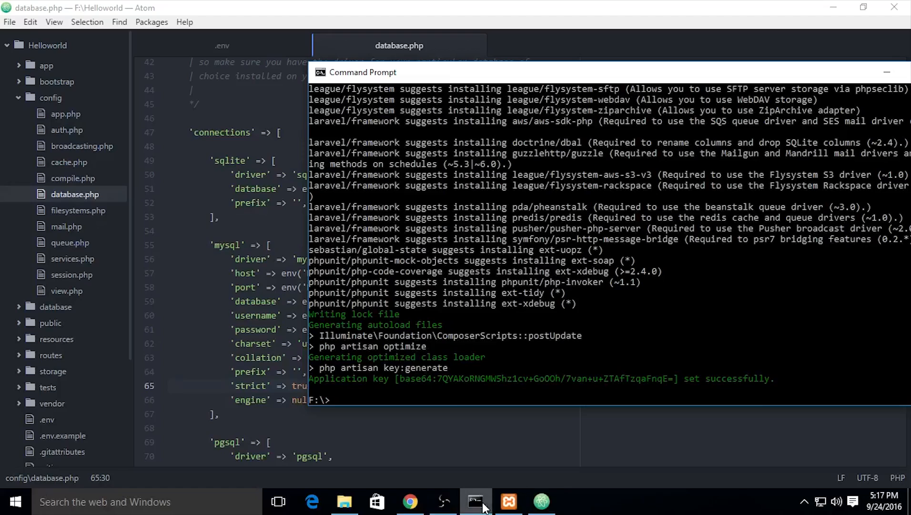
pyautogui.click(448, 337)
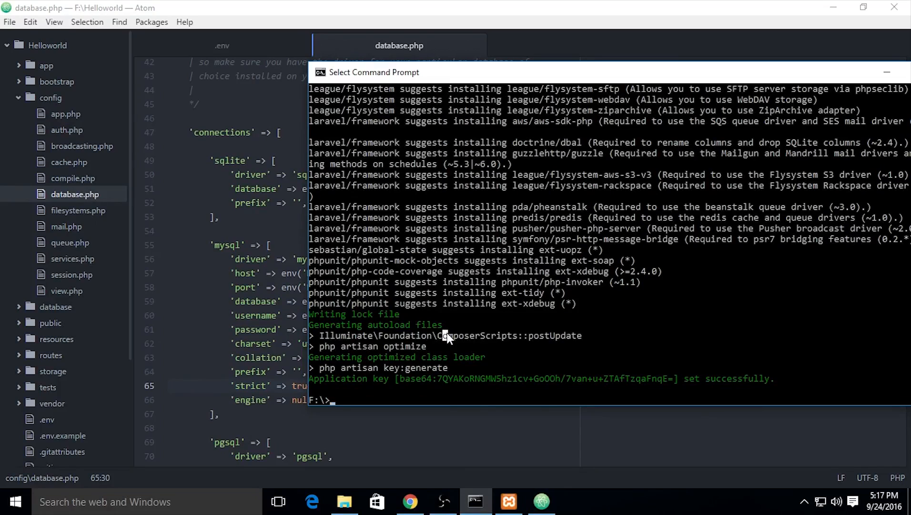
pyautogui.write('cd')
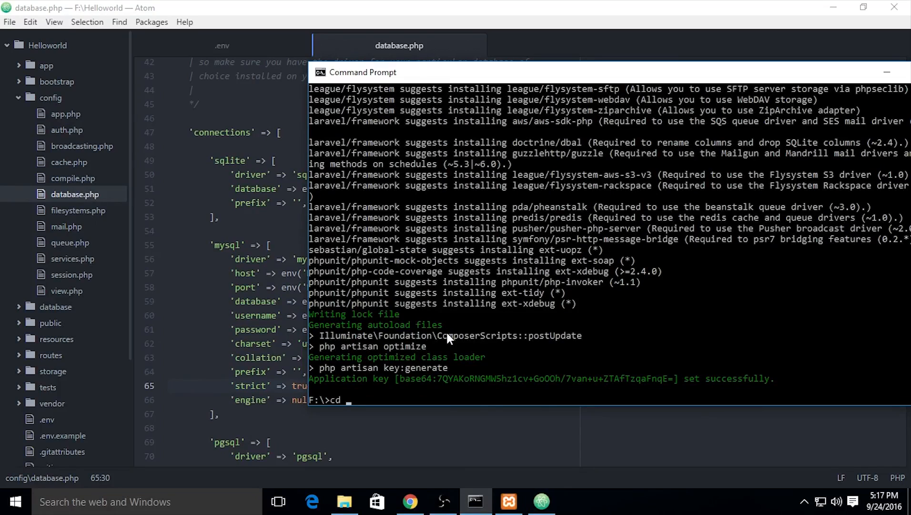
pyautogui.write('Helloworld')
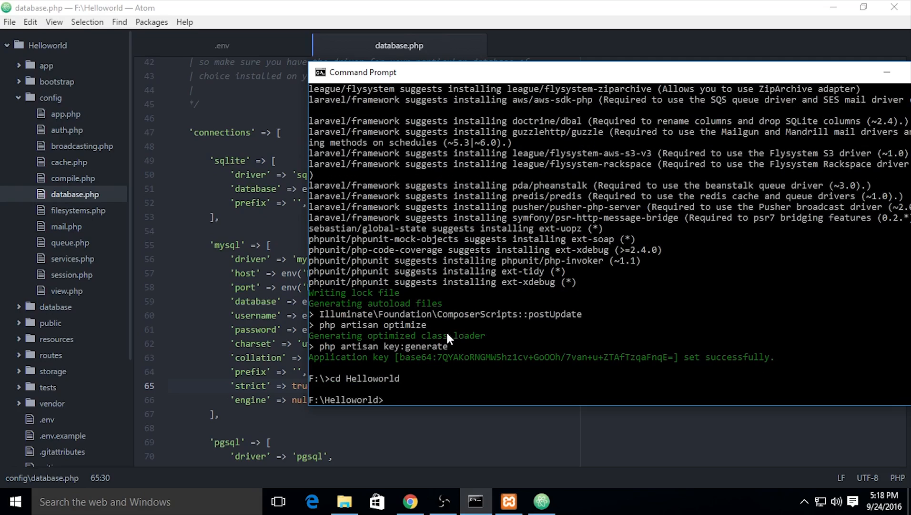
# - Enter php -S localhost:1000 -t to serve the project's public folder
pyautogui.write('php -')
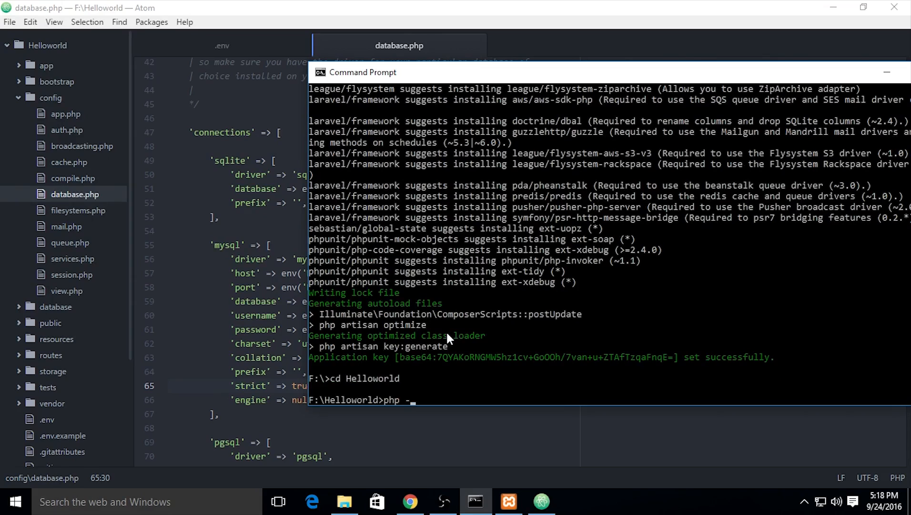
pyautogui.write('S')
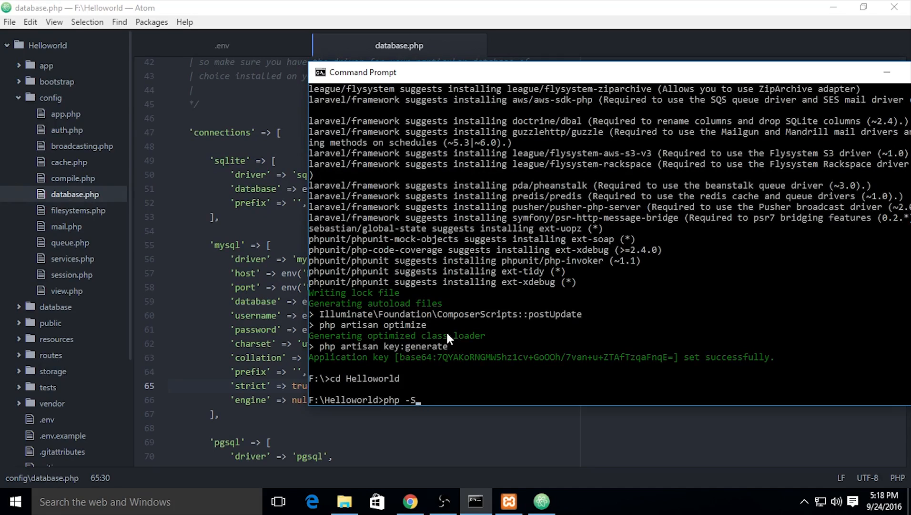
pyautogui.write('localhost:')
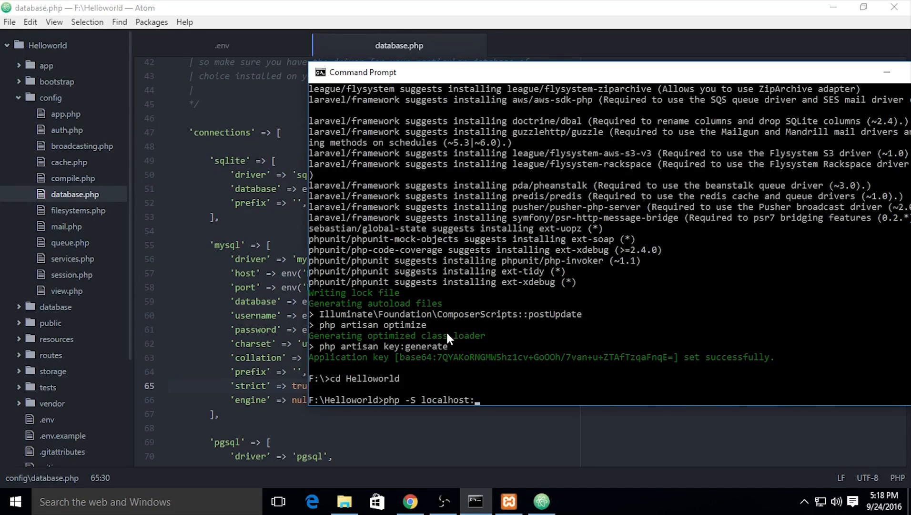
pyautogui.write('1000')
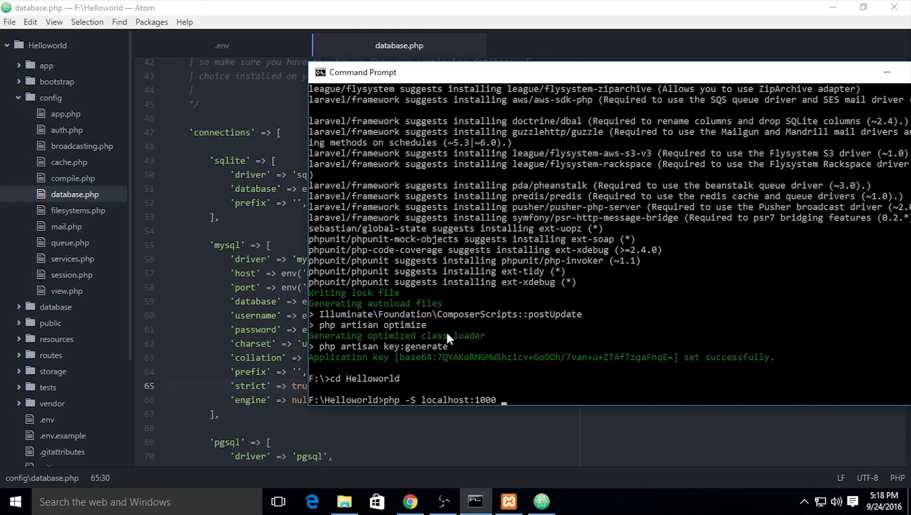
pyautogui.write('-t')
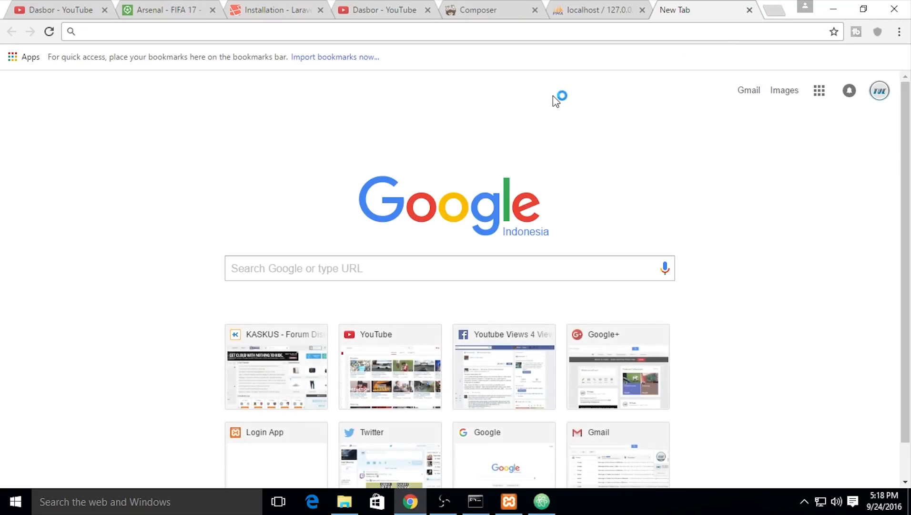
# - Load localhost:1000 in the new tab to show the Laravel welcome page
pyautogui.write('localhost:')
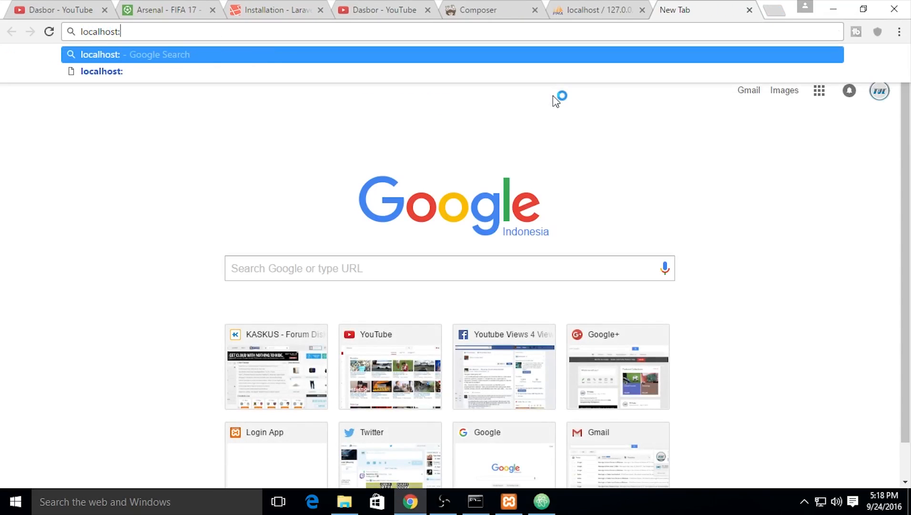
pyautogui.press('Return')
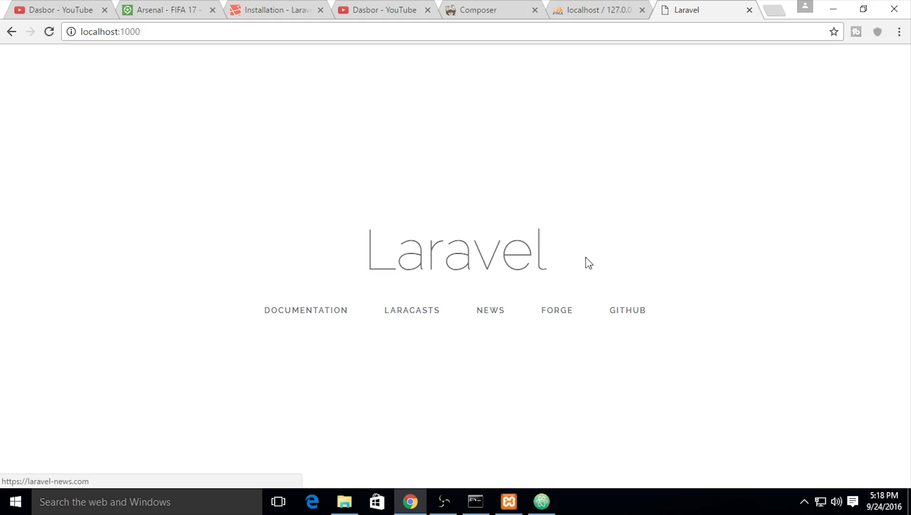
pyautogui.doubleClick(456, 249)
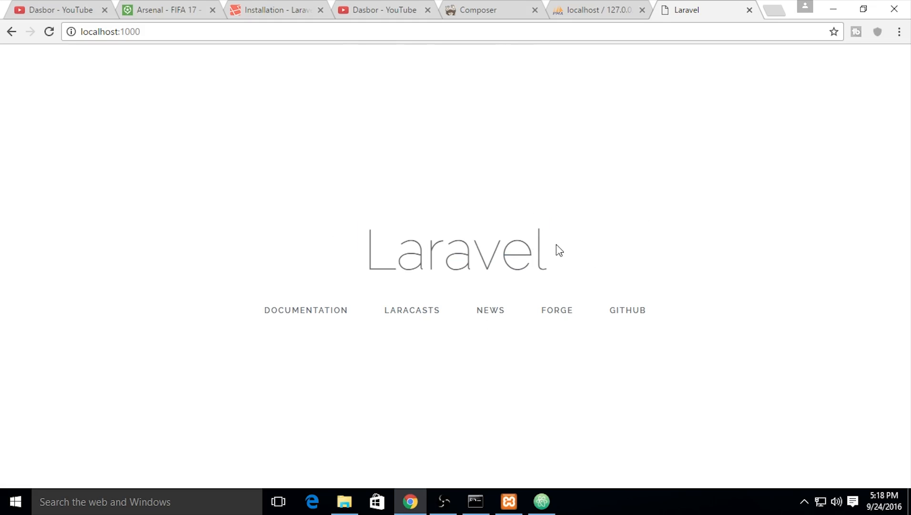
pyautogui.click(110, 31)
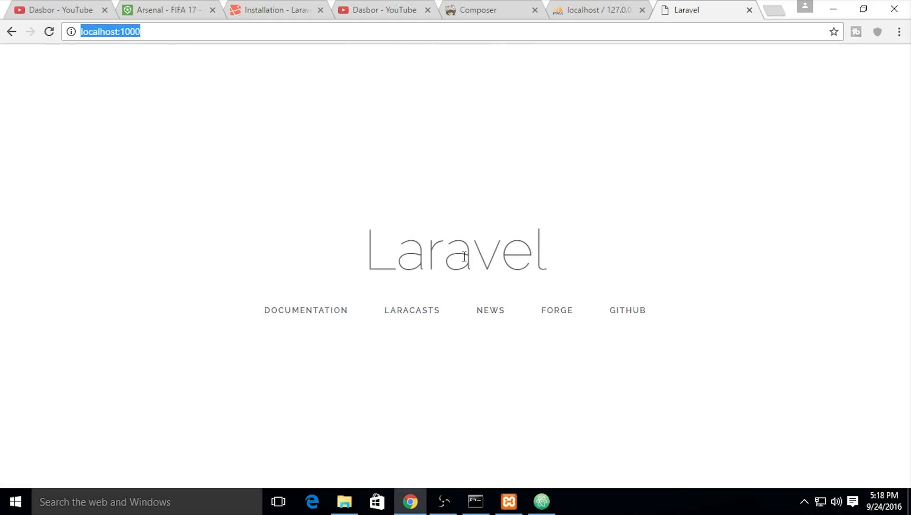